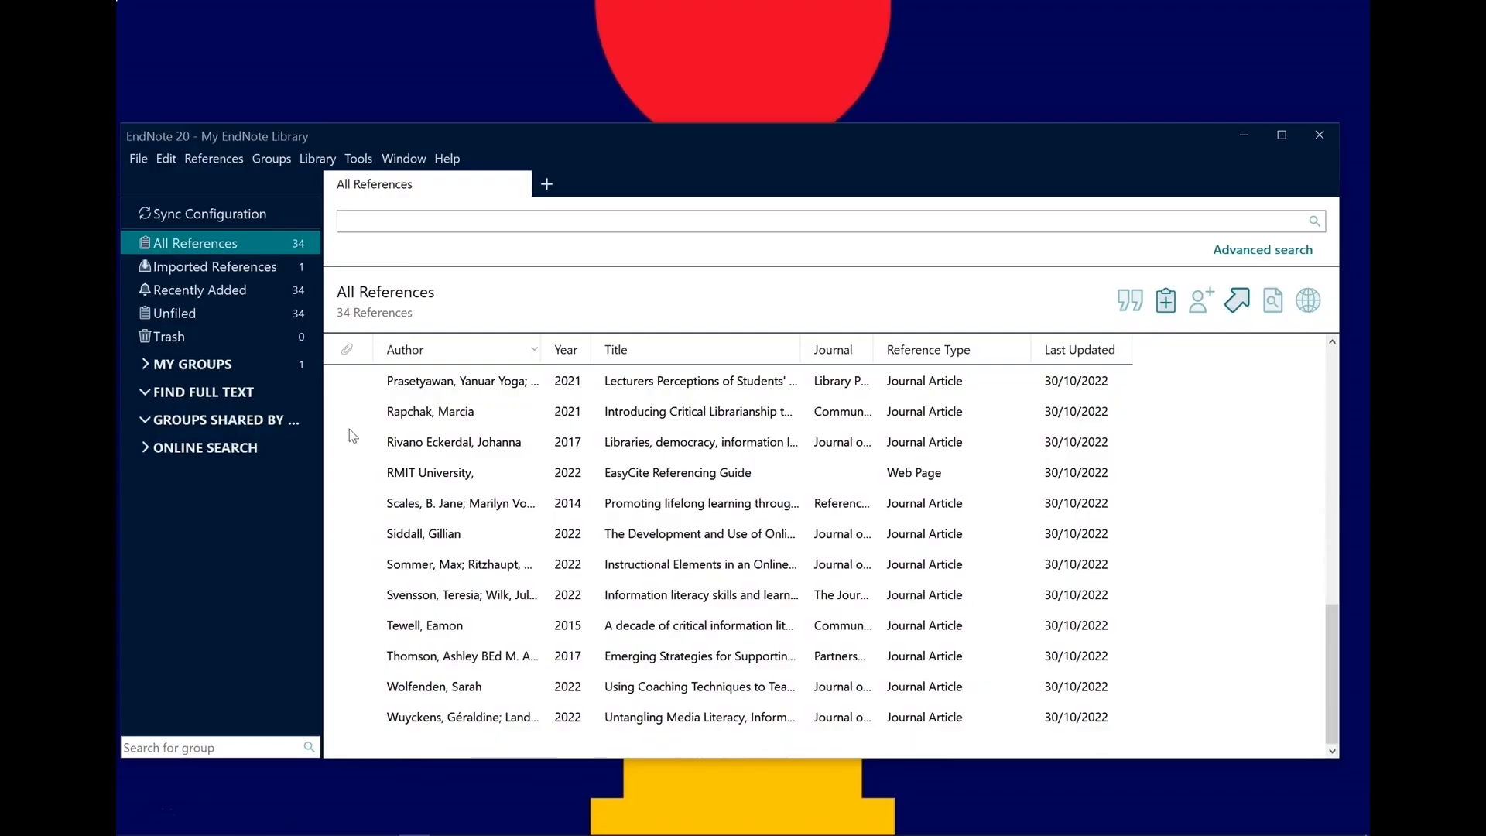
# Scroll to the top of All References and select the Bury, Sophie 2016 reference
pyautogui.scroll(3)
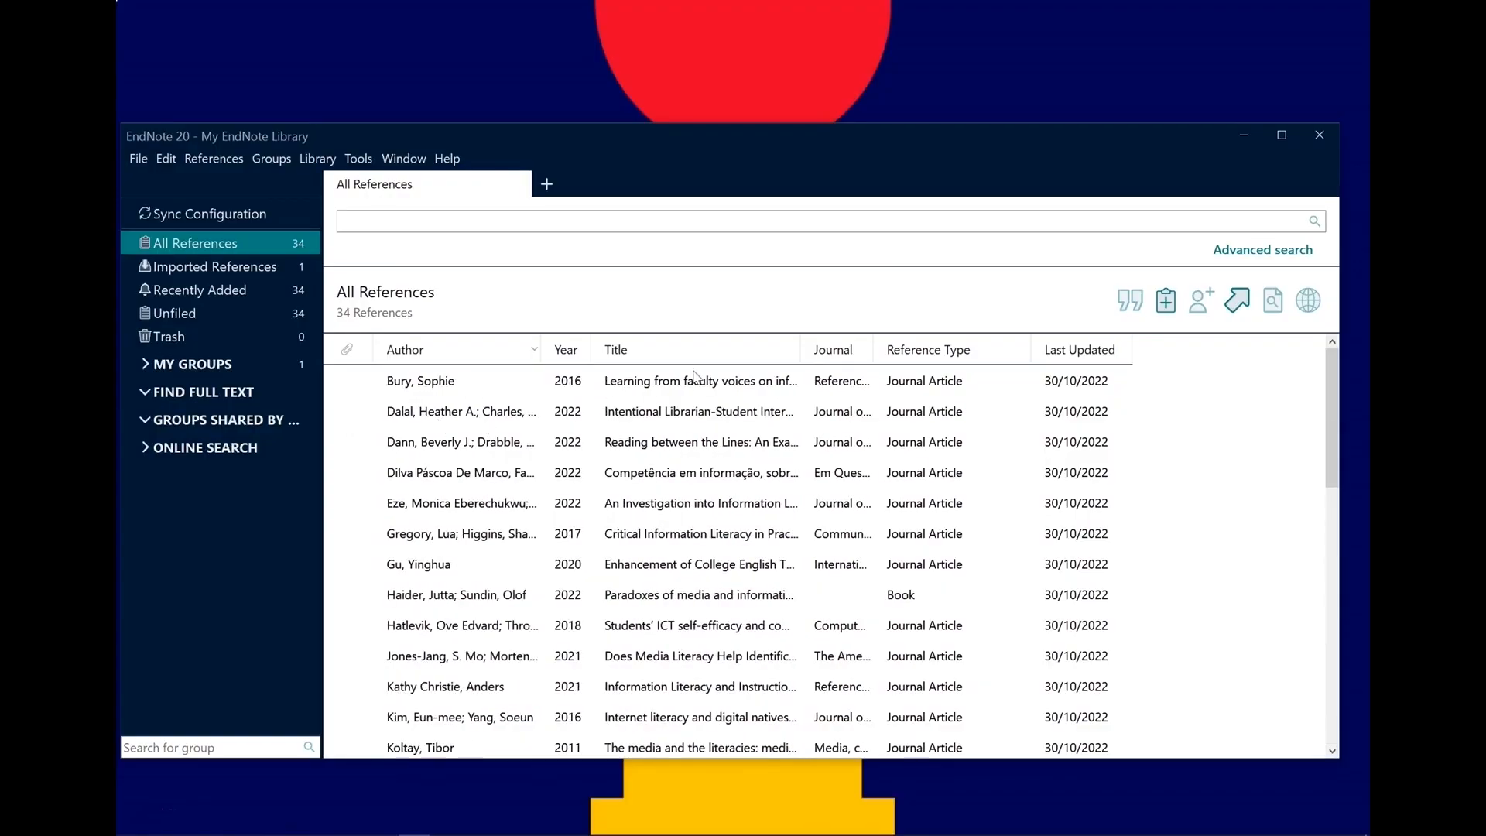
pyautogui.click(420, 380)
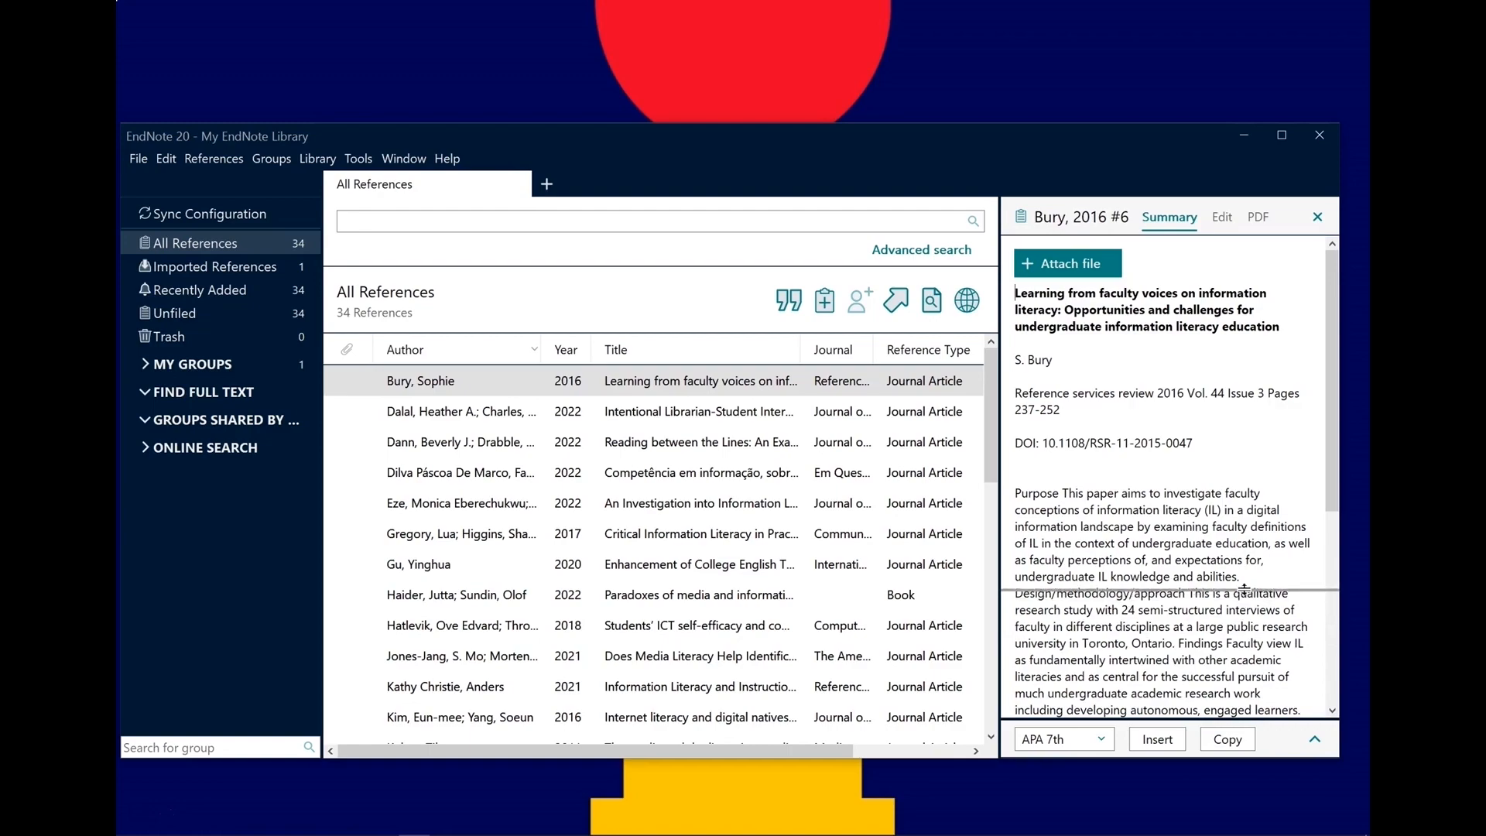
# Preview the Bury citation in Author-Date and Chicago 17th Footnote, then settle on Vancouver
pyautogui.click(1314, 738)
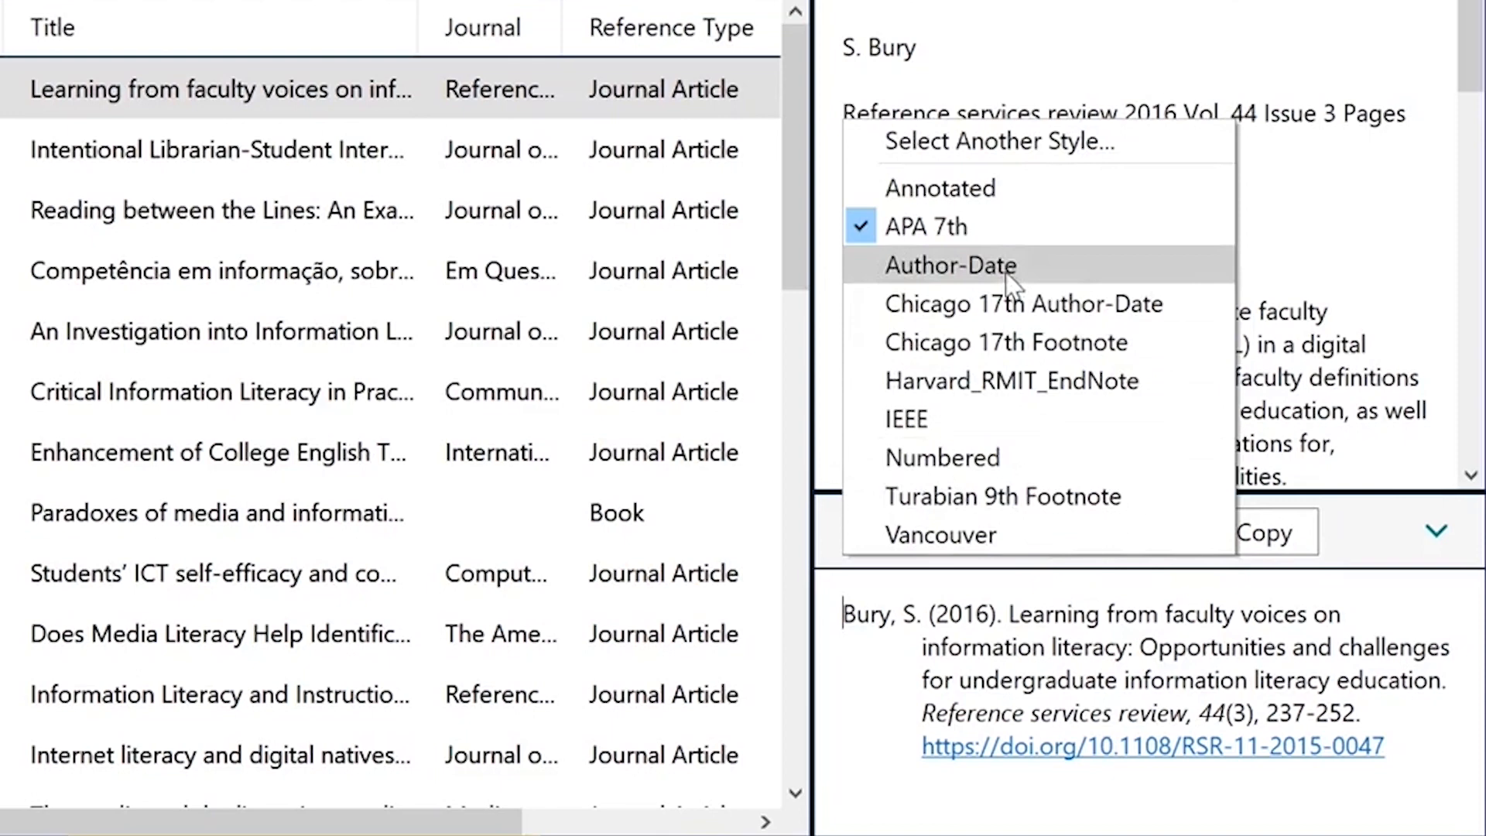
pyautogui.click(950, 266)
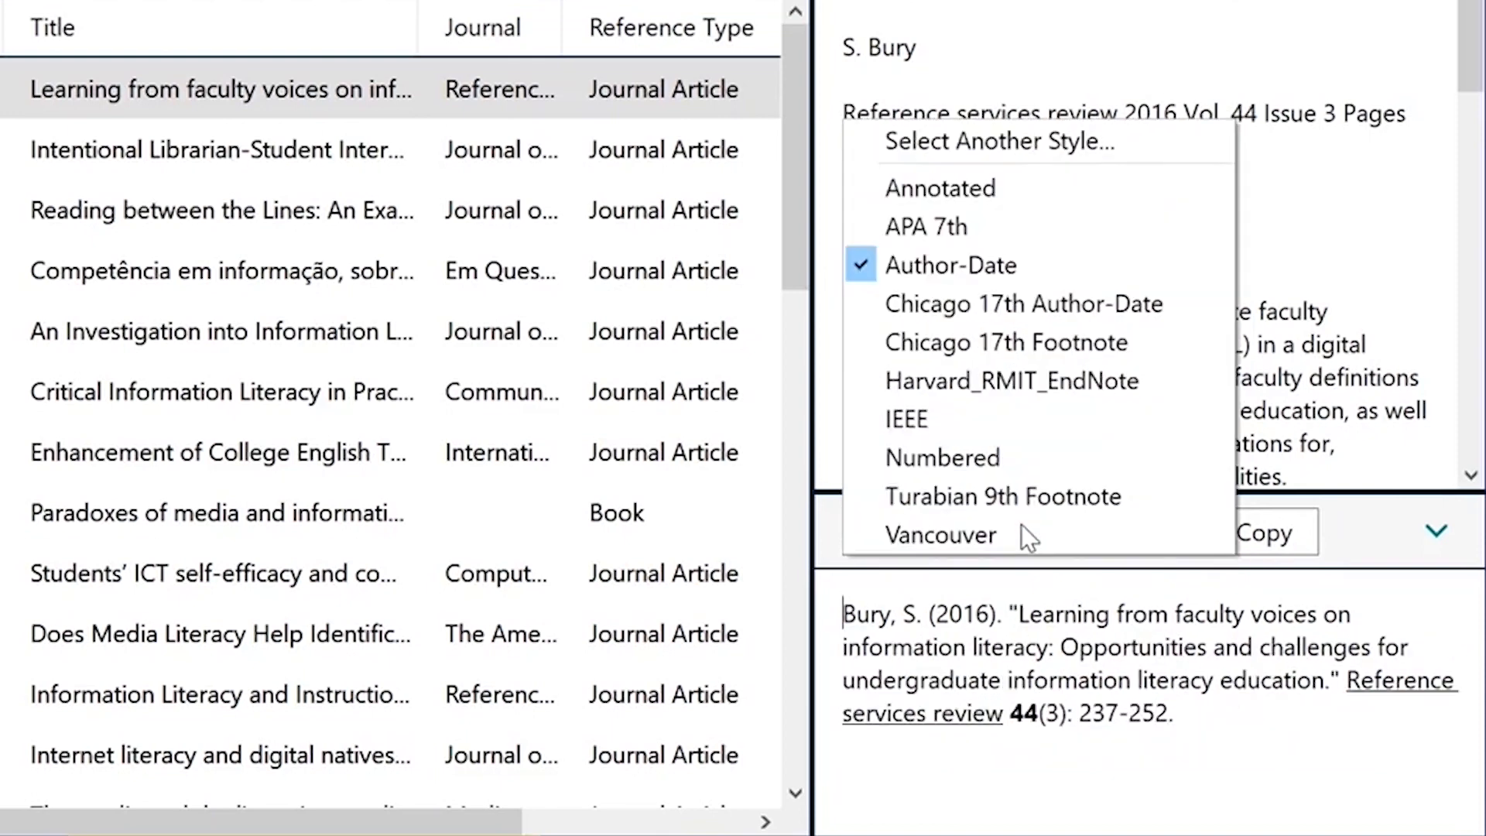
pyautogui.click(1003, 342)
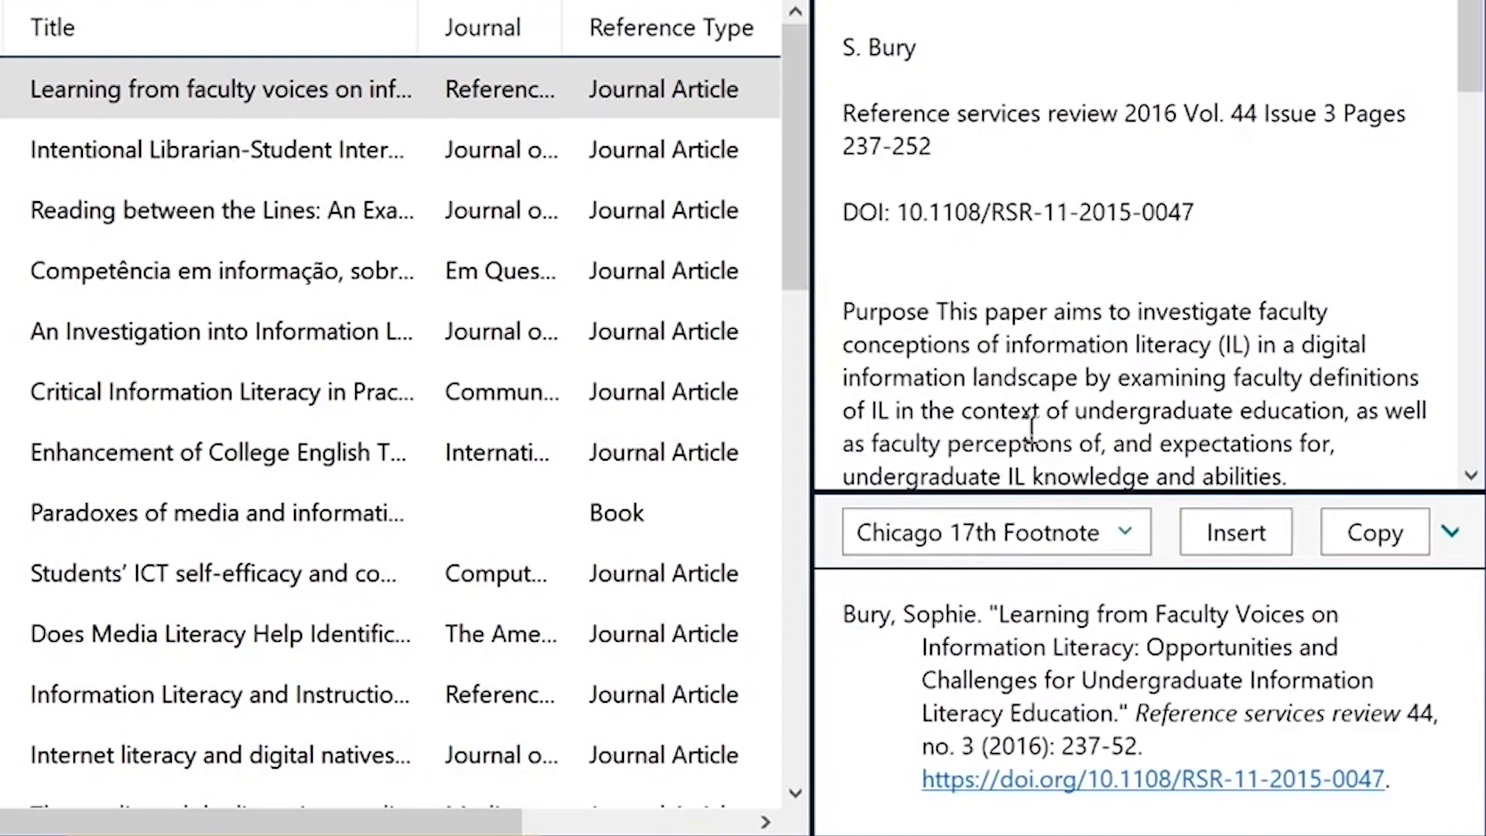
pyautogui.click(995, 531)
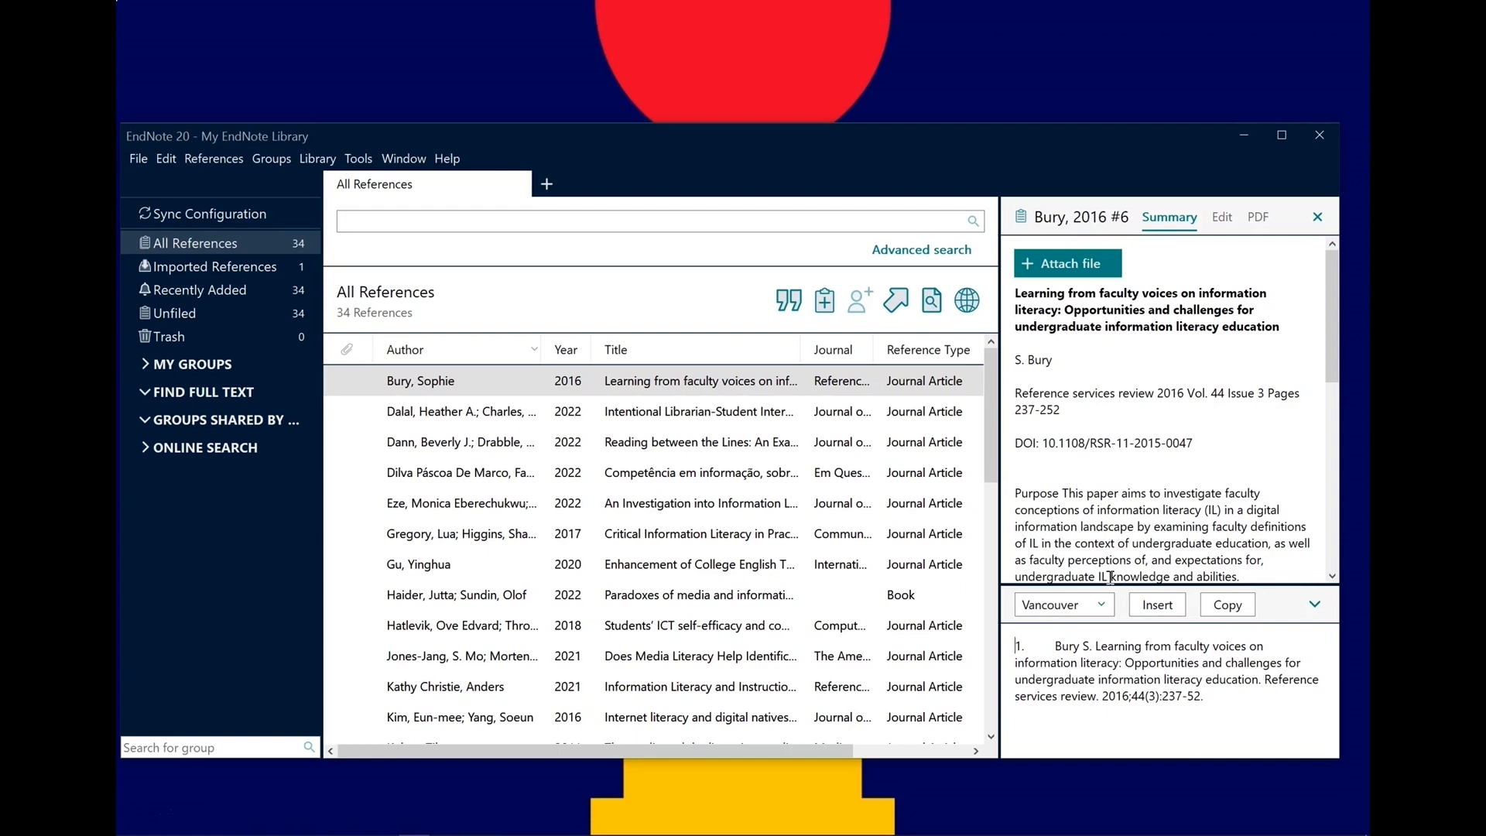
pyautogui.moveTo(599, 272)
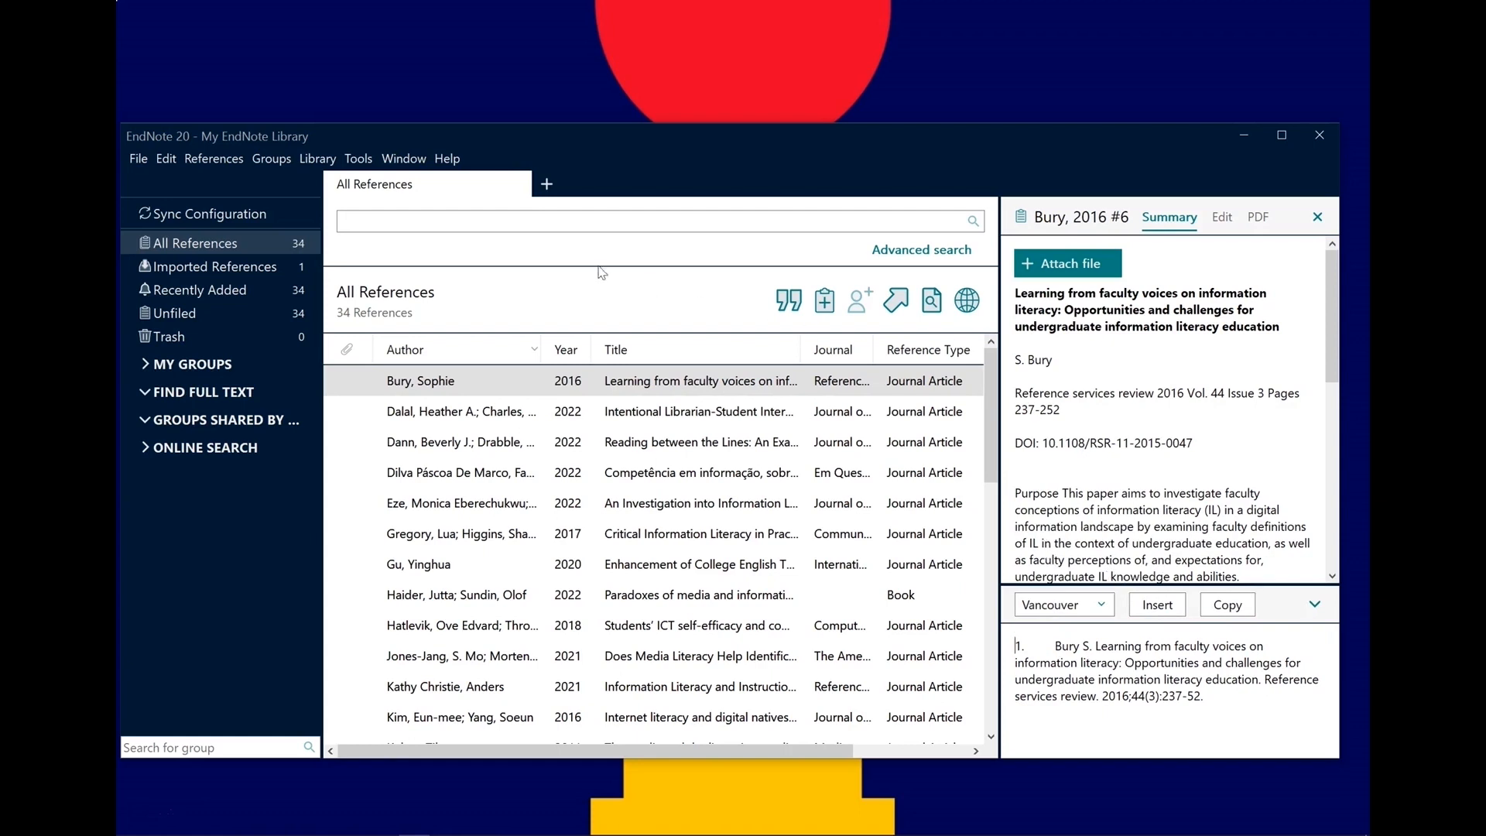
# Open the Output Style Manager, maximise it, and tick APA 6th as a favourite
pyautogui.click(359, 158)
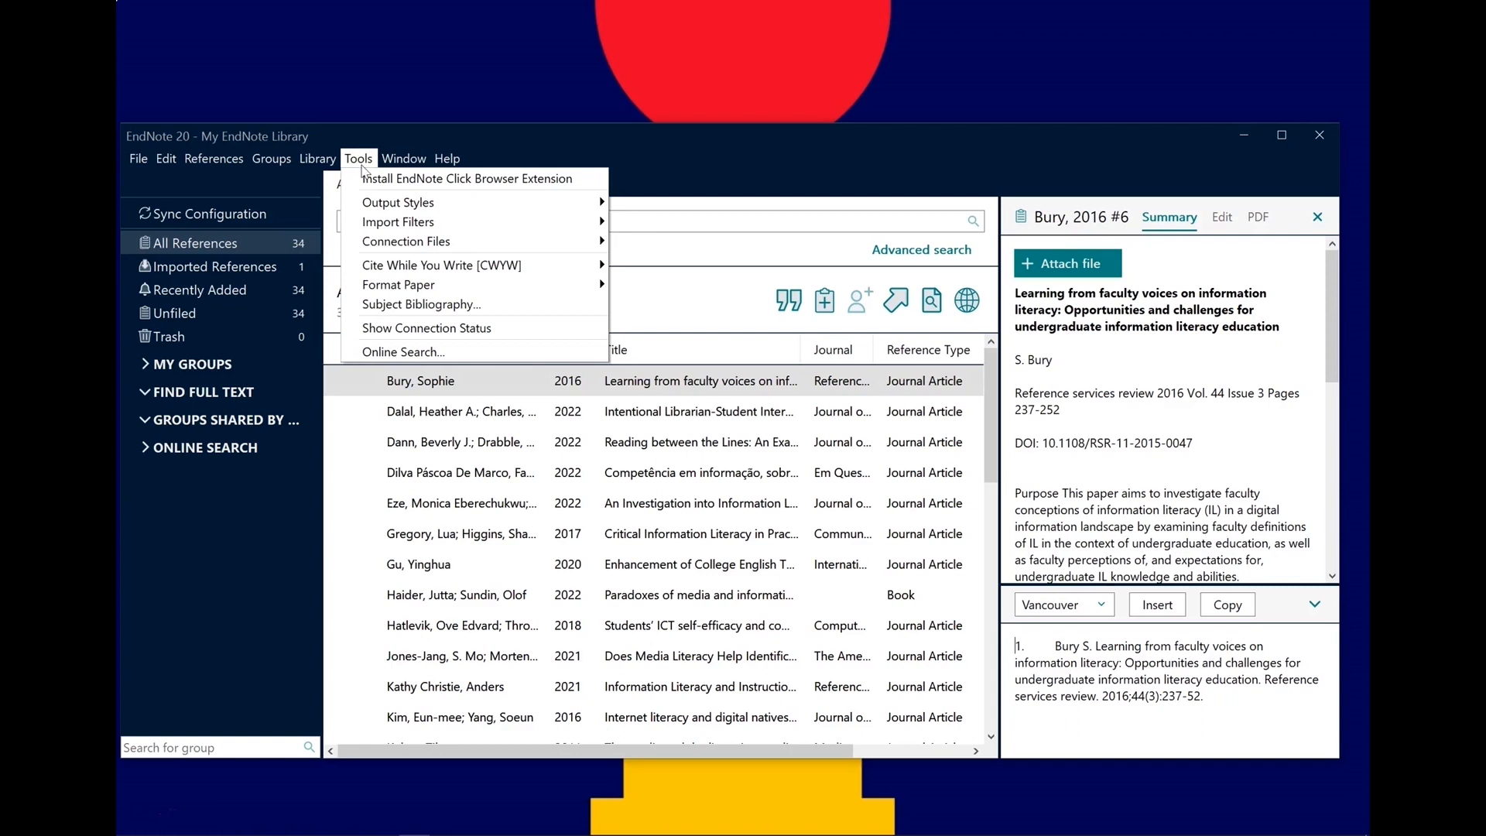
pyautogui.click(397, 202)
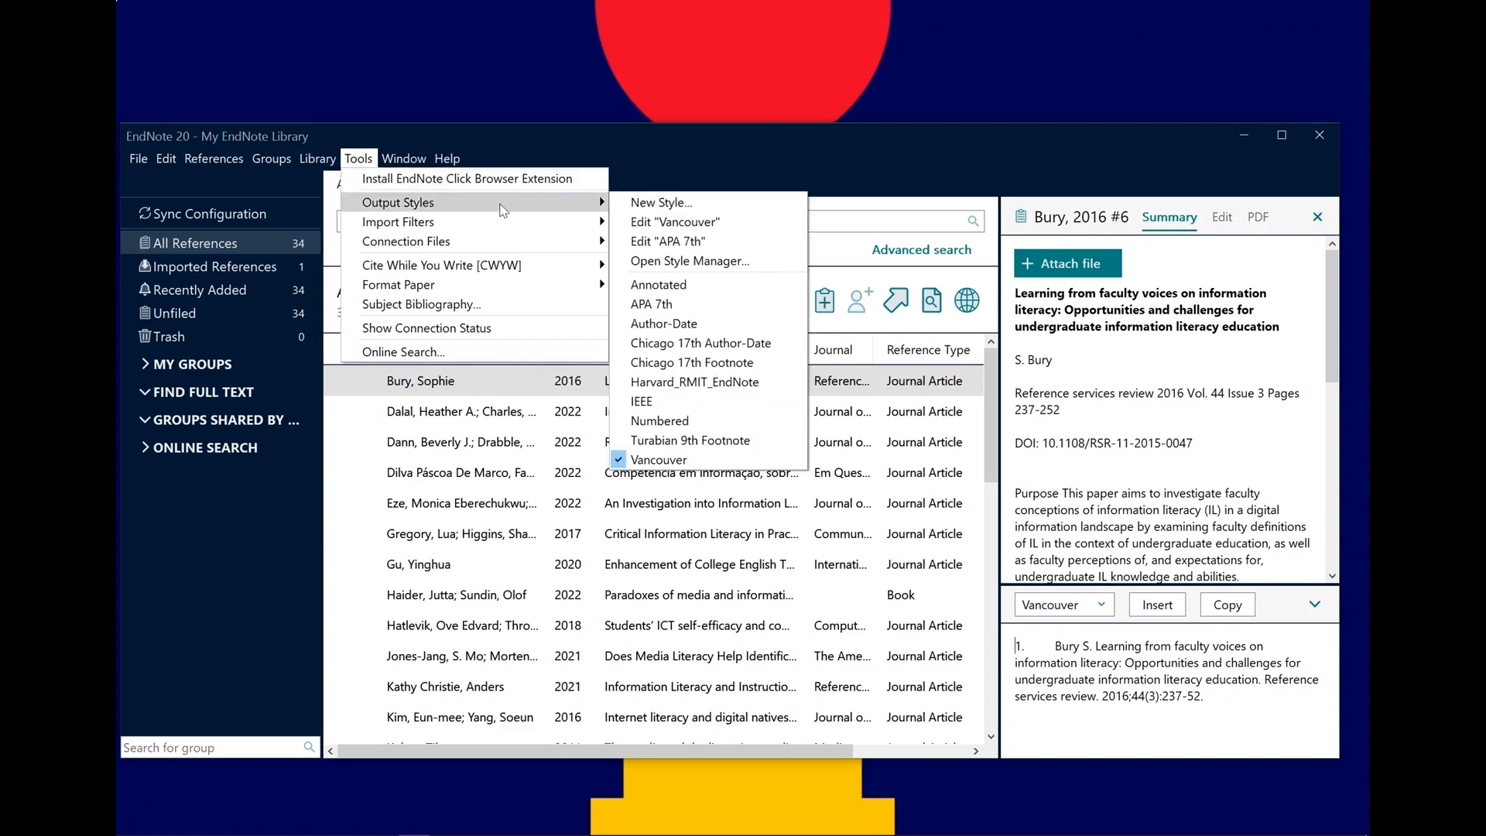
pyautogui.moveTo(689, 262)
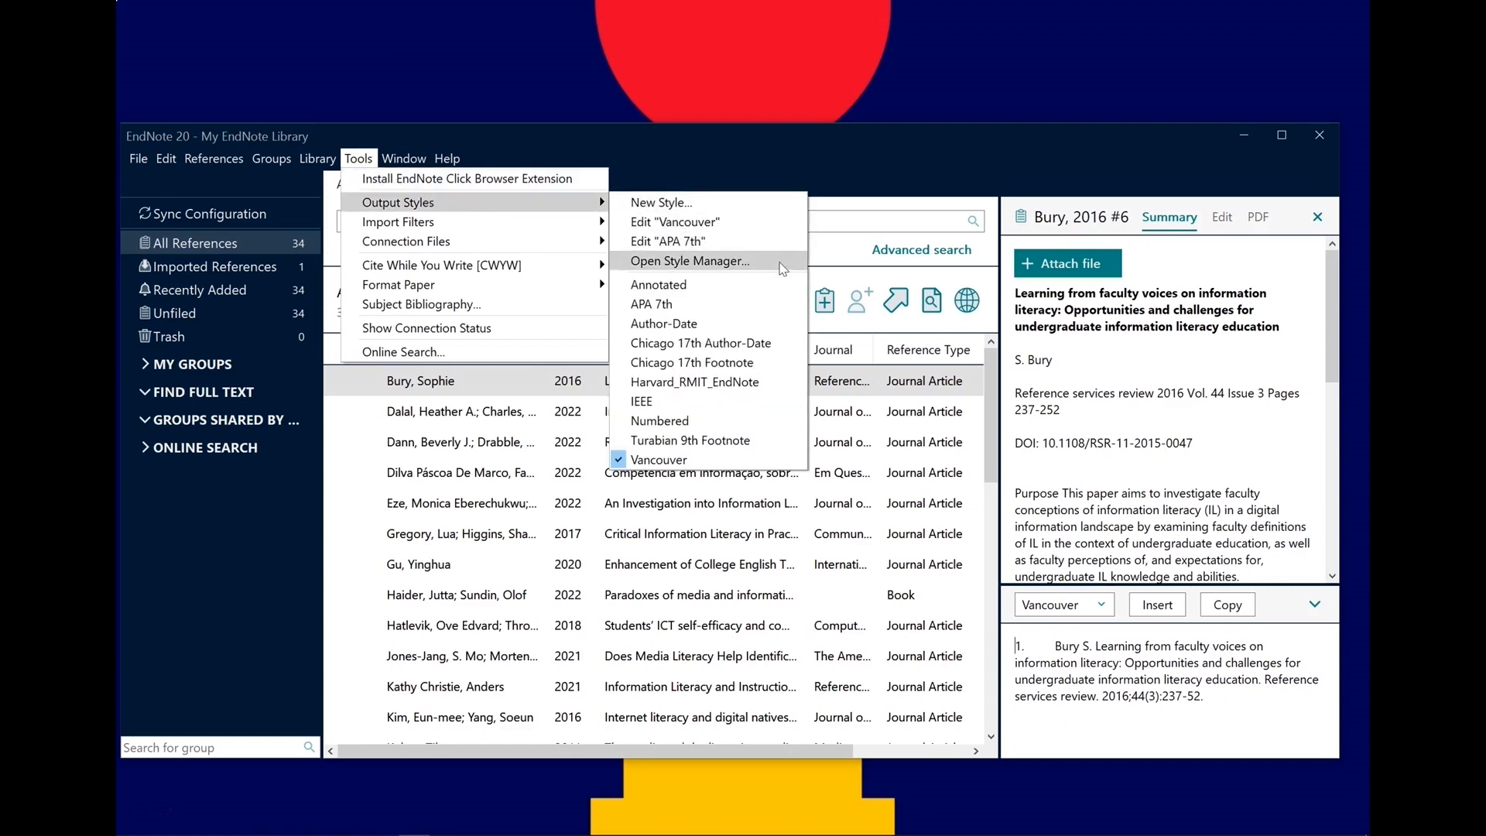
pyautogui.click(691, 261)
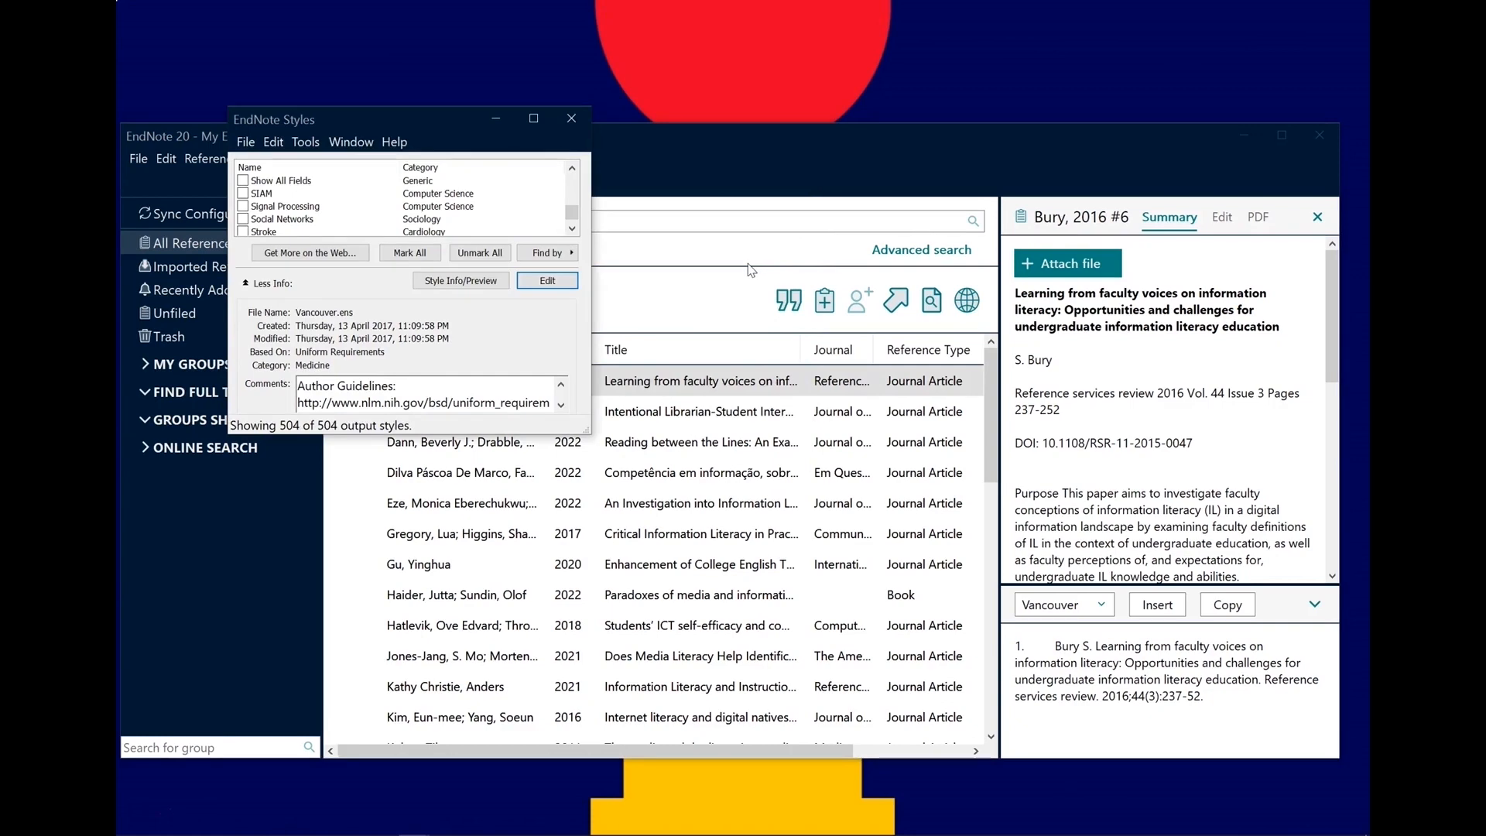
pyautogui.moveTo(587, 431)
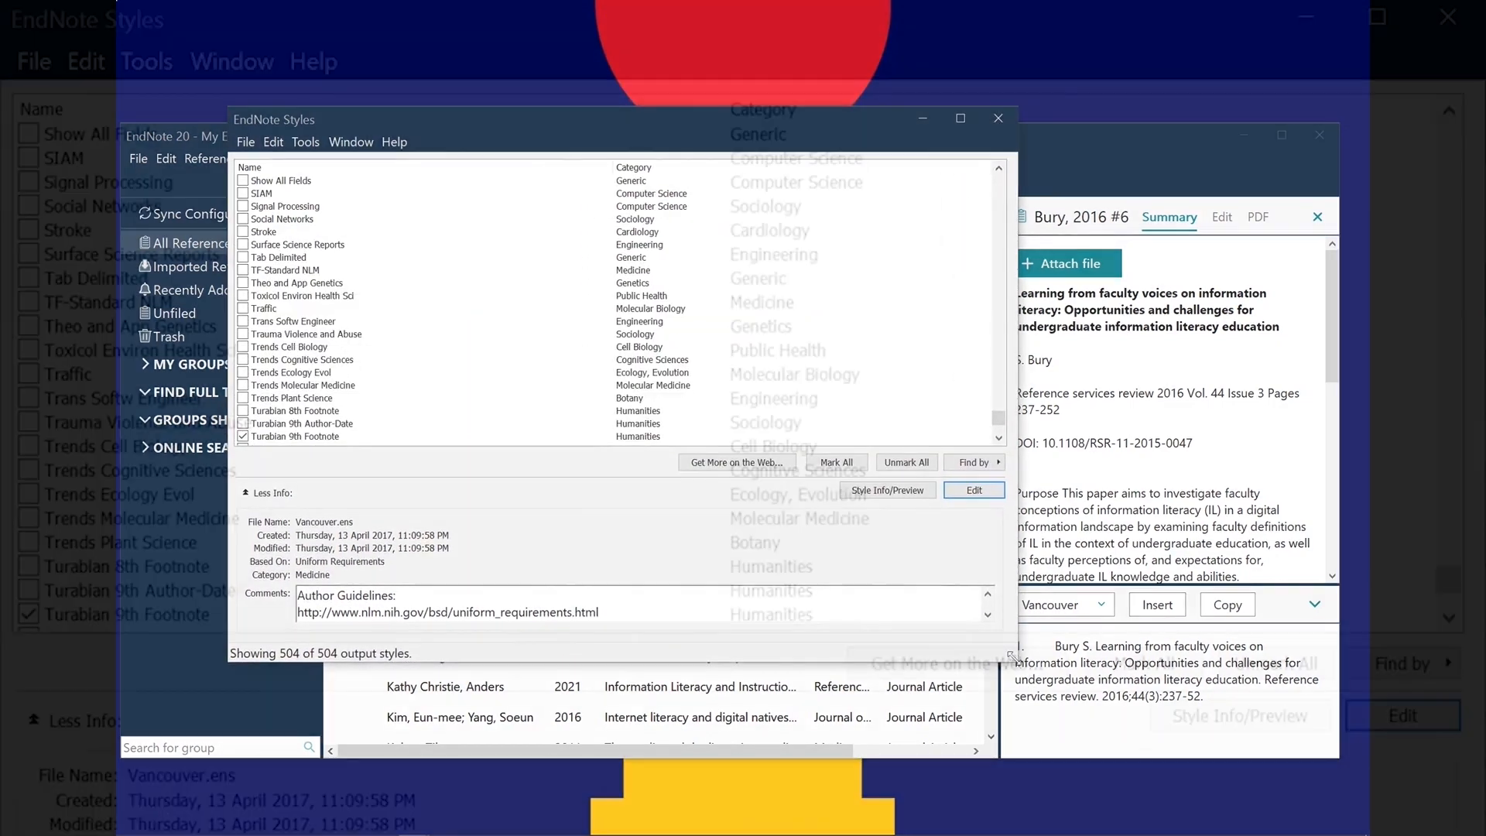
pyautogui.click(959, 117)
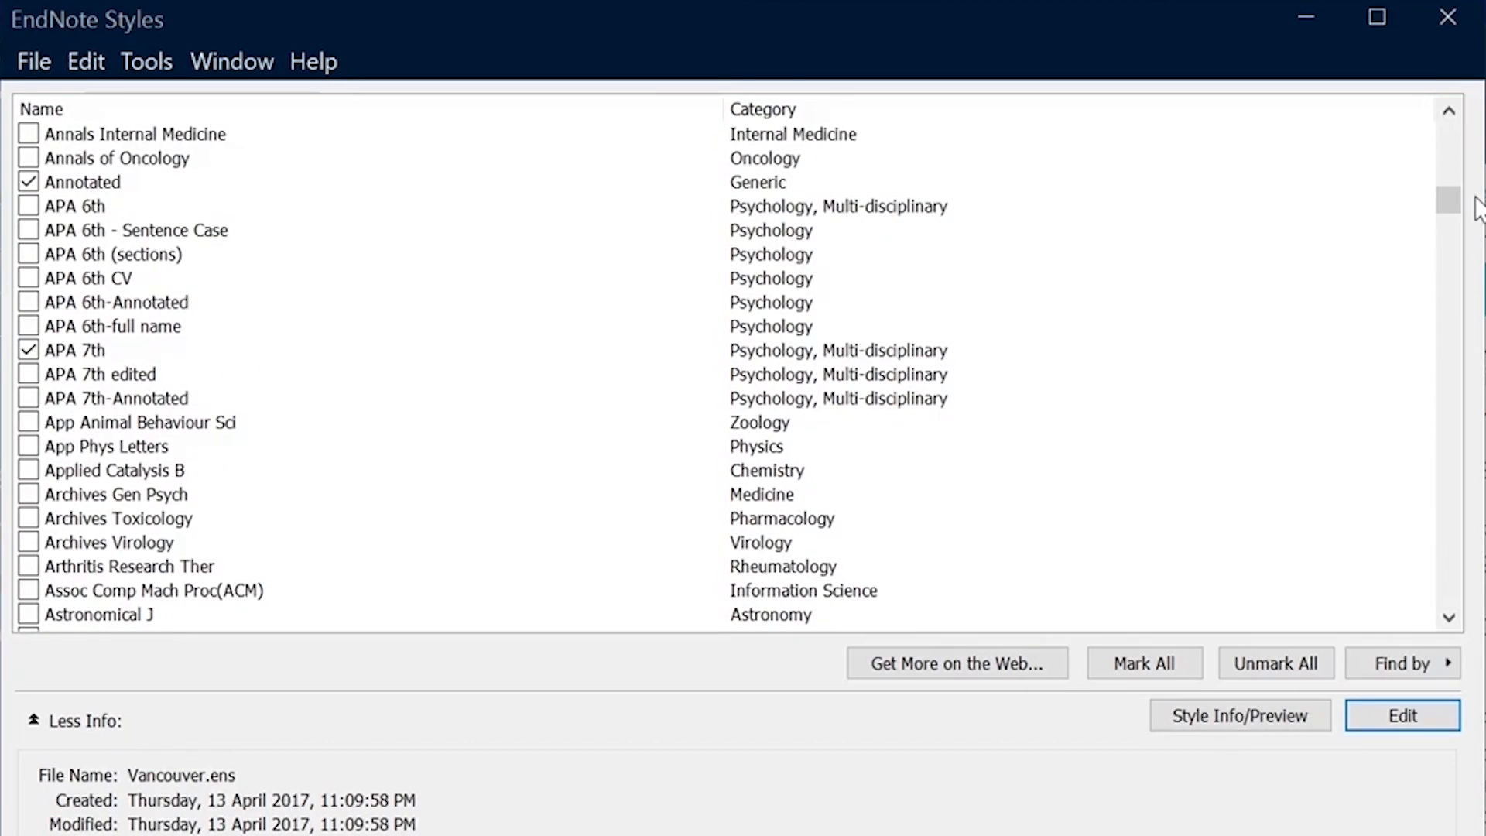
pyautogui.moveTo(1448, 207)
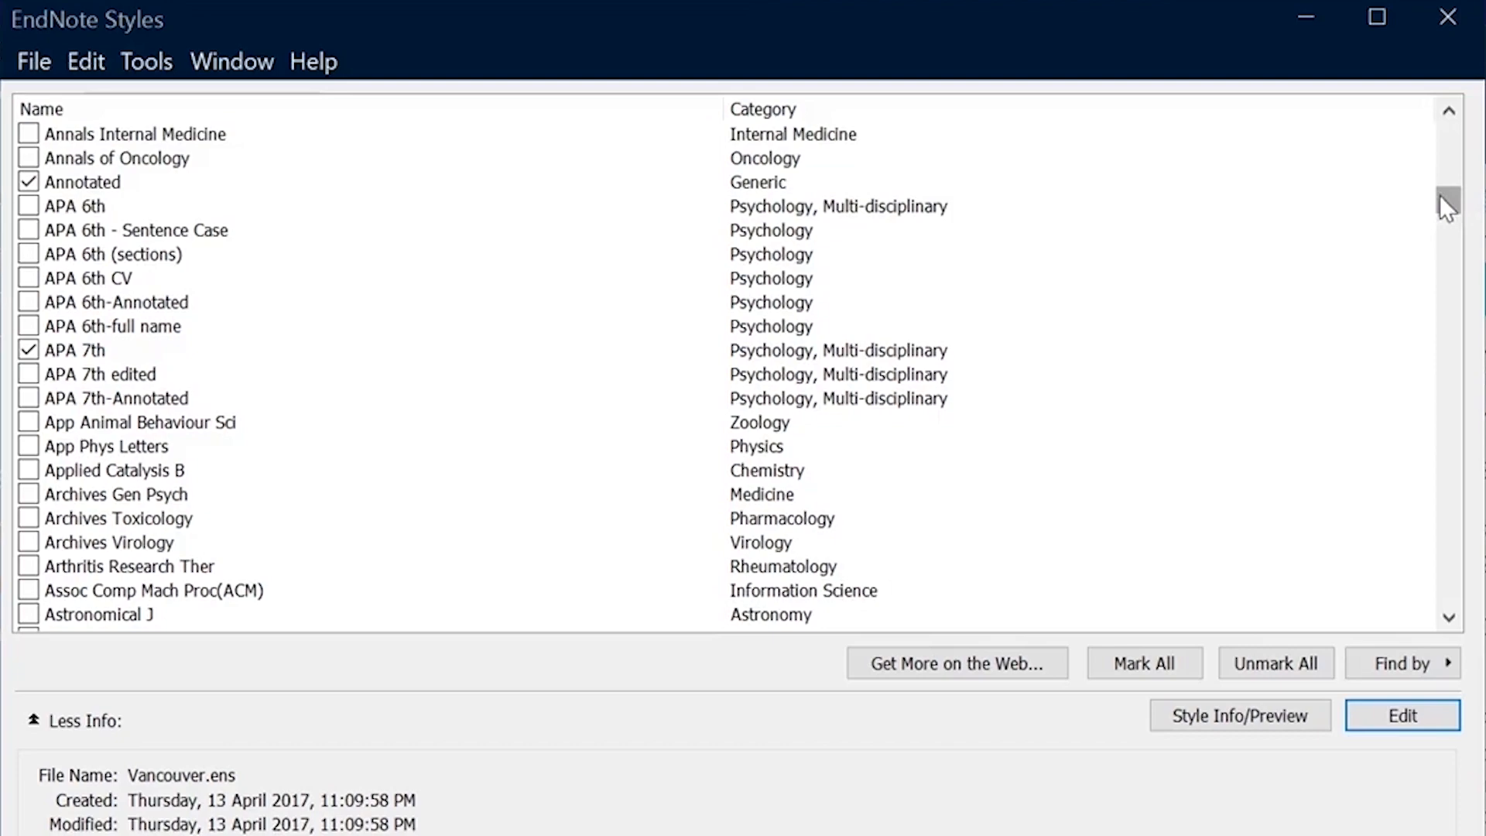
pyautogui.moveTo(63, 206)
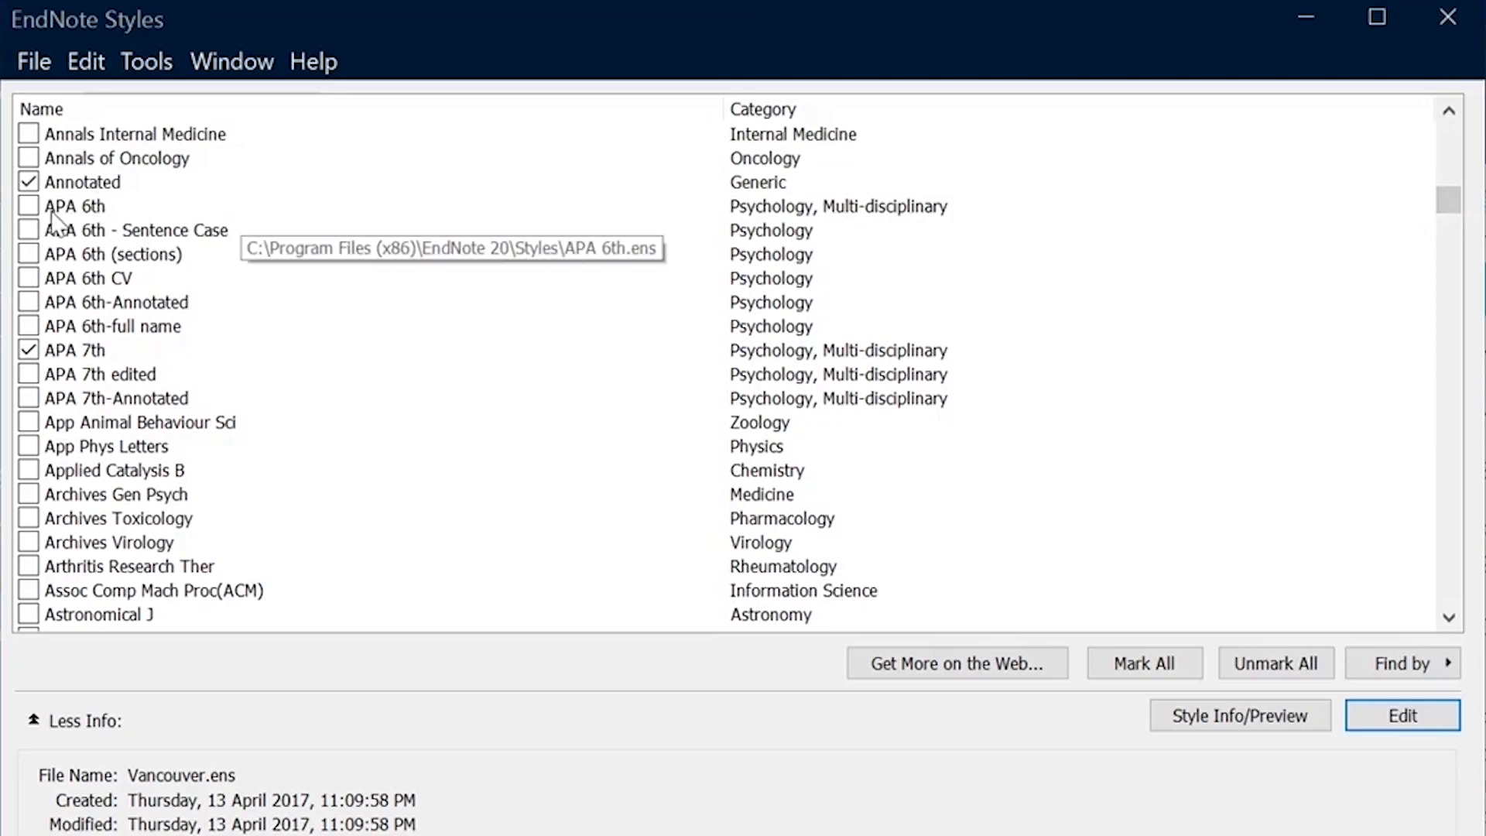
pyautogui.click(28, 206)
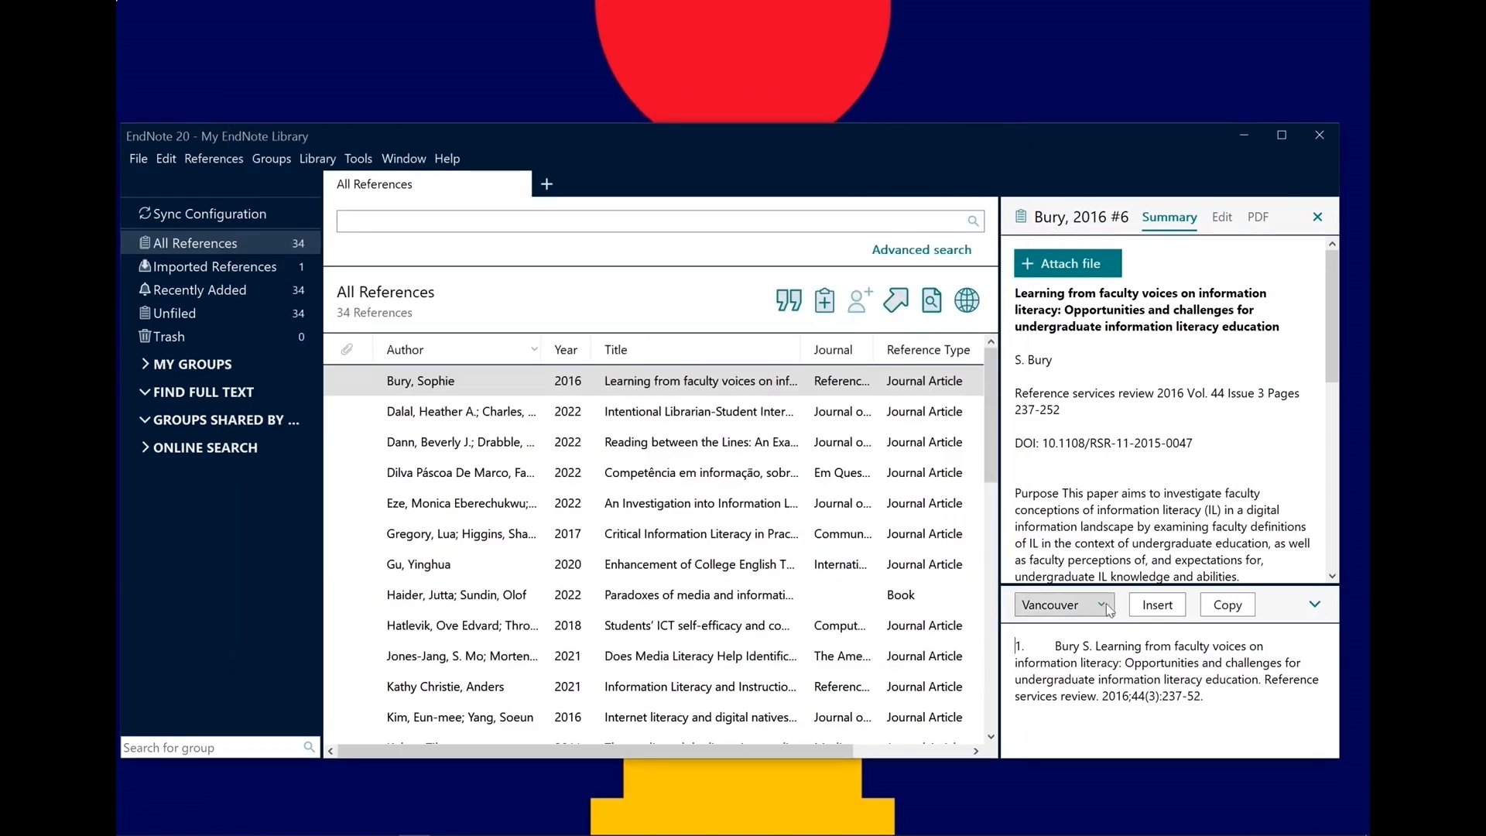
# Choose APA 6th from the preview style dropdown for the Bury citation
pyautogui.click(1064, 604)
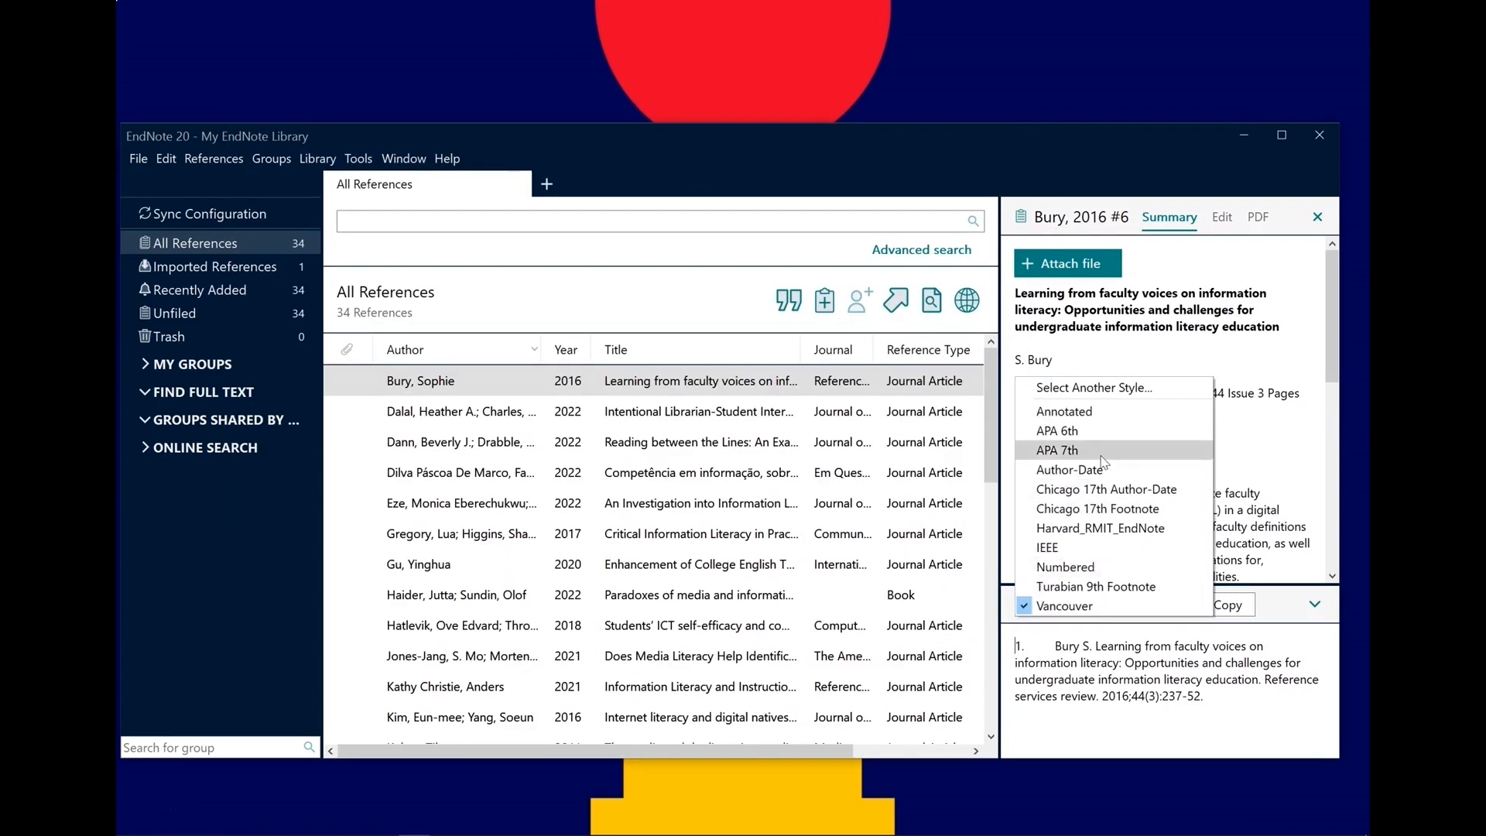
pyautogui.click(1055, 430)
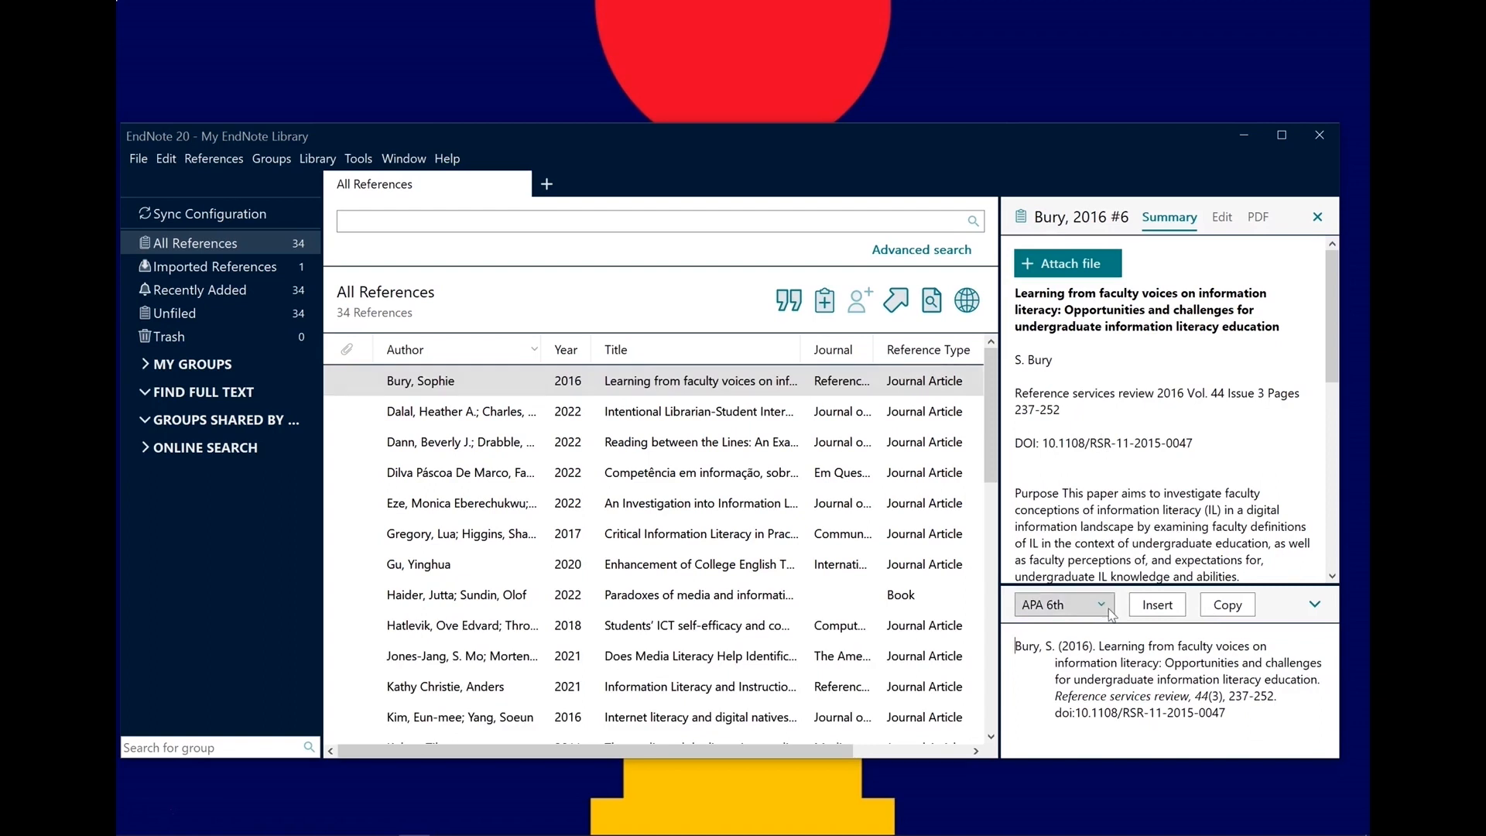
pyautogui.click(1061, 604)
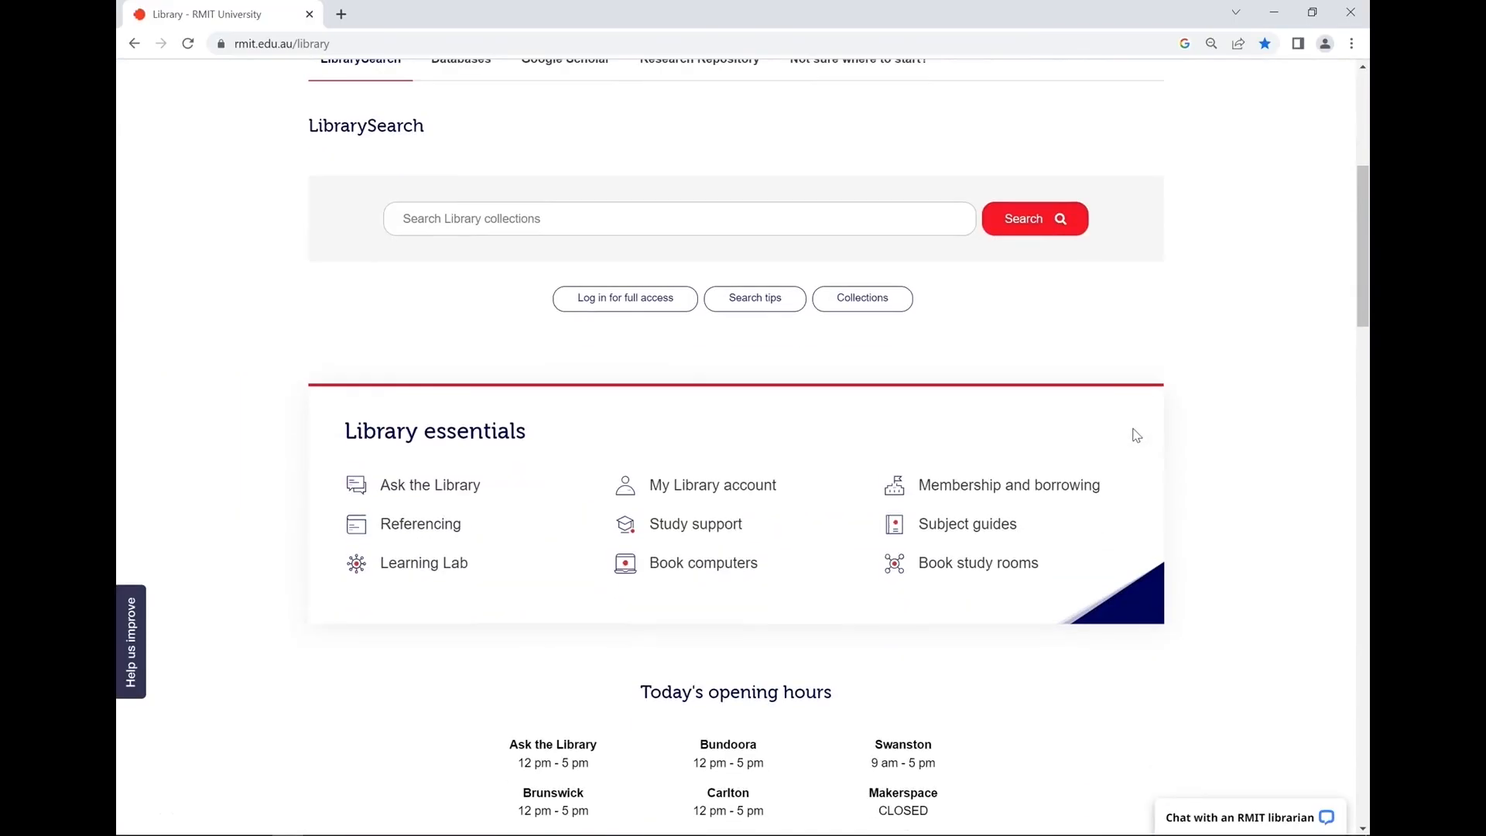
pyautogui.moveTo(419, 523)
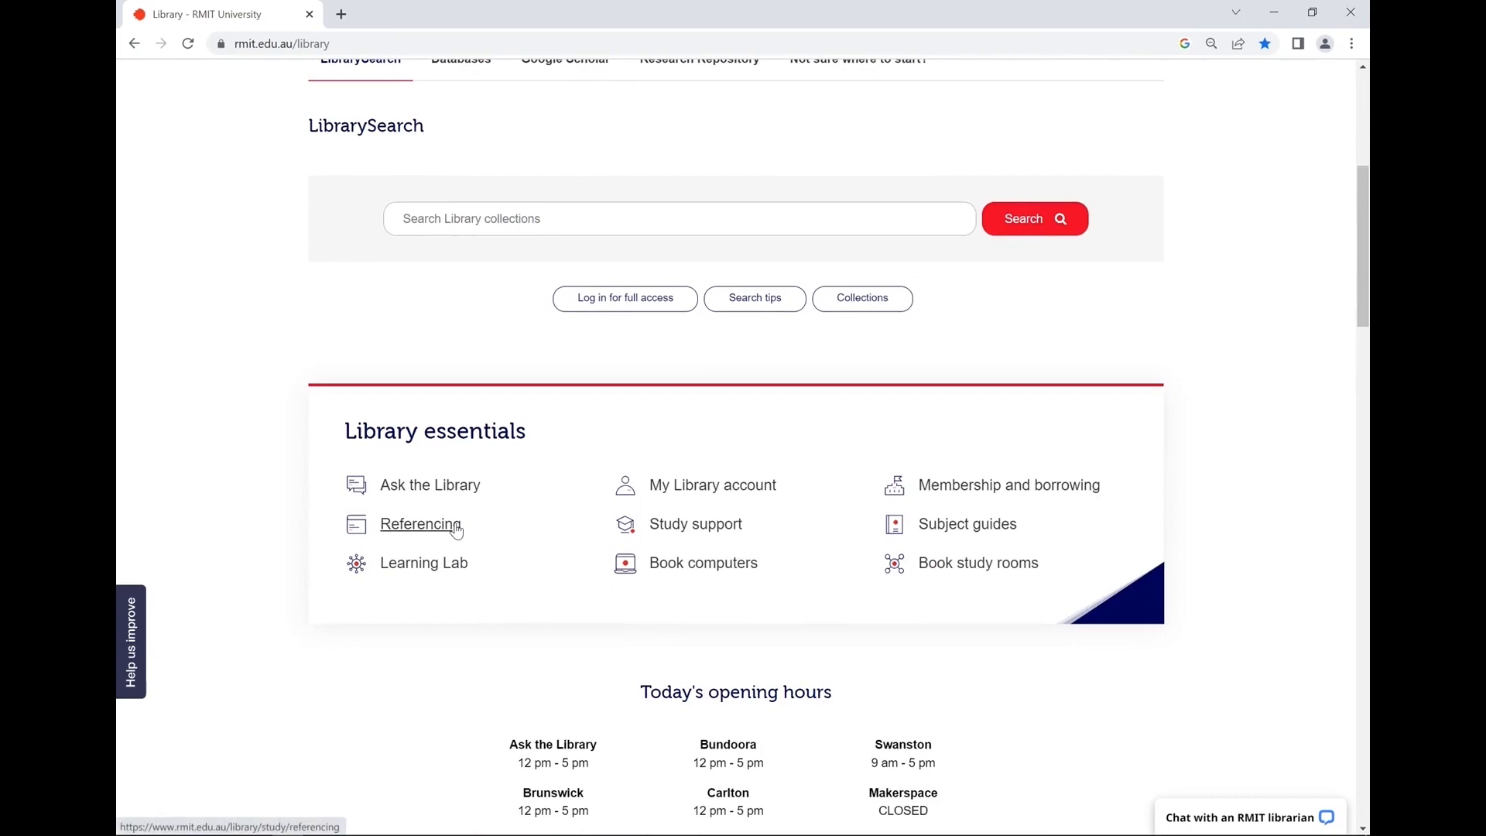
# Go through Referencing and Reference management tools to the EndNote Desktop downloads page
pyautogui.click(418, 523)
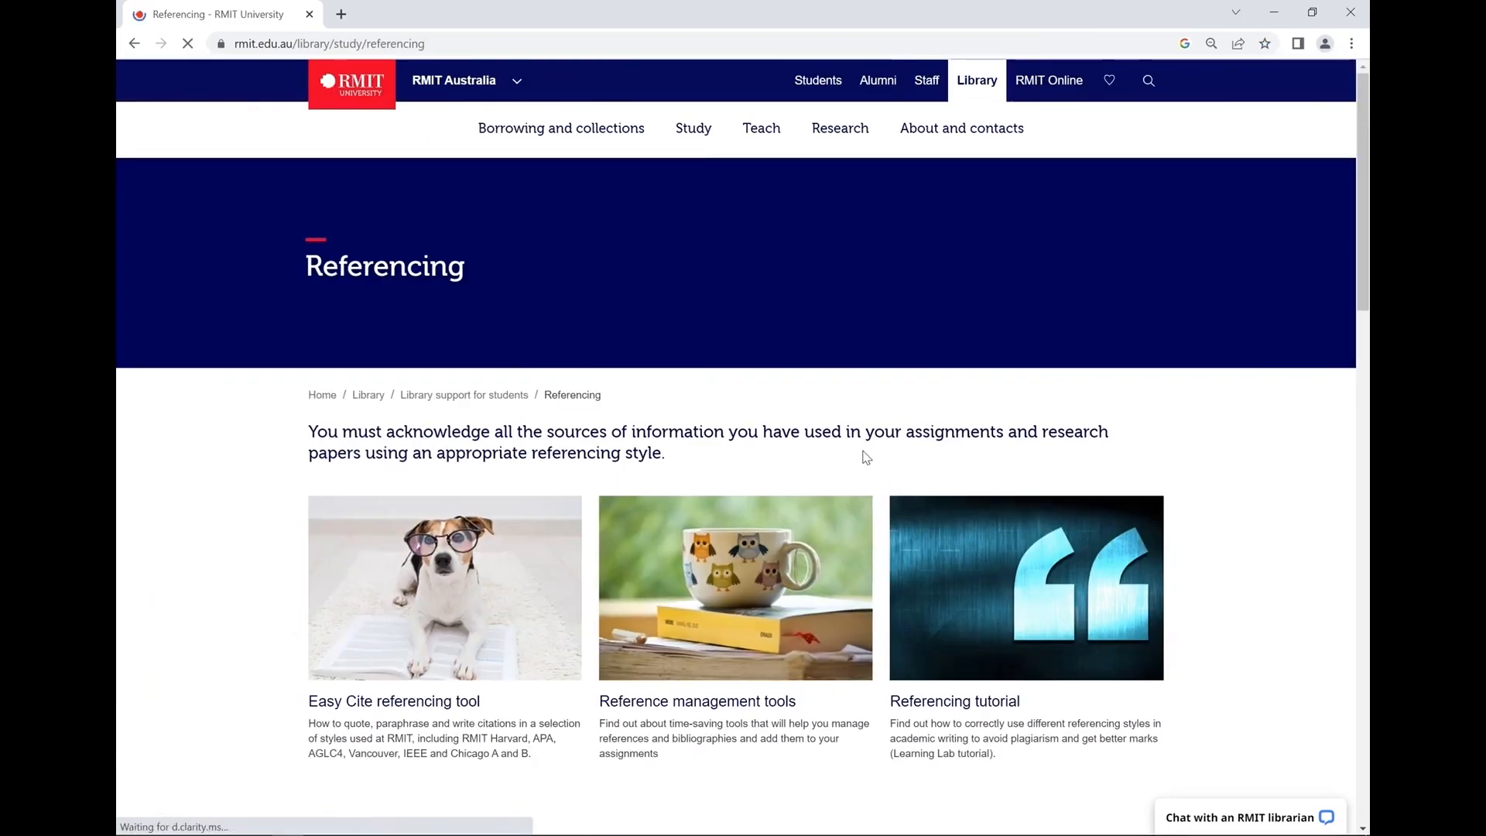
pyautogui.click(697, 700)
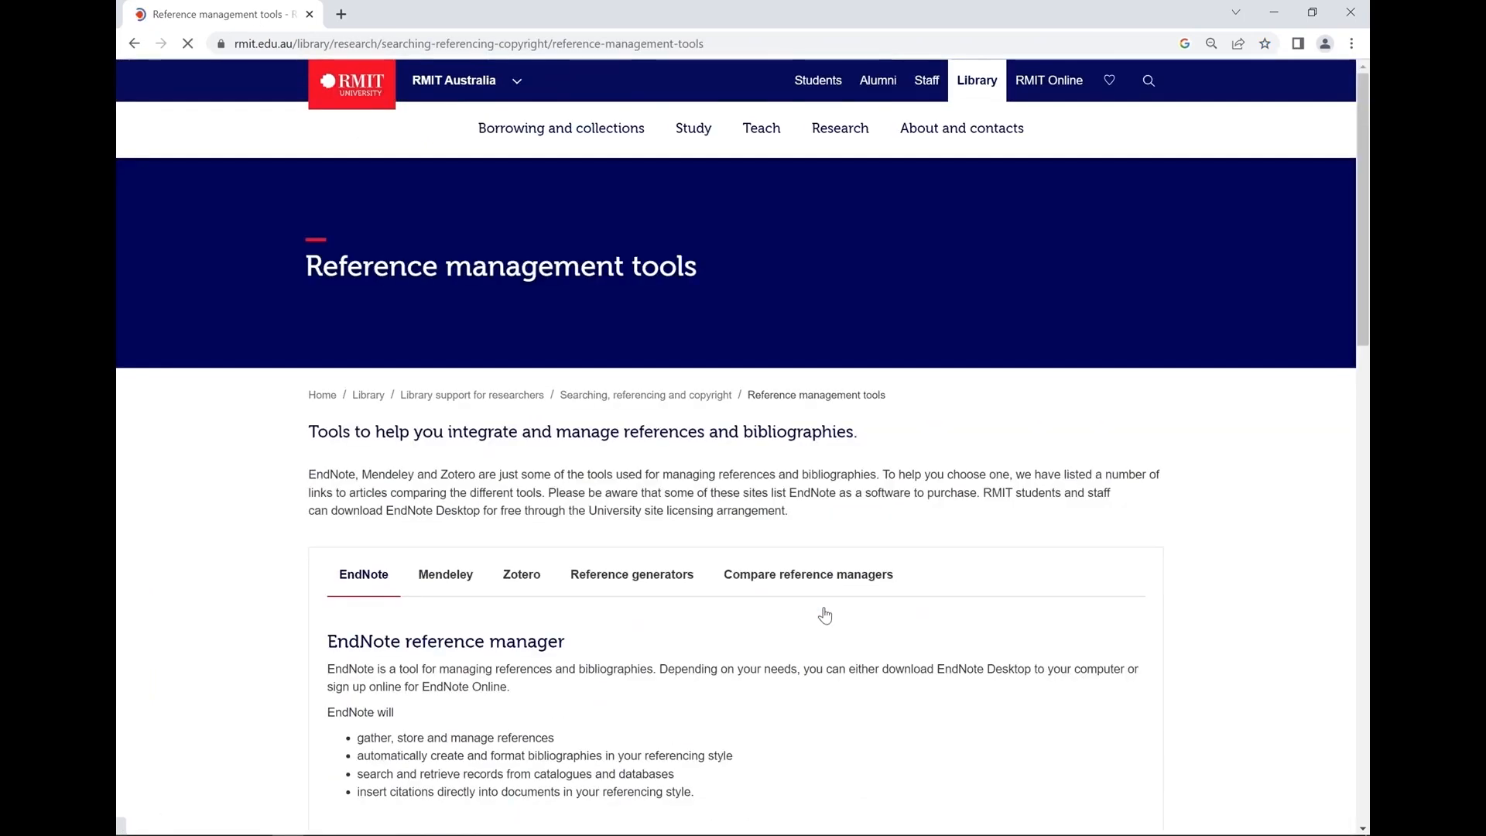
pyautogui.scroll(-3)
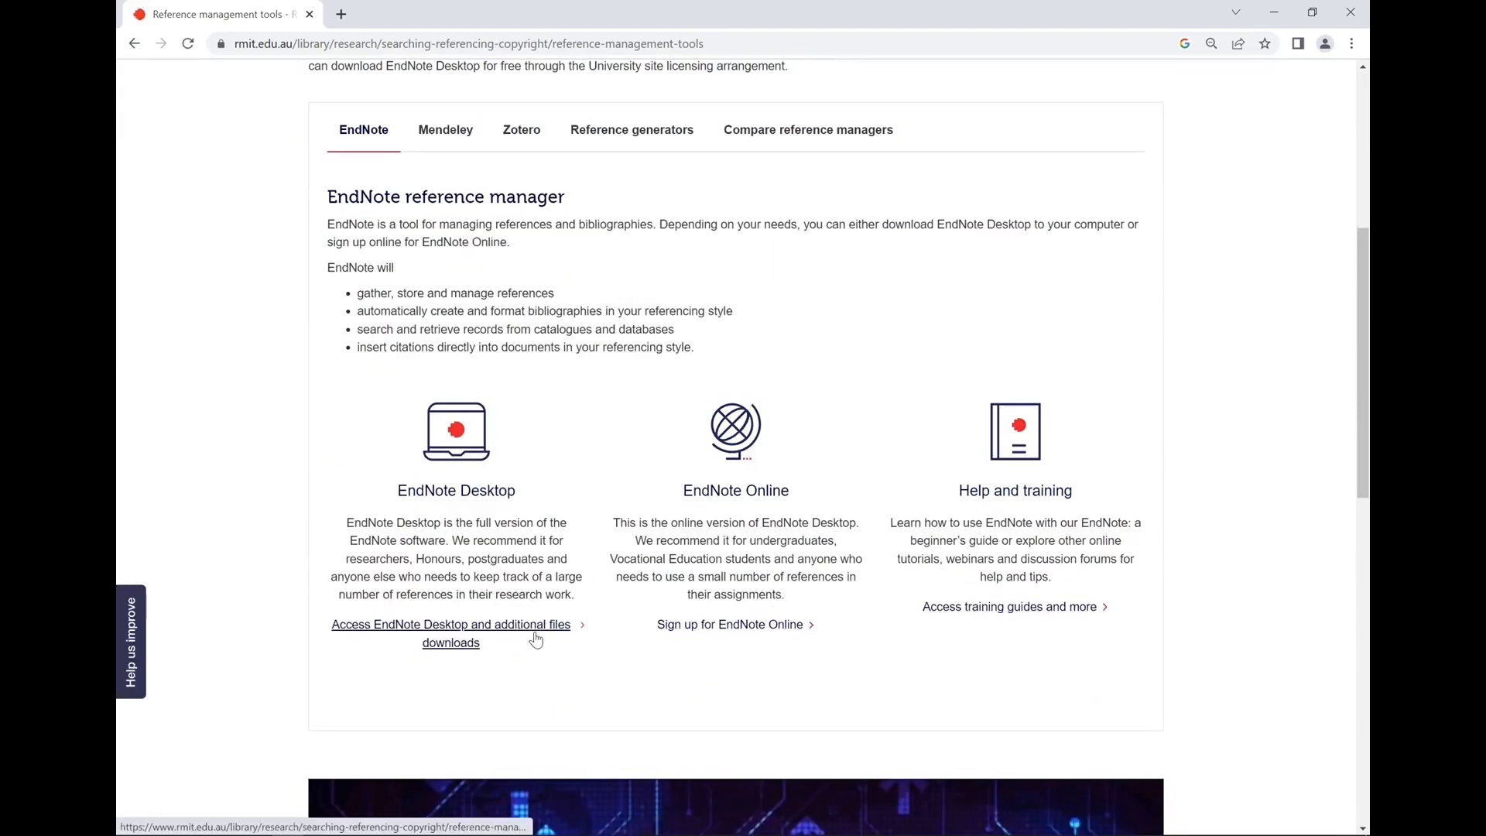
pyautogui.click(451, 623)
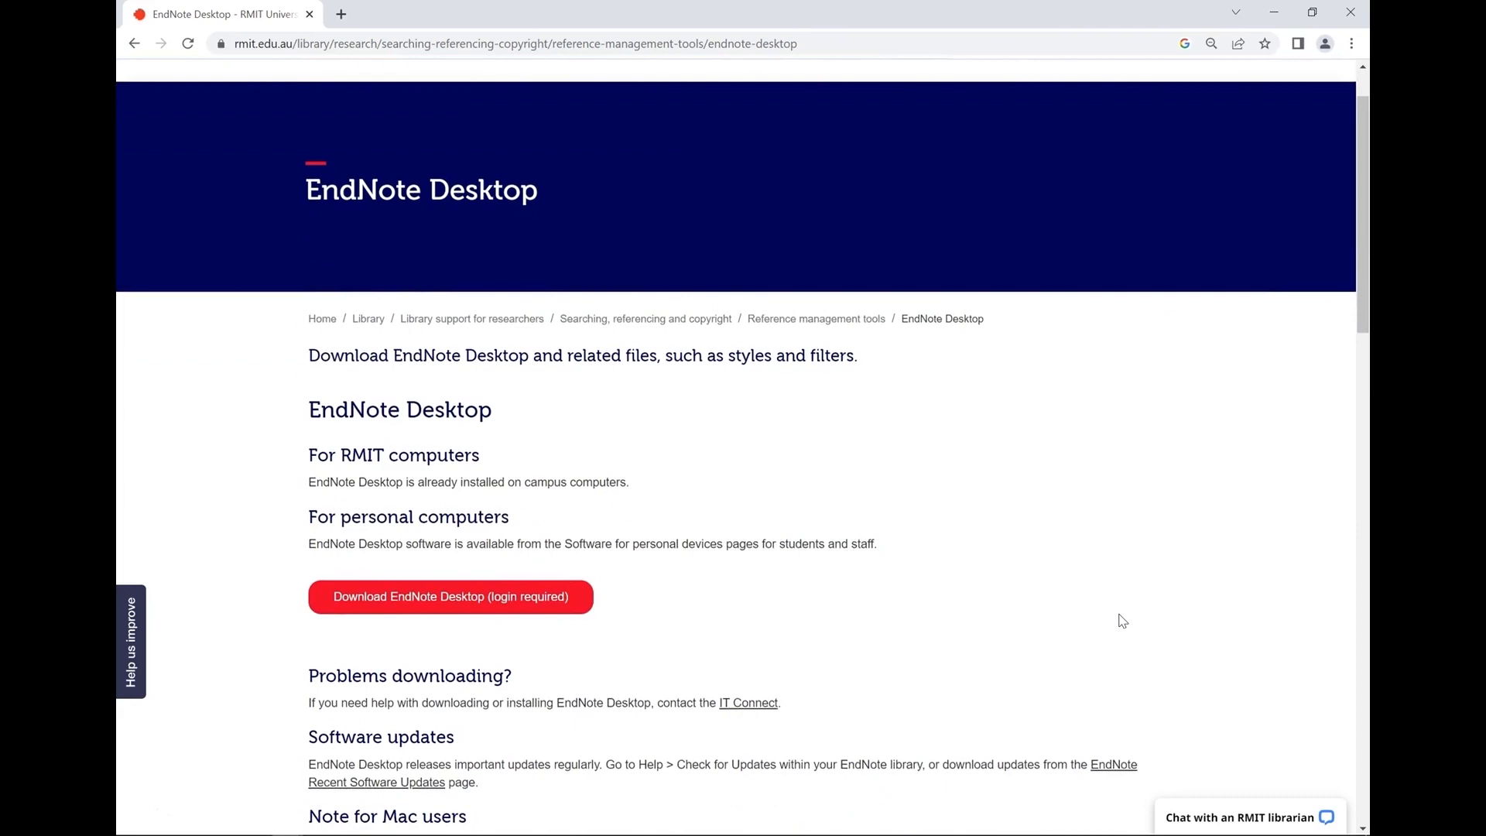
# Expand Reference styles and scroll to the RMIT Harvard style downloads and instructions
pyautogui.scroll(-3)
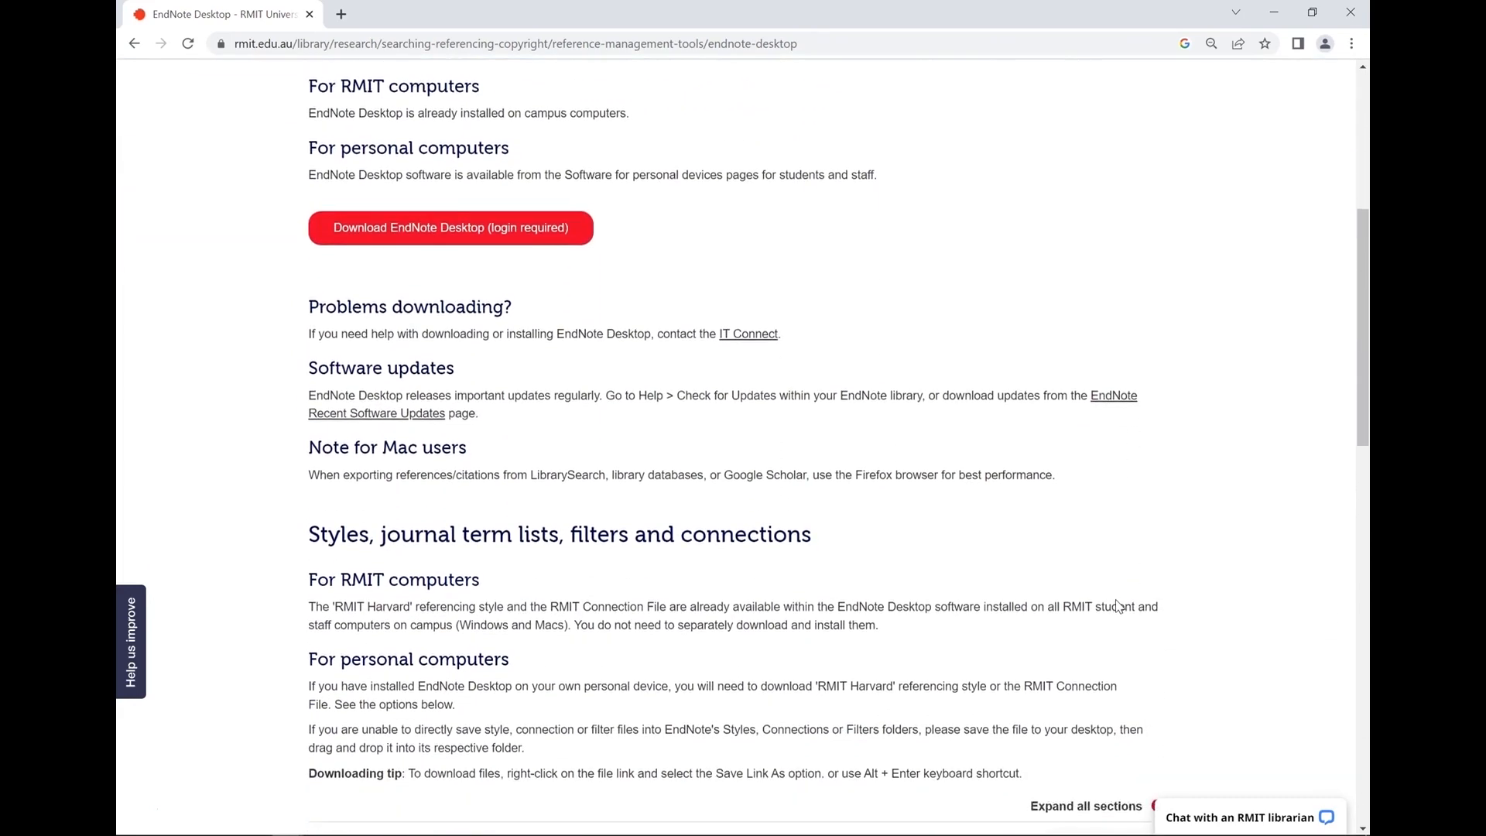
pyautogui.click(1135, 599)
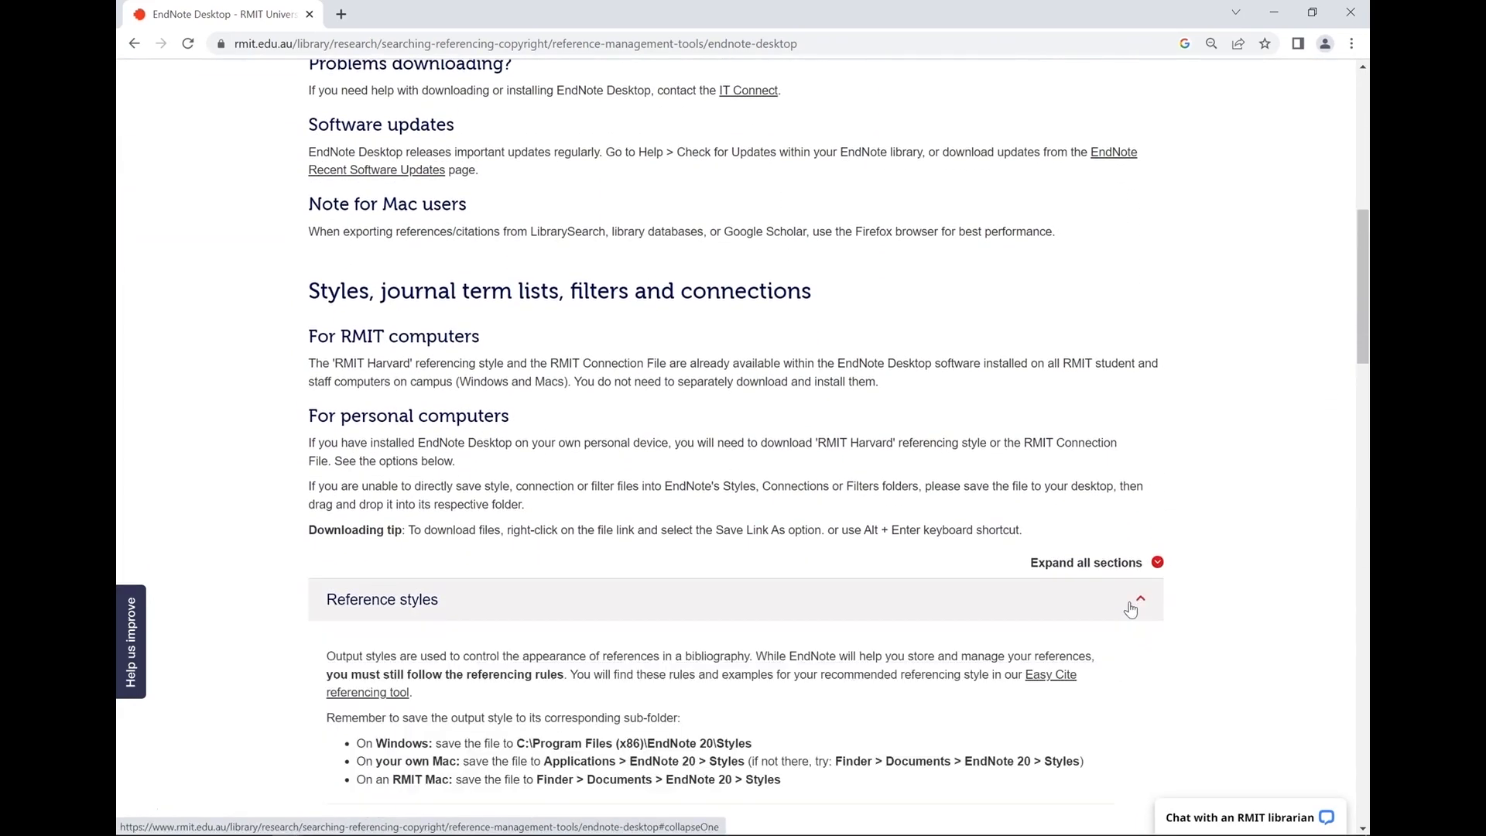
pyautogui.scroll(-3)
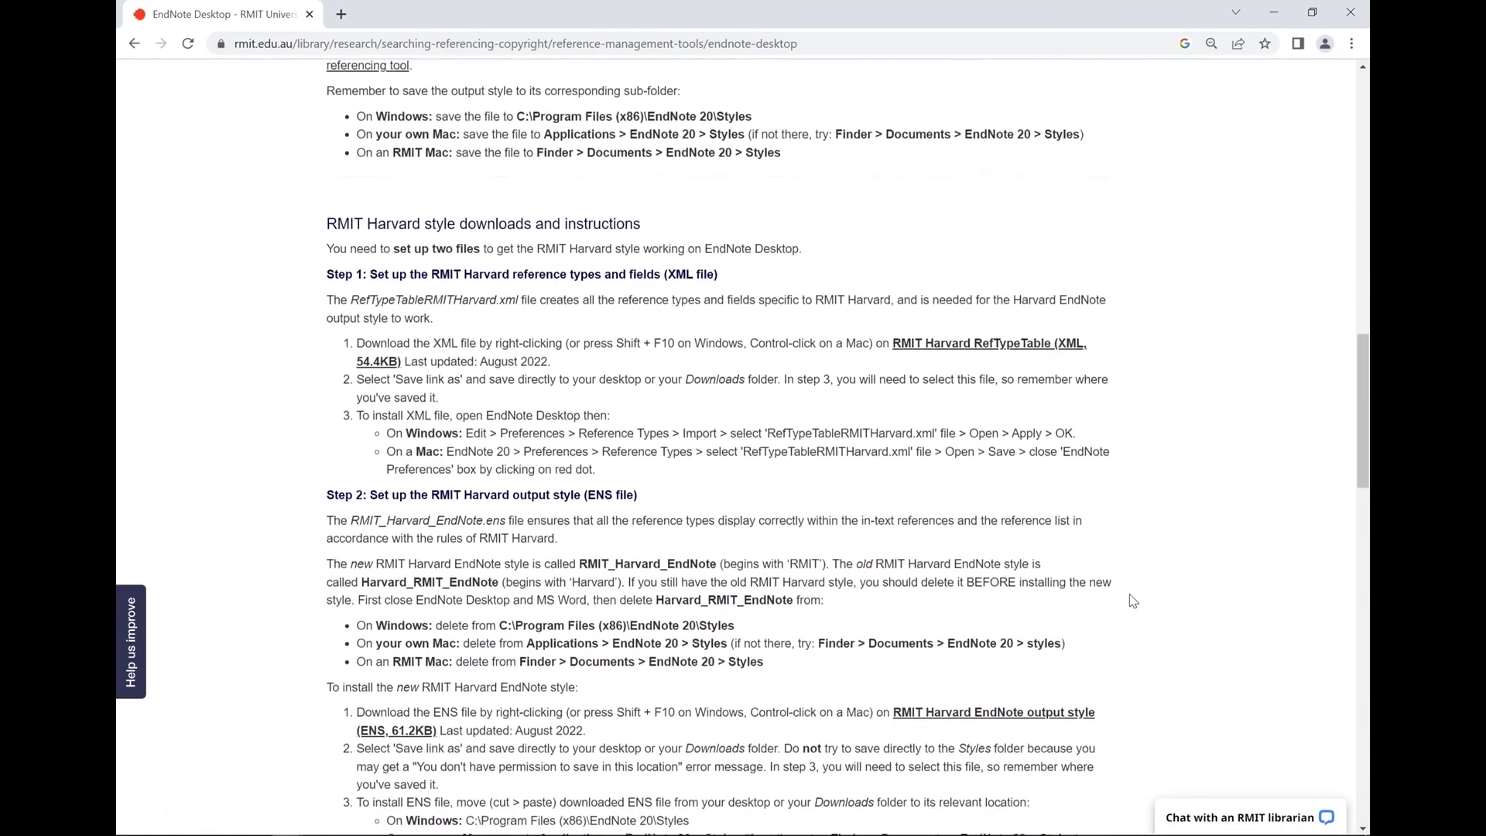
pyautogui.scroll(-3)
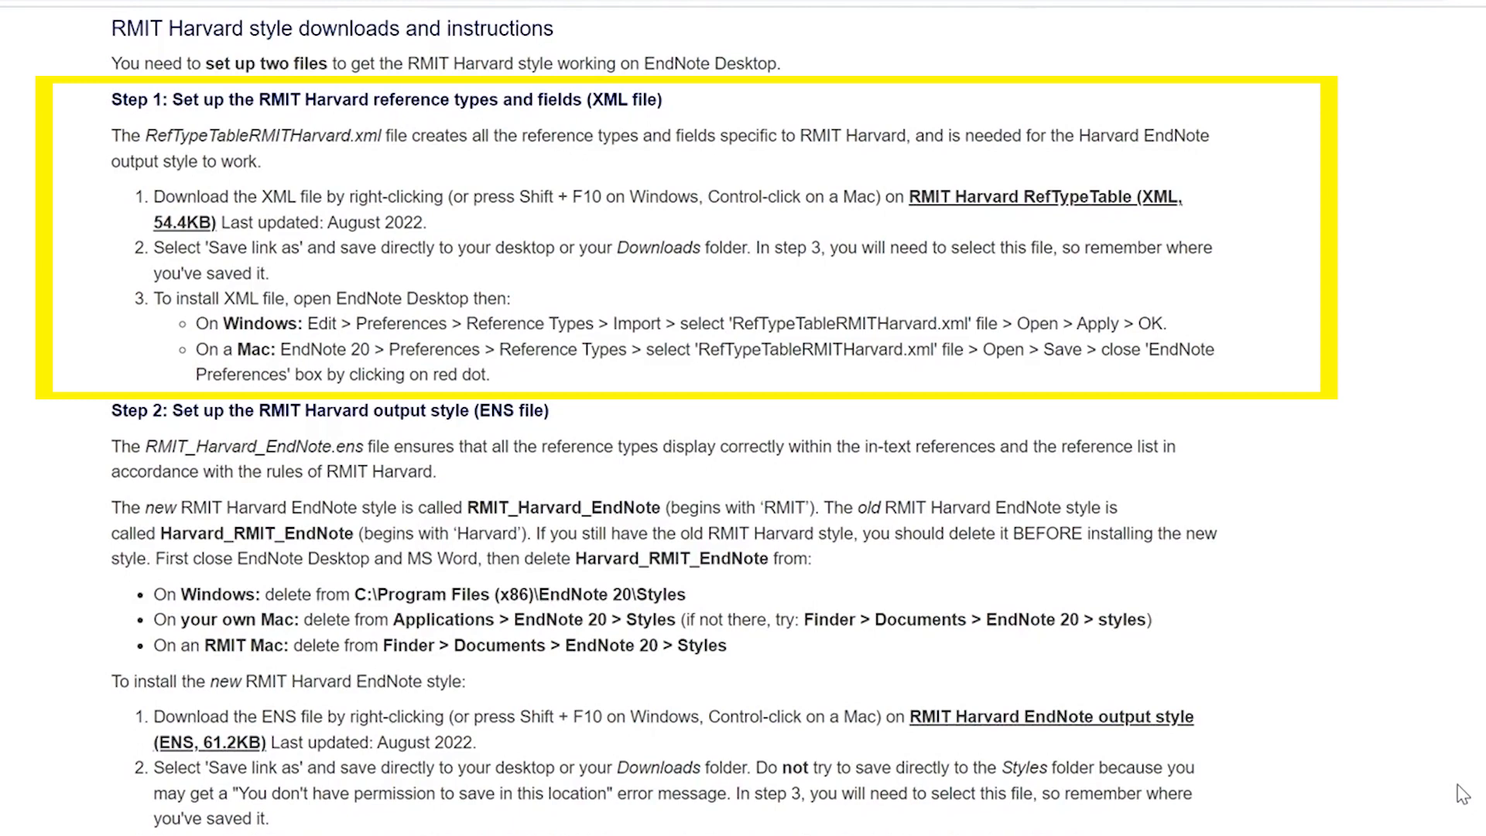
pyautogui.moveTo(1381, 637)
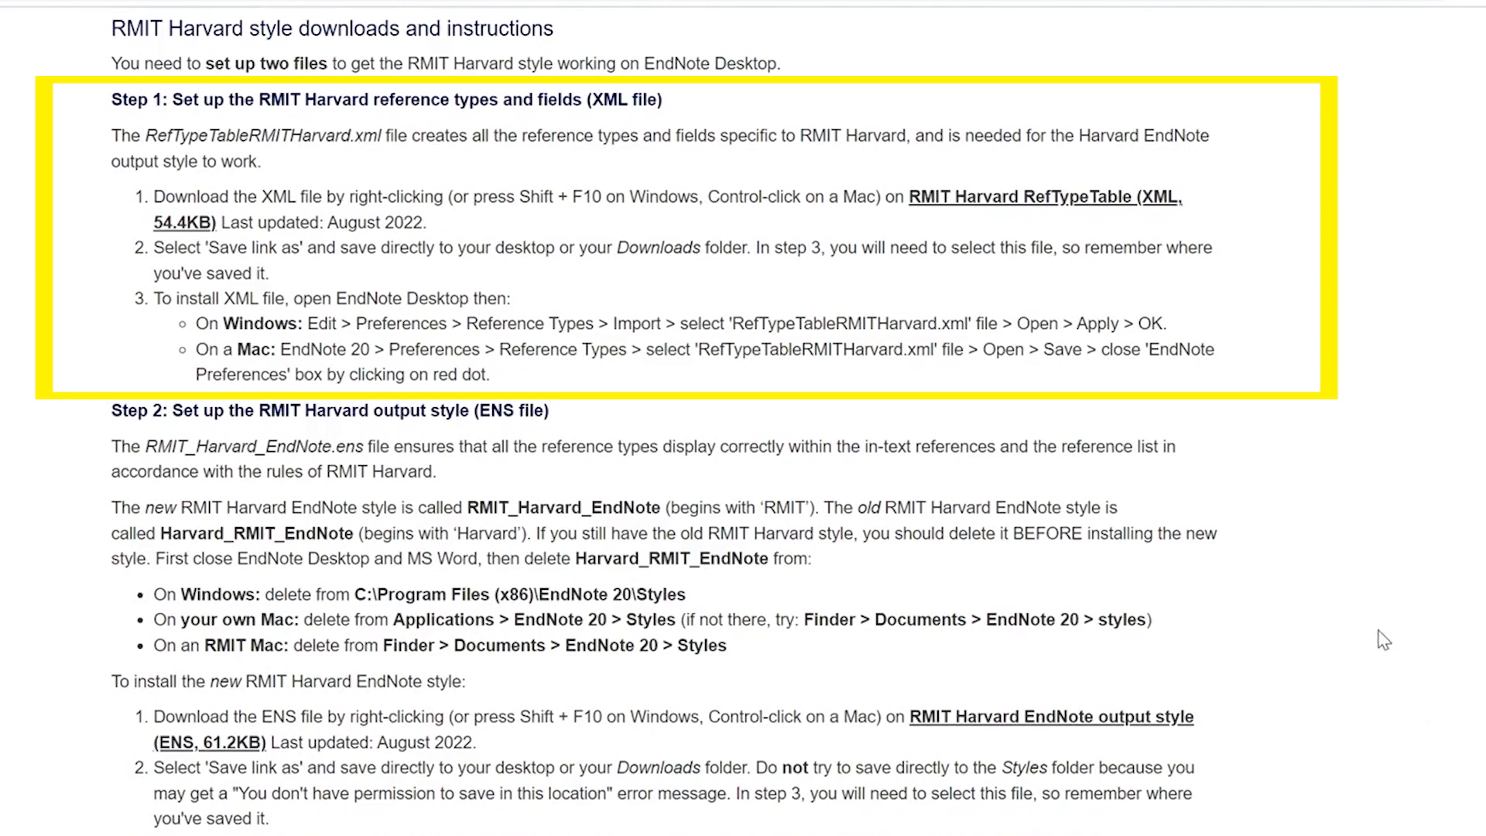
pyautogui.moveTo(1083, 198)
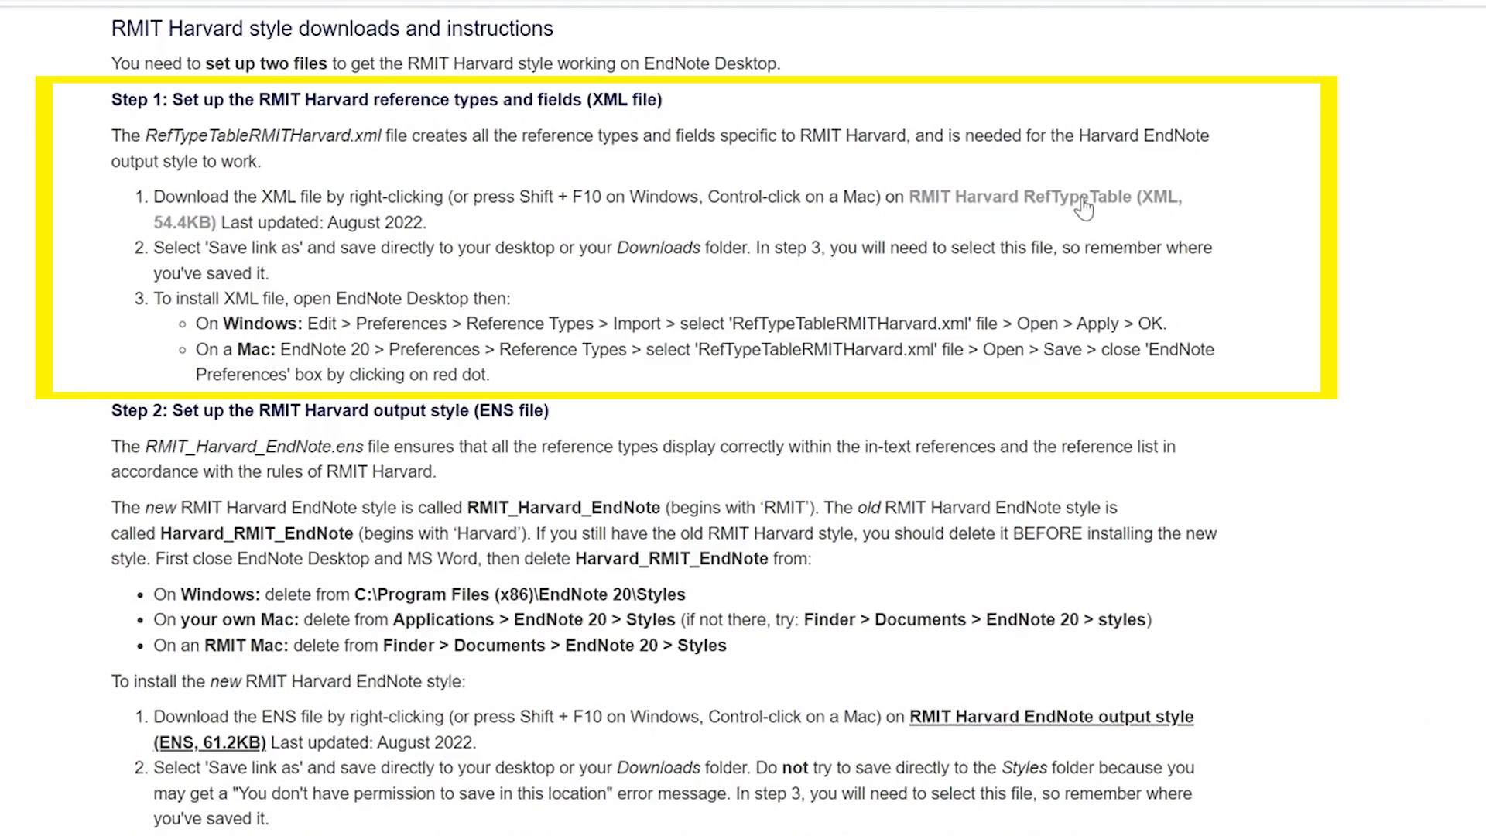
# Save the 'RMIT Harvard RefTypeTable (XML)' link into the Downloads folder
pyautogui.rightClick(1080, 197)
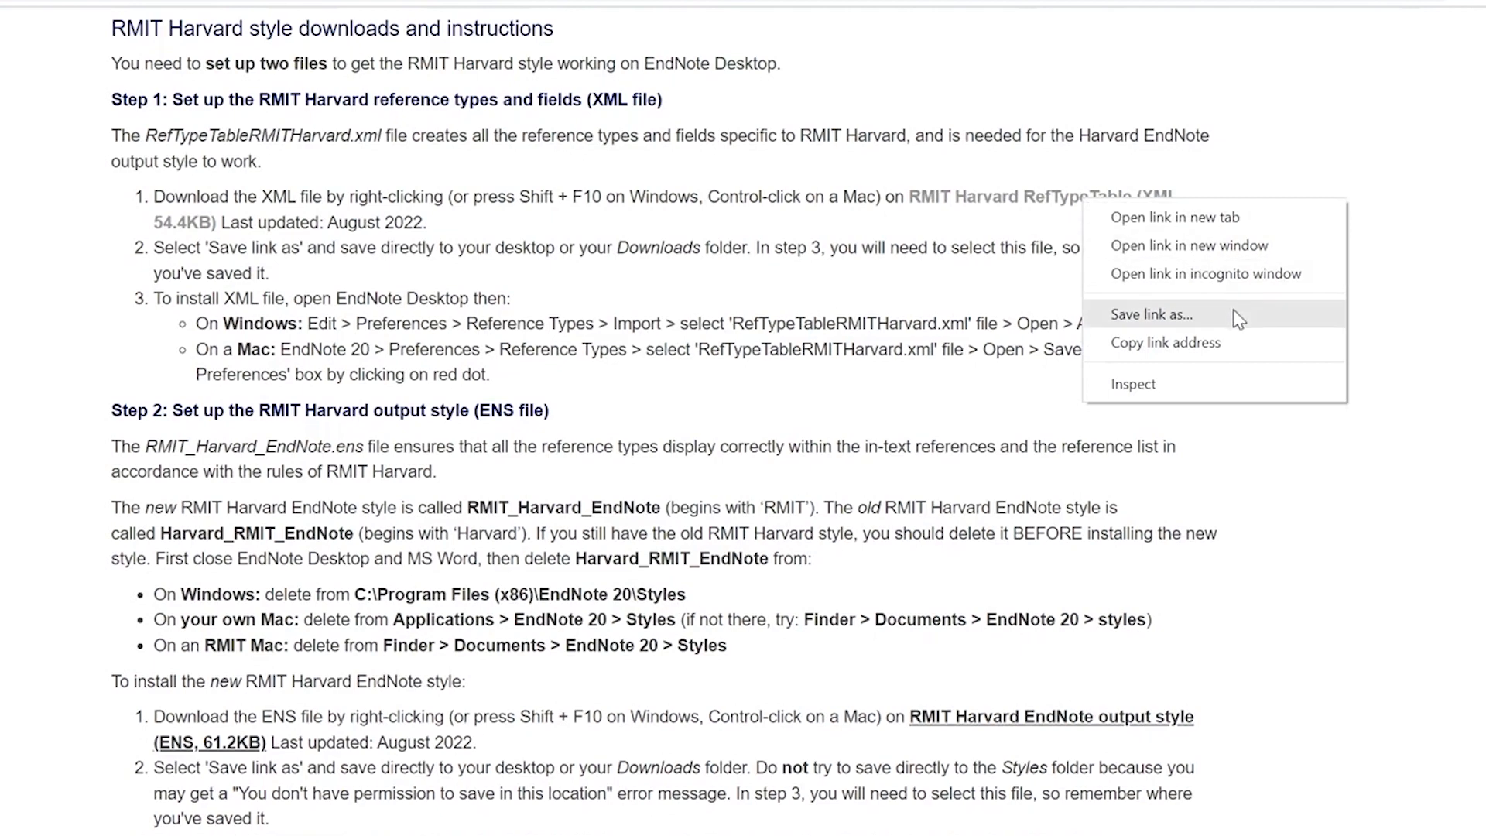
pyautogui.click(1152, 313)
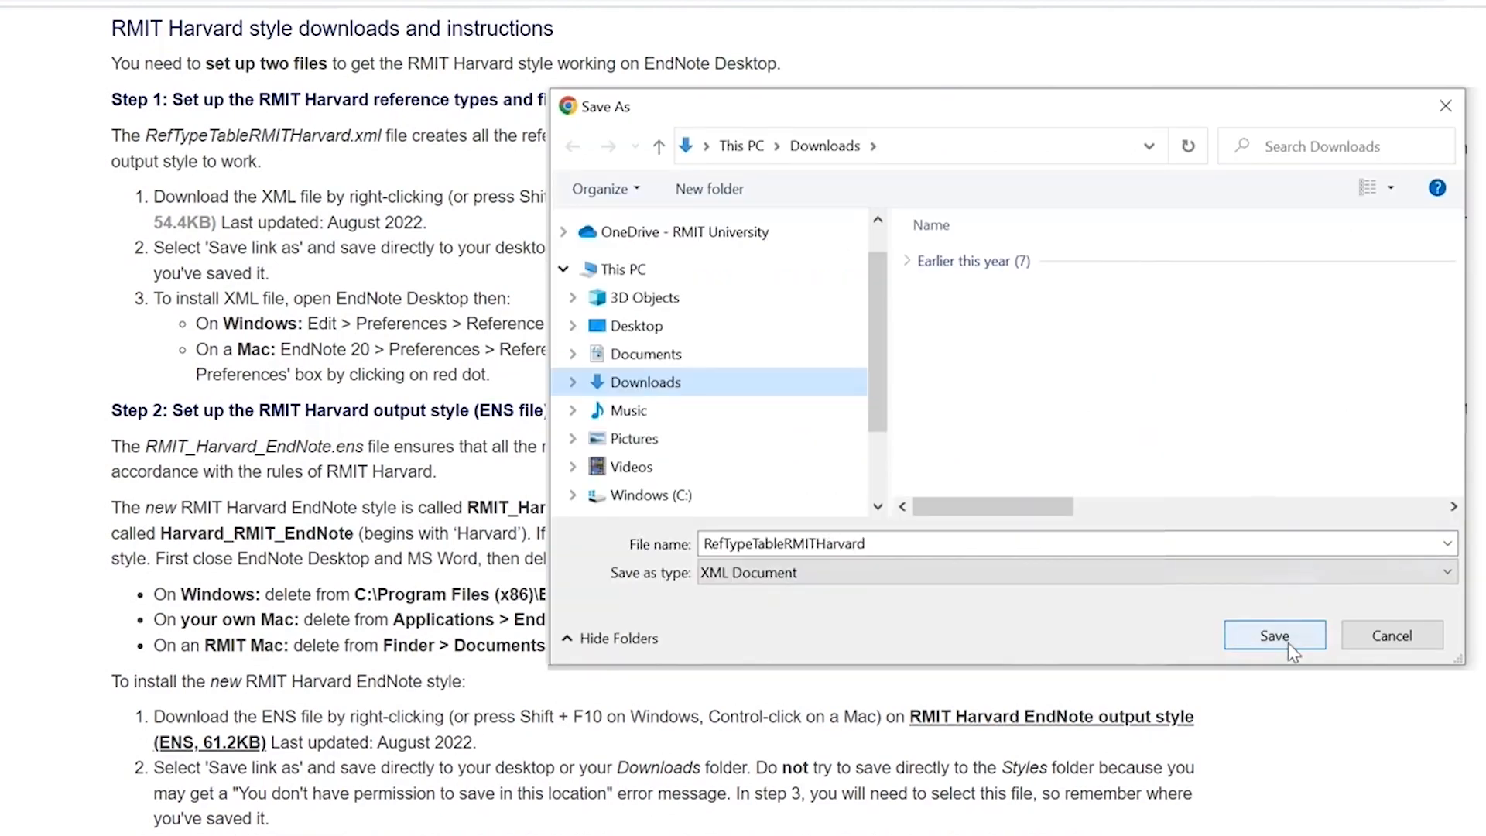
pyautogui.click(1274, 634)
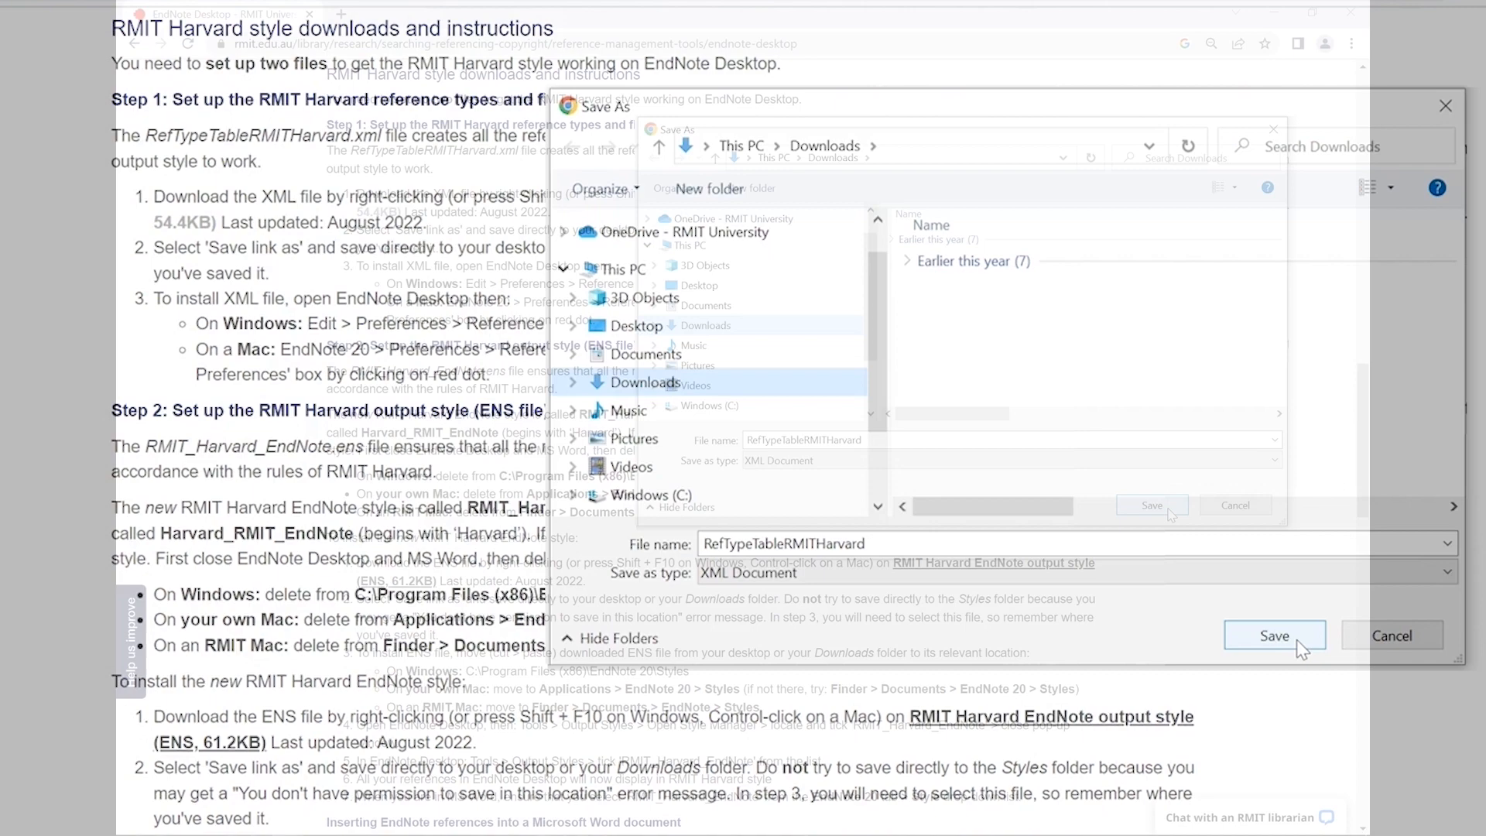
pyautogui.click(1273, 634)
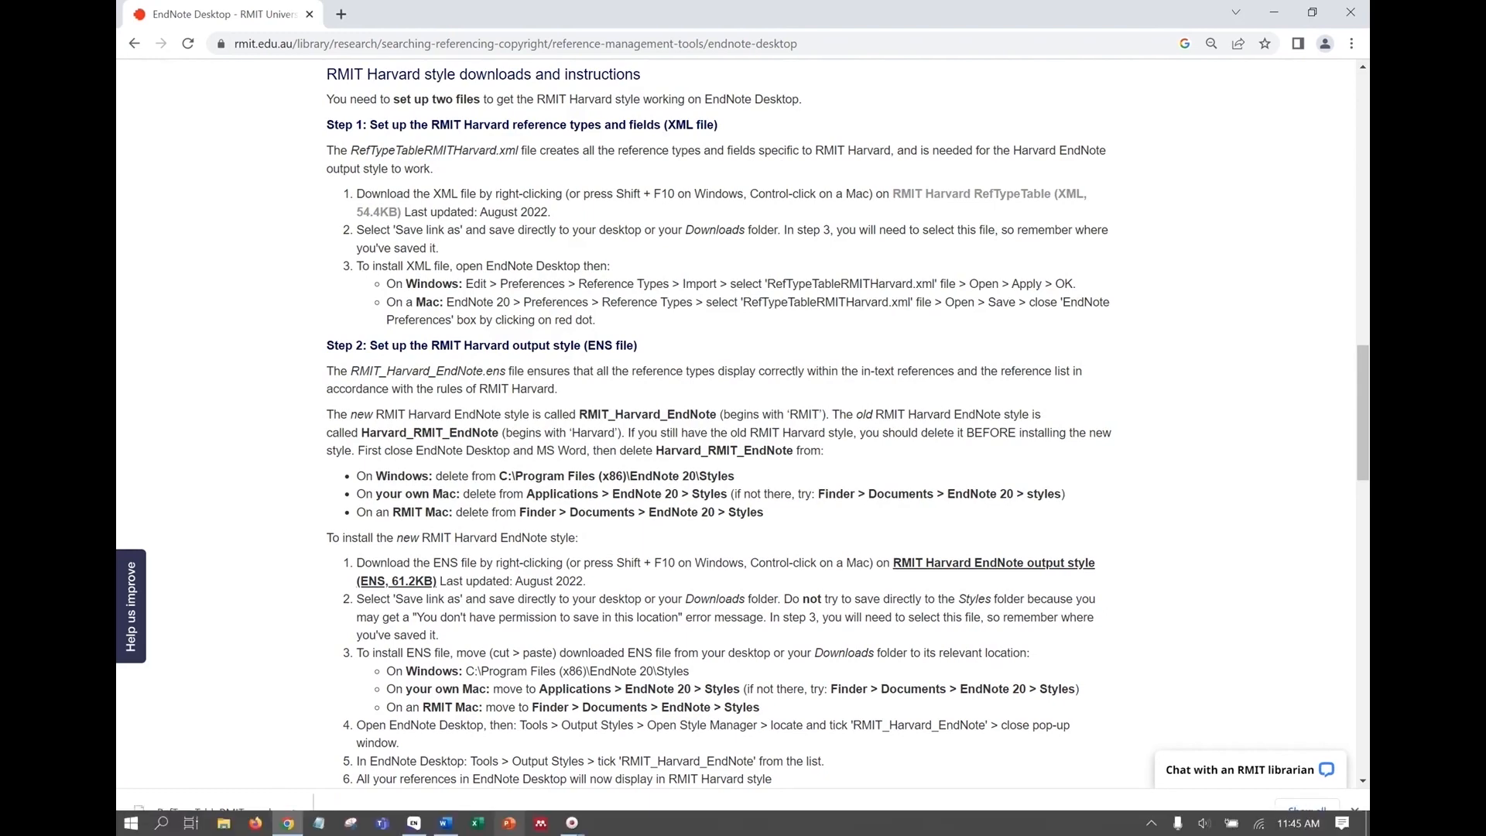
# Import RefTypeTableRMITHarvard.xml under Preferences > Reference Types and apply it
pyautogui.click(411, 821)
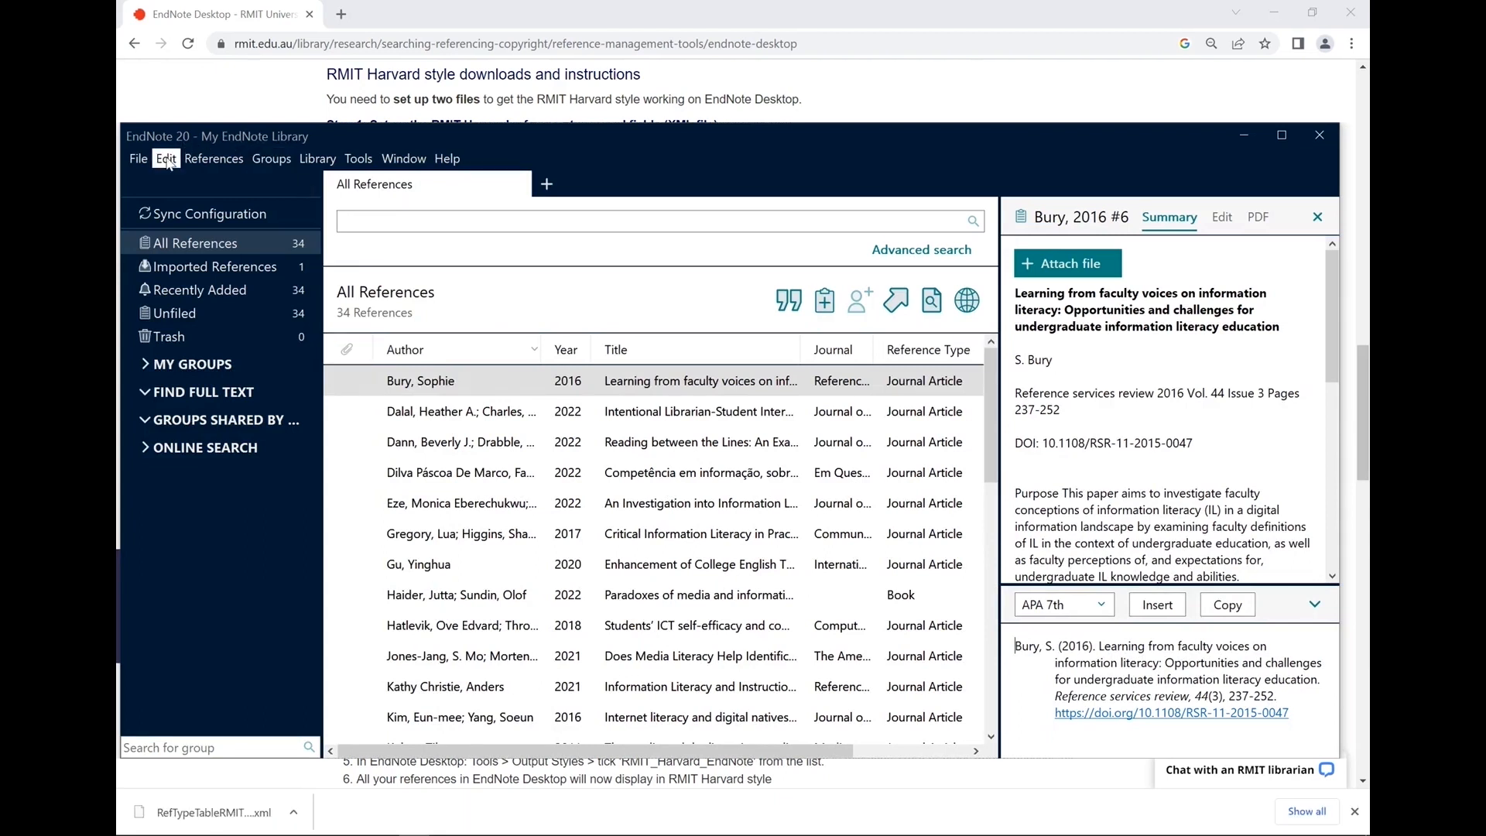
pyautogui.click(165, 158)
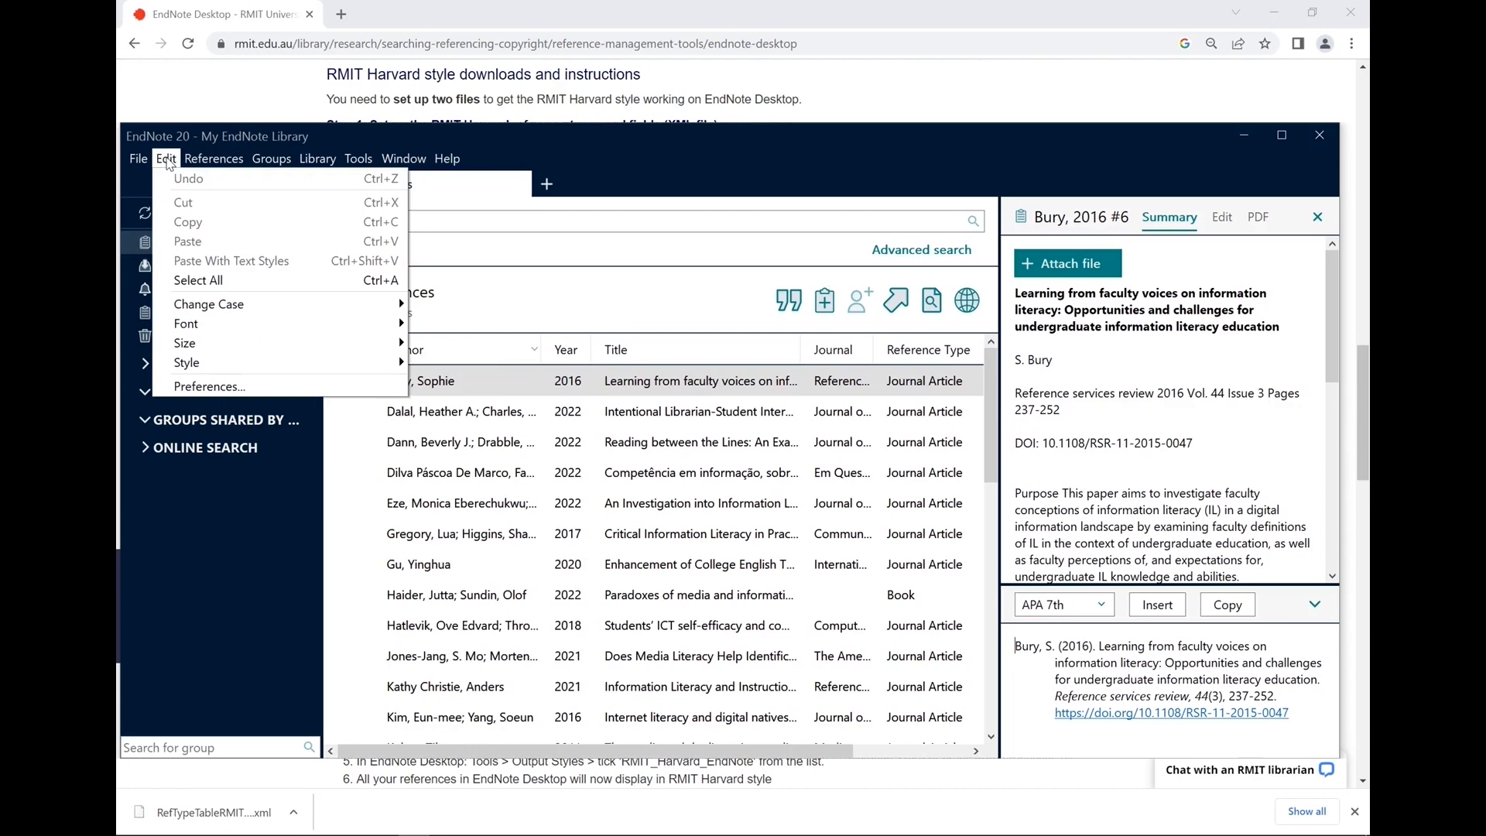
pyautogui.click(208, 385)
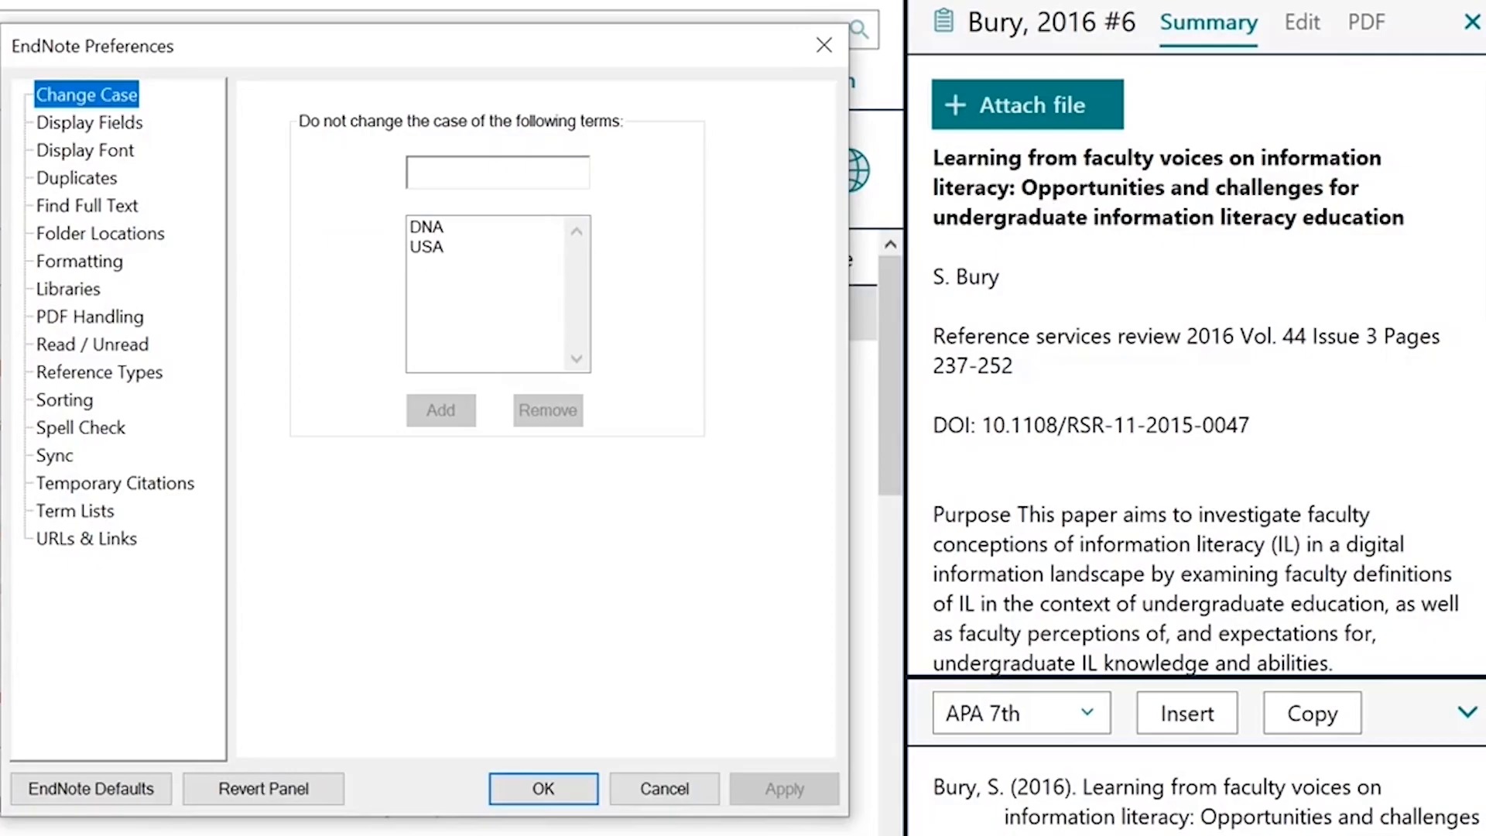
pyautogui.click(98, 371)
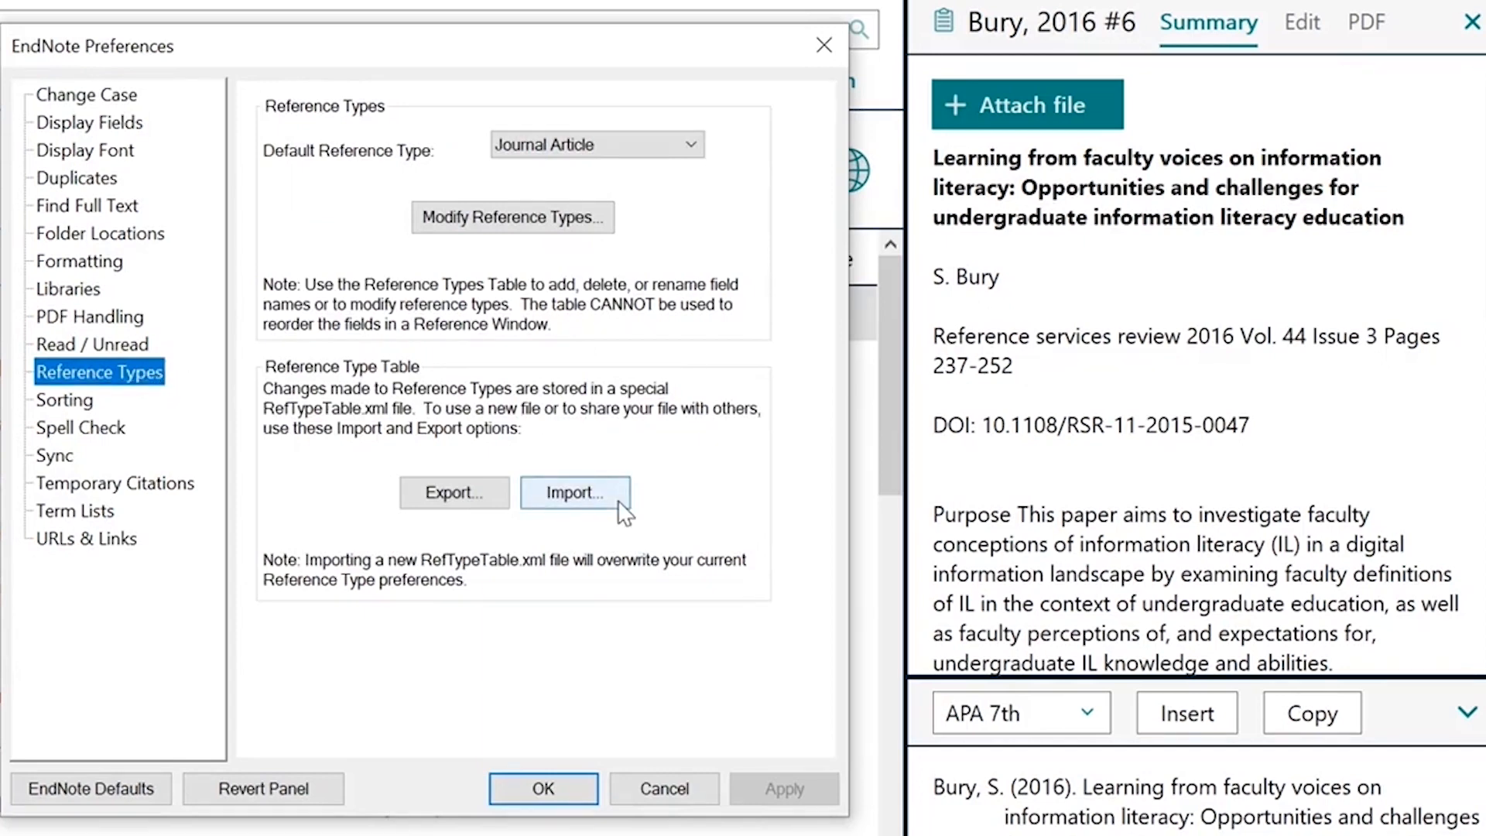
pyautogui.click(574, 492)
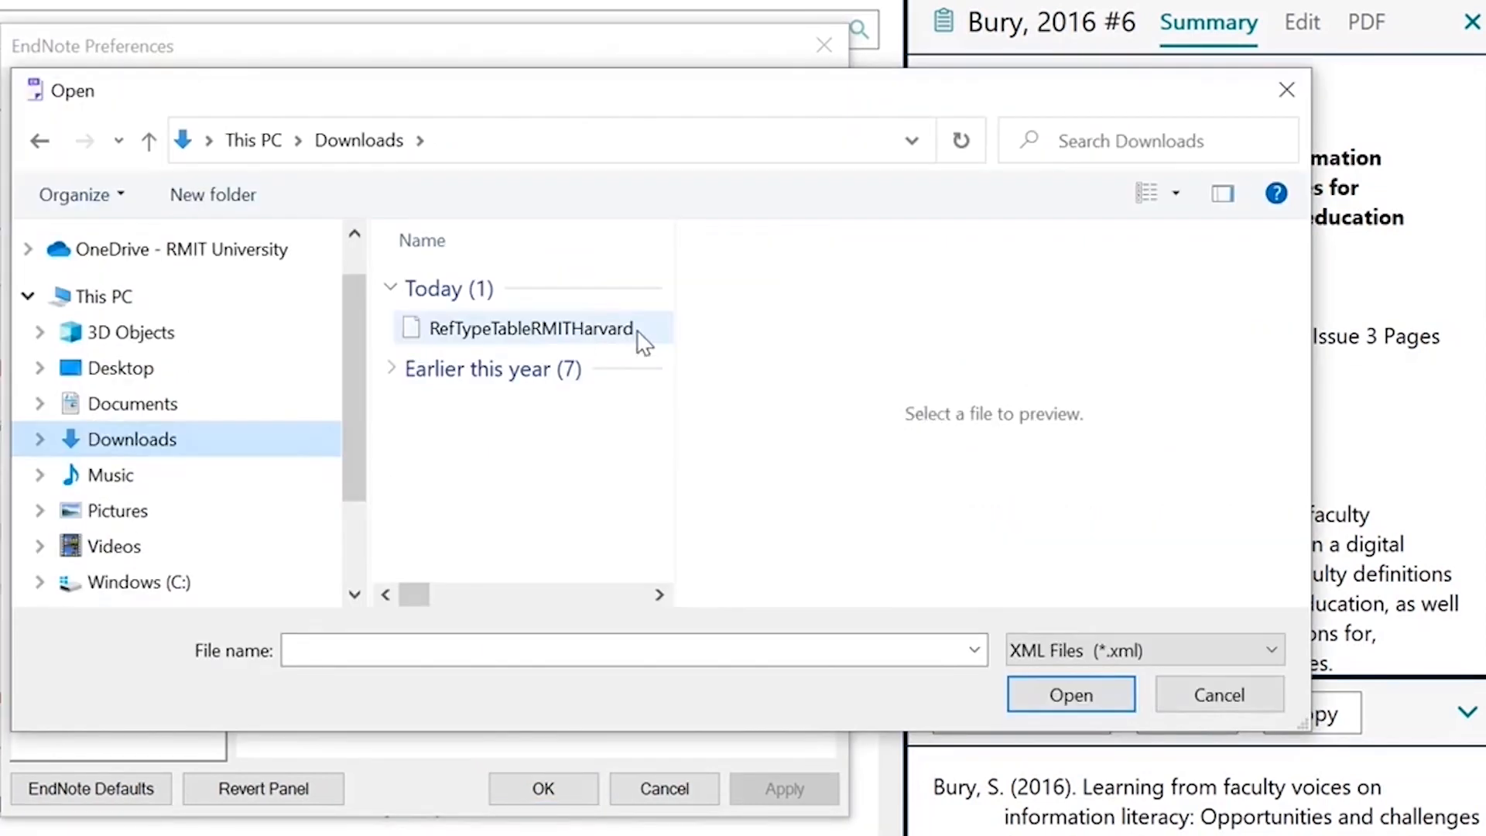
pyautogui.click(528, 328)
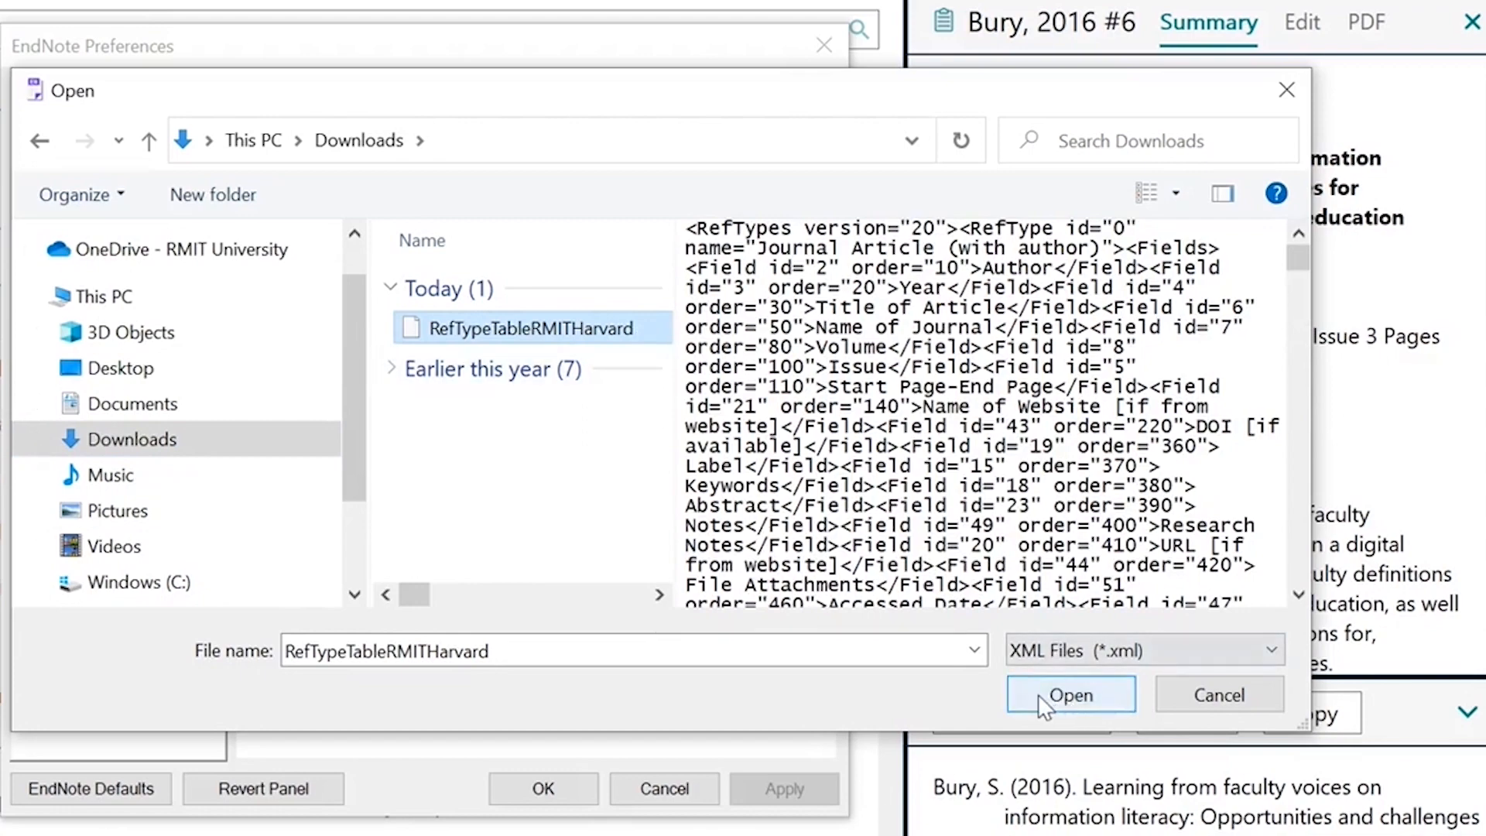
pyautogui.click(1069, 695)
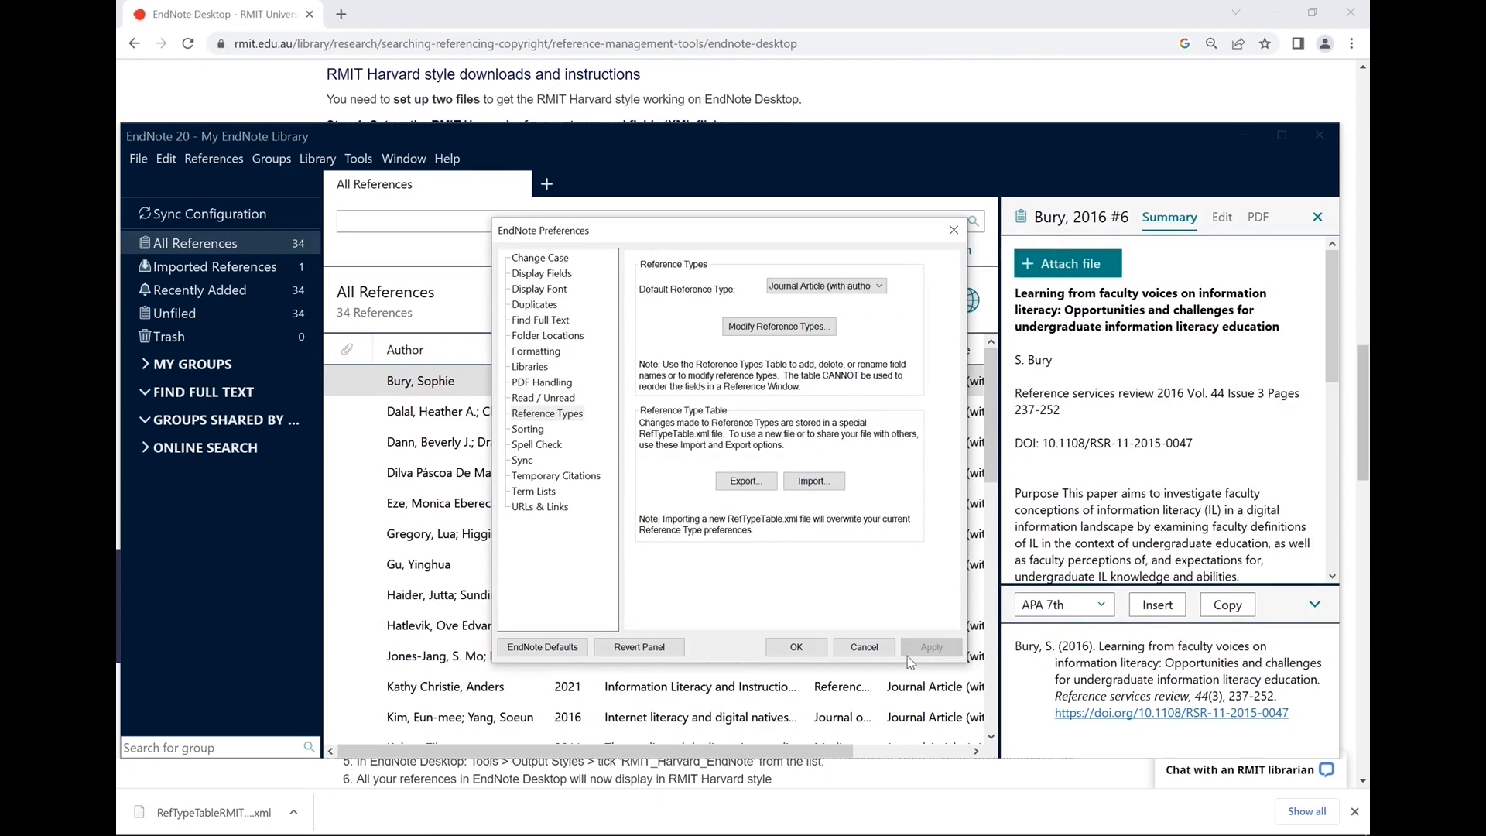
pyautogui.click(794, 646)
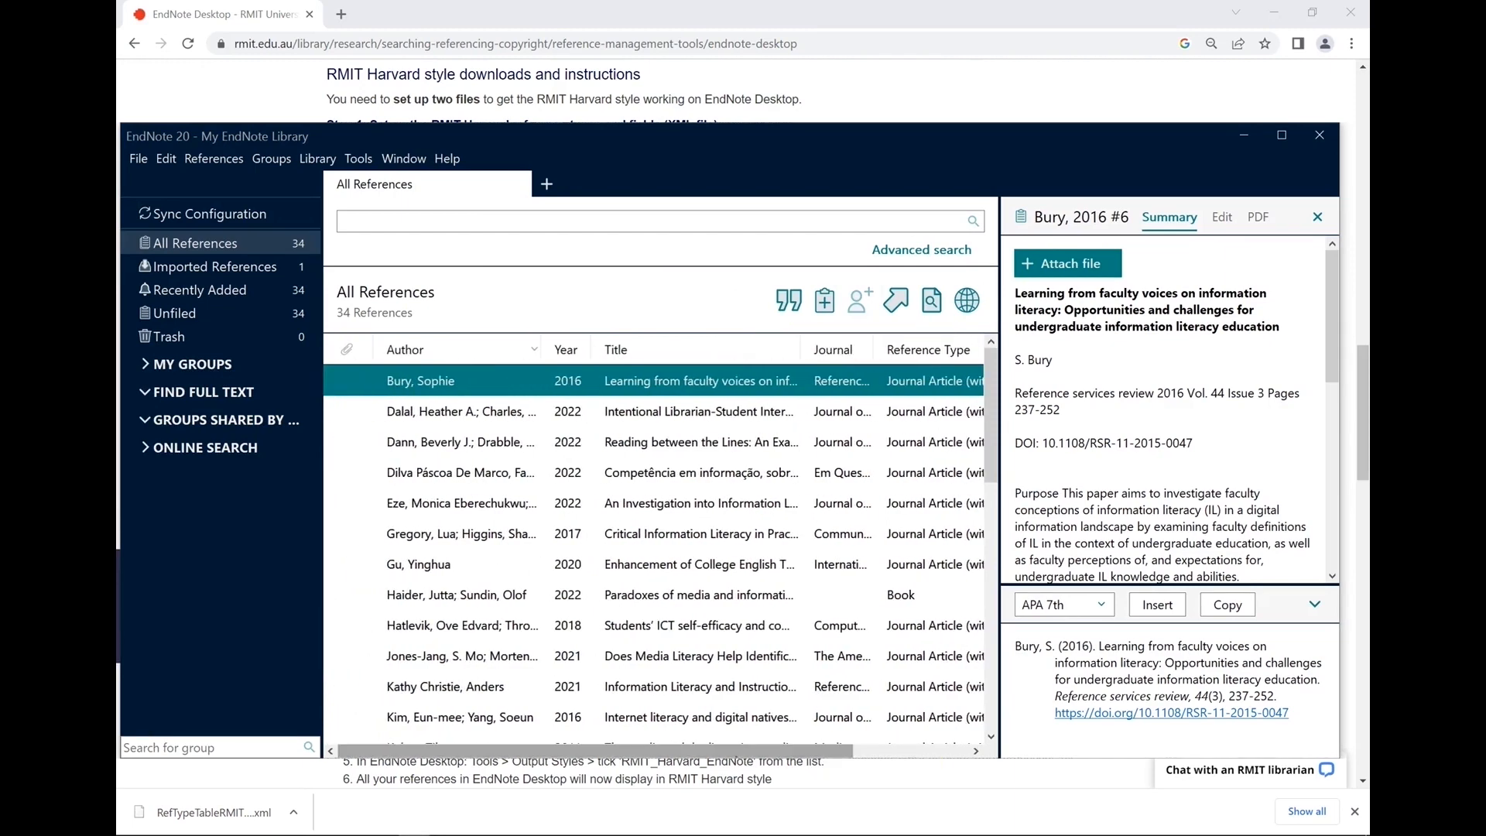
pyautogui.moveTo(970, 153)
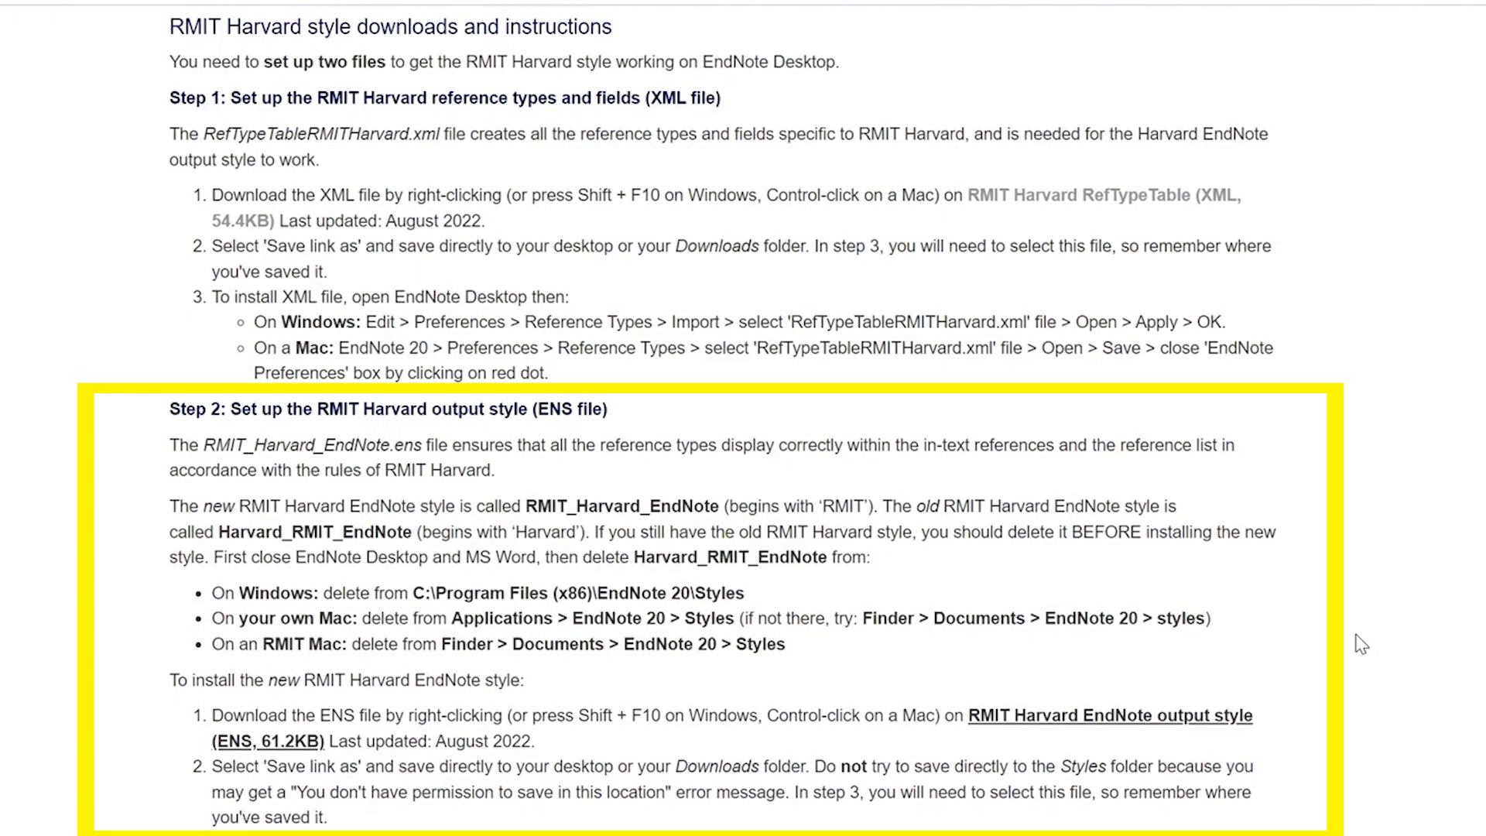
pyautogui.moveTo(1108, 715)
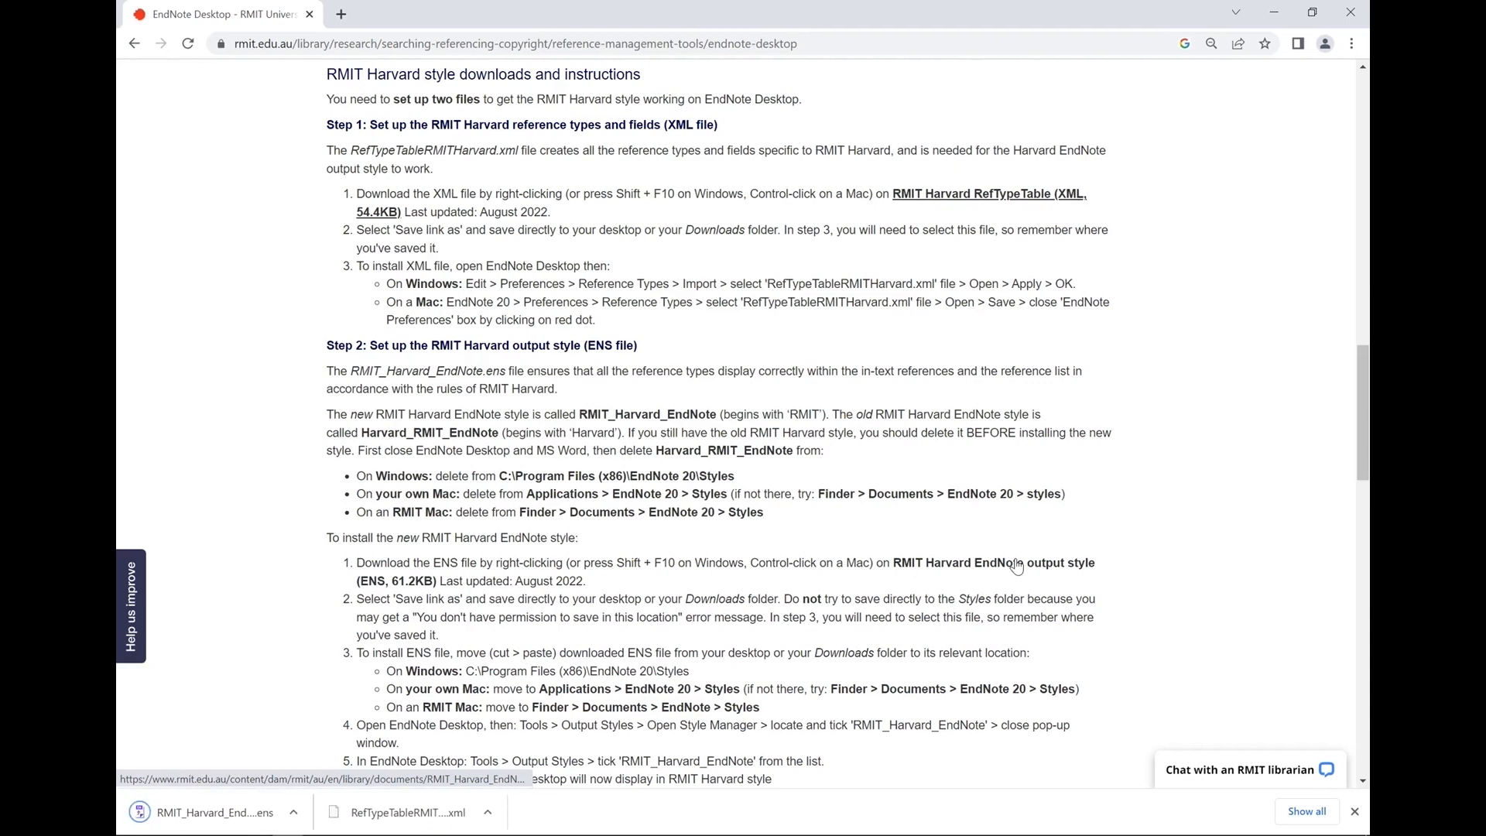
pyautogui.moveTo(423, 748)
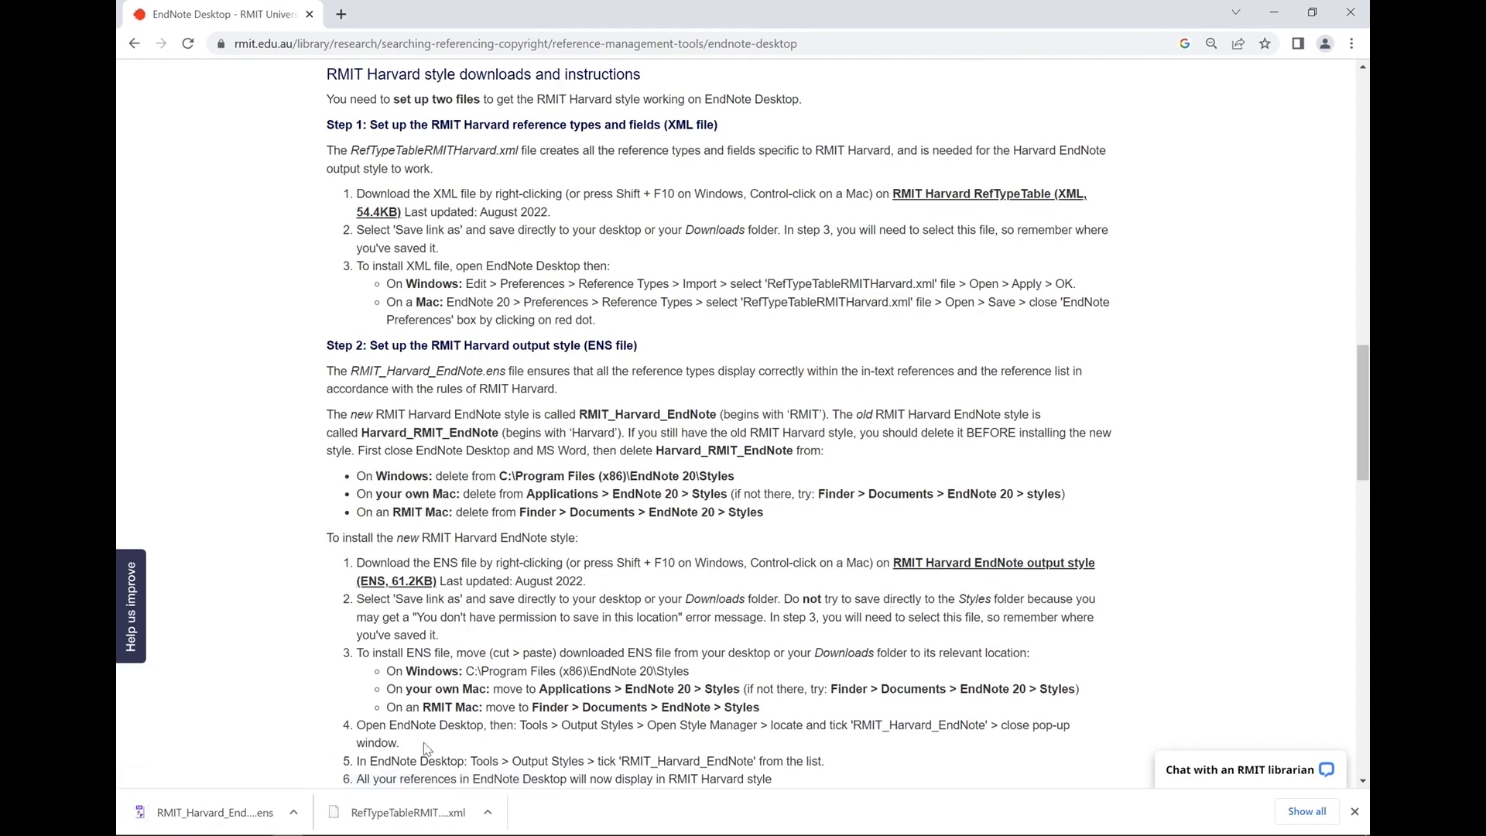
# Show the download options for RMIT_Harvard_EndNote.ens in Chrome's downloads bar
pyautogui.click(293, 812)
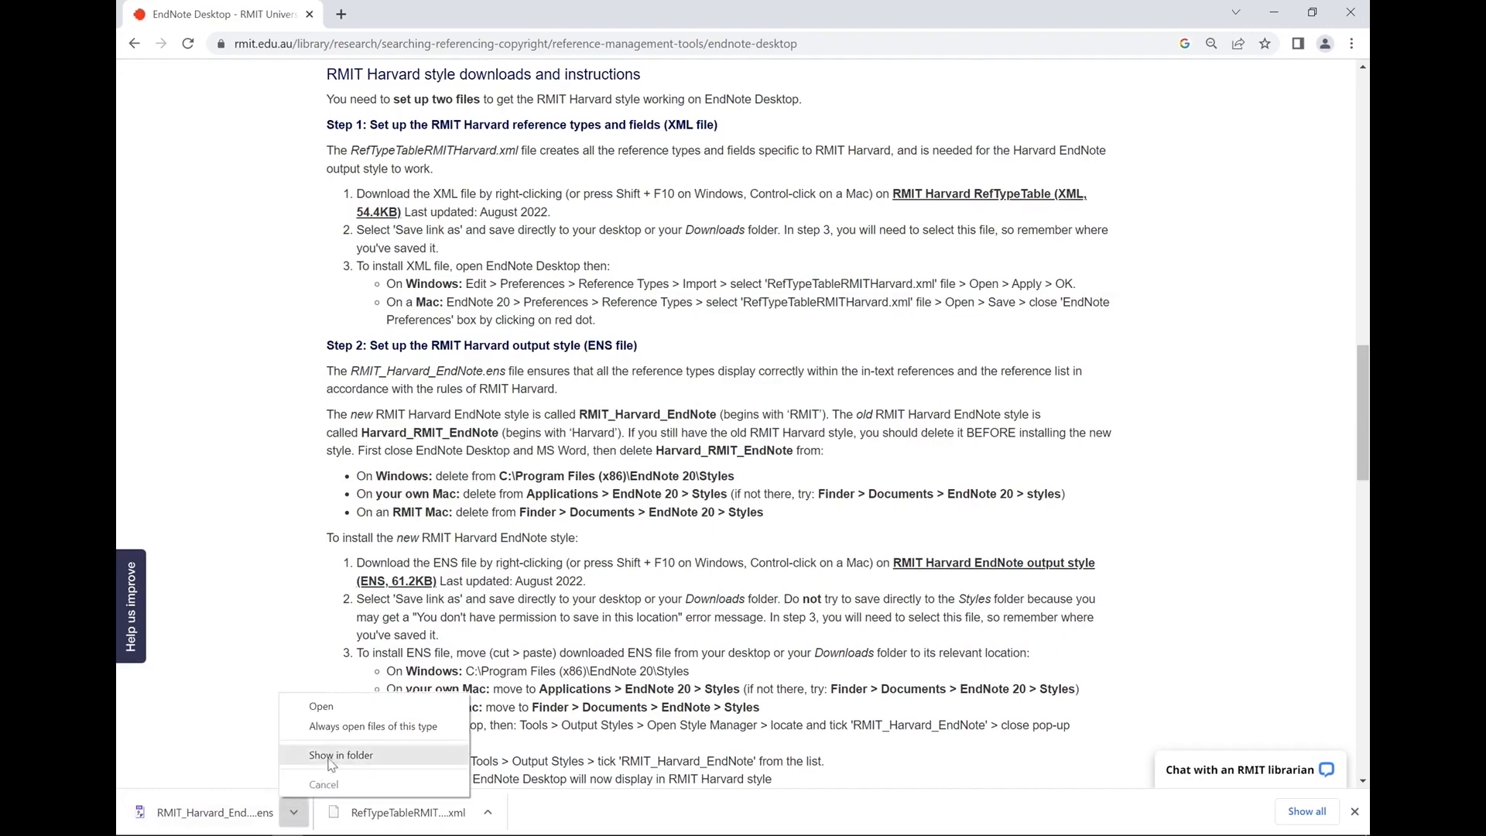
# Reveal RMIT_Harvard_EndNote in Downloads, then open Program Files (x86) on Windows (C:)
pyautogui.click(341, 755)
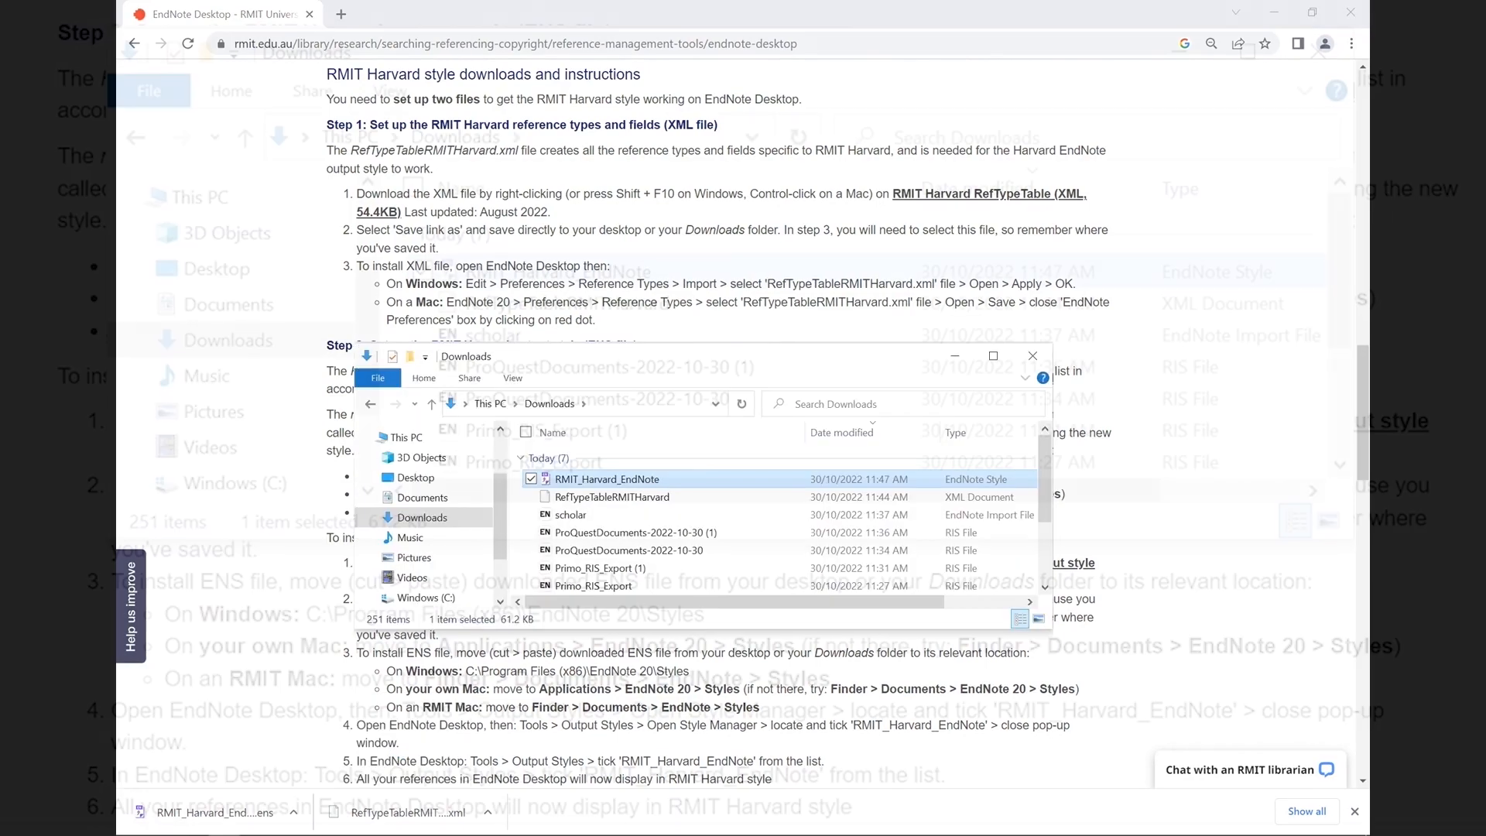
pyautogui.click(992, 355)
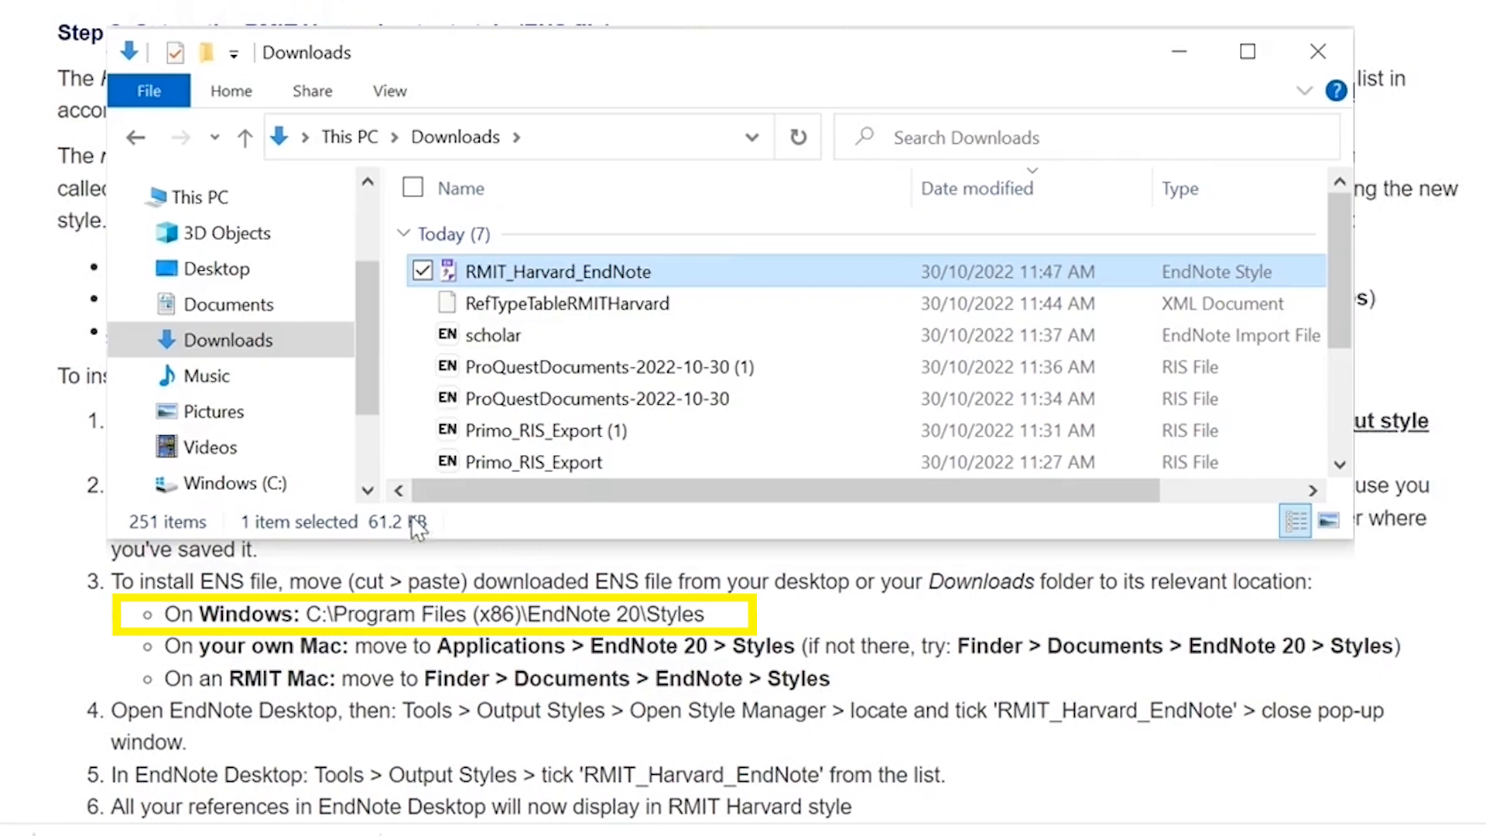
pyautogui.moveTo(372, 505)
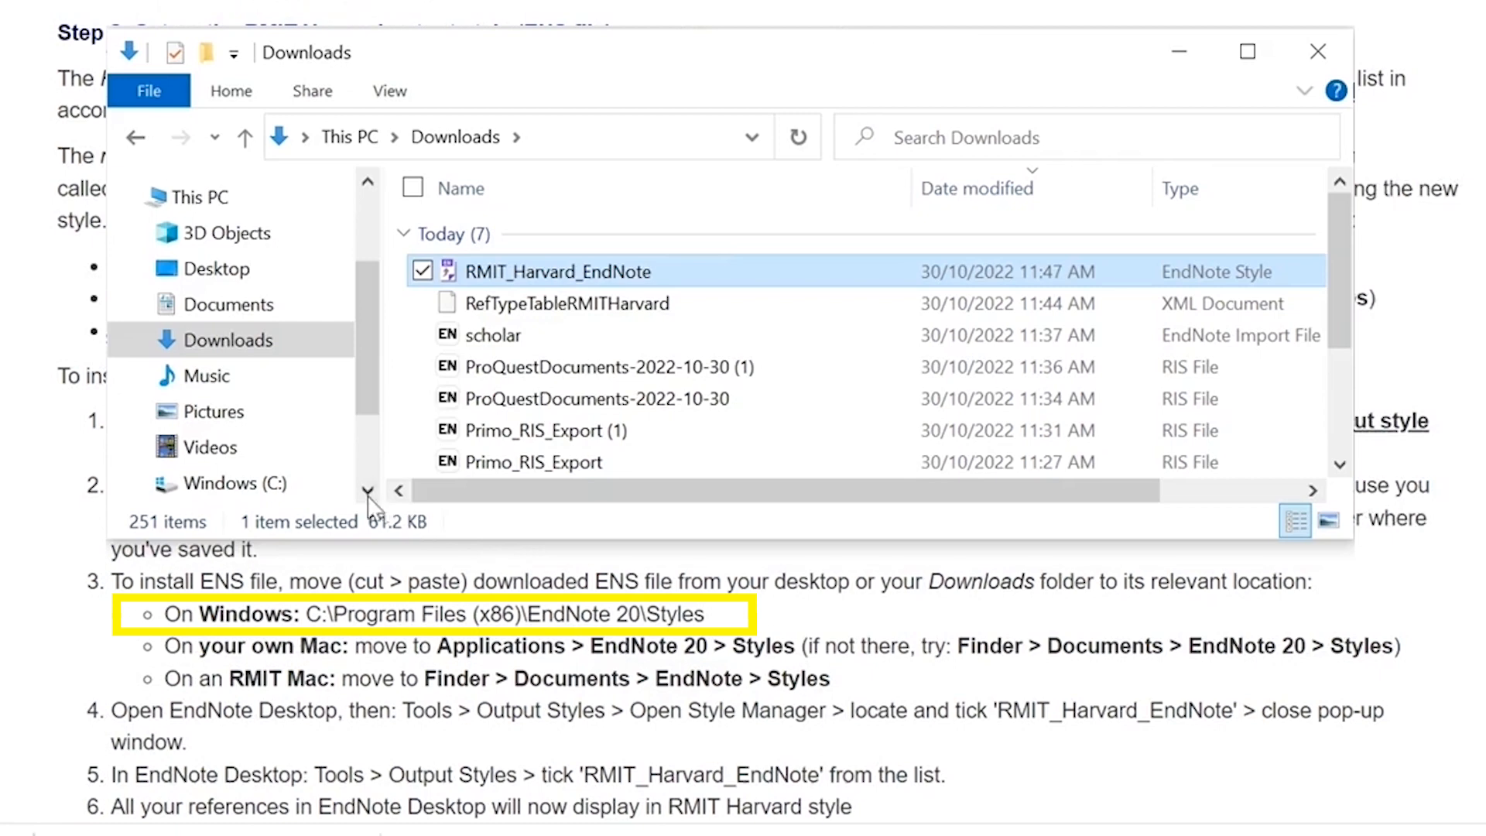
pyautogui.click(231, 482)
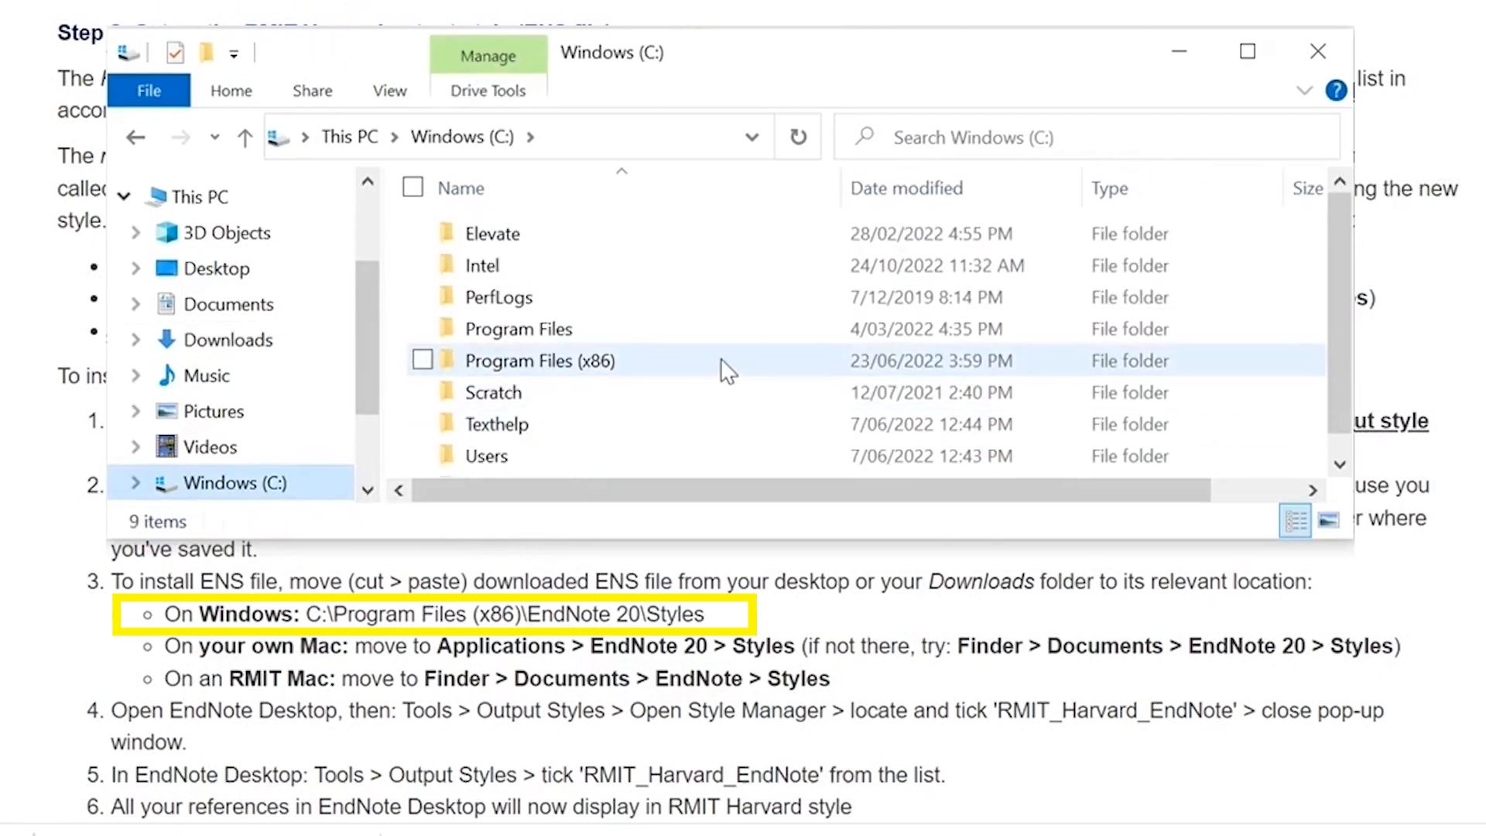
pyautogui.doubleClick(539, 360)
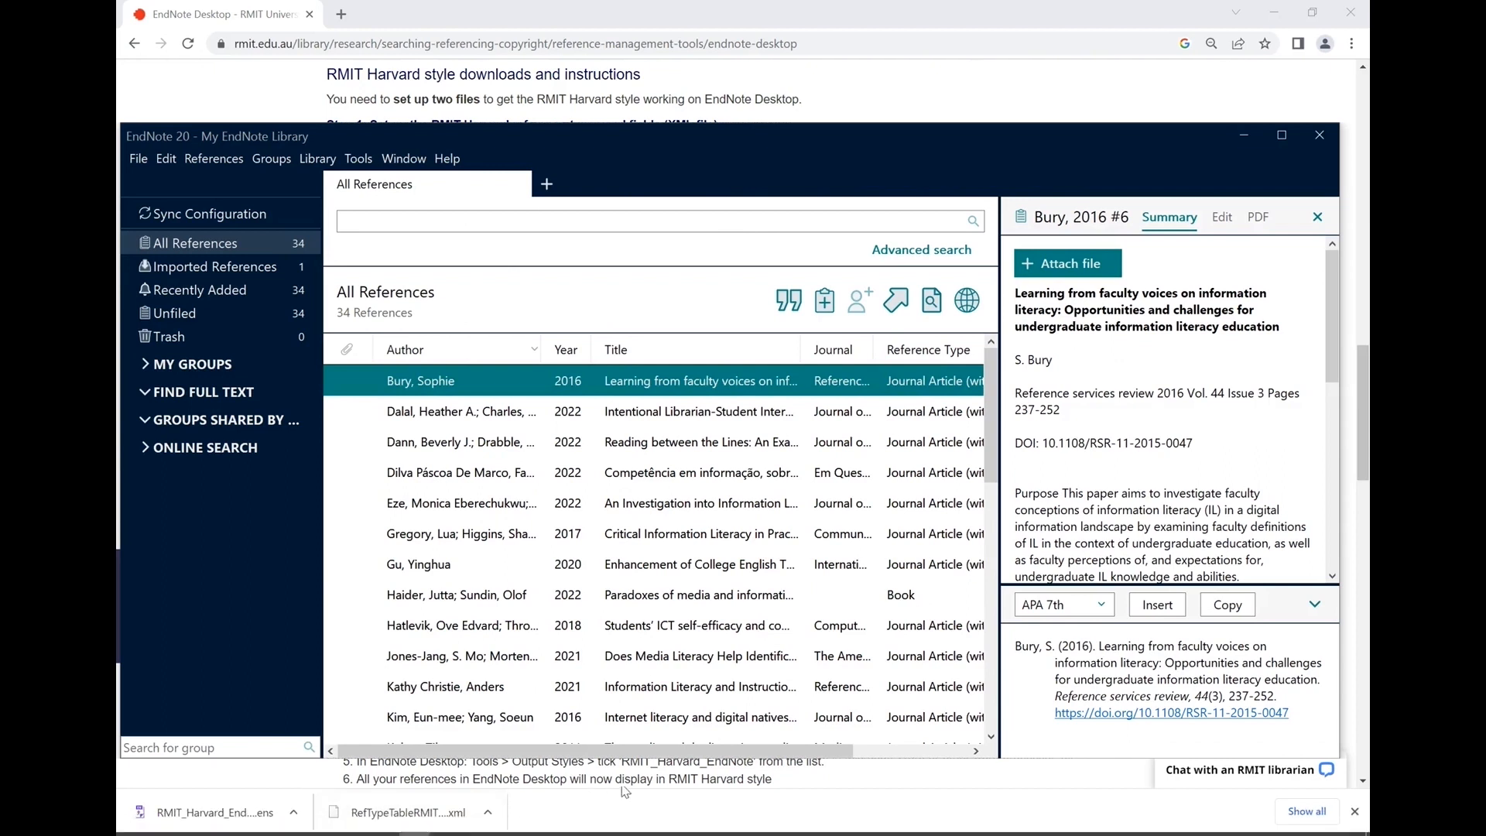
pyautogui.moveTo(357, 157)
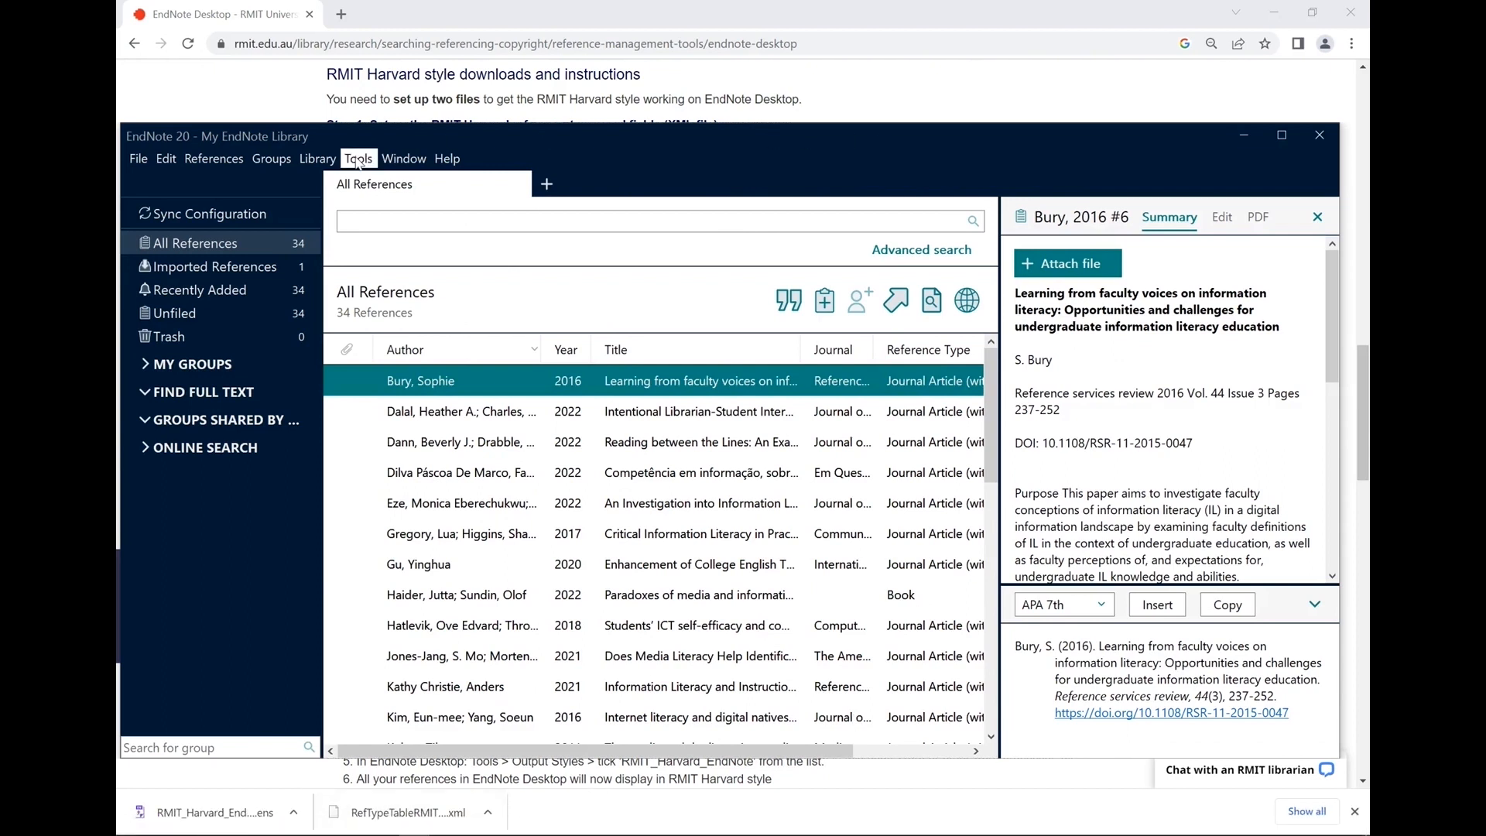
# Mark RMIT_Harvard_EndNote as a favourite in the Style Manager, then close the window
pyautogui.click(358, 157)
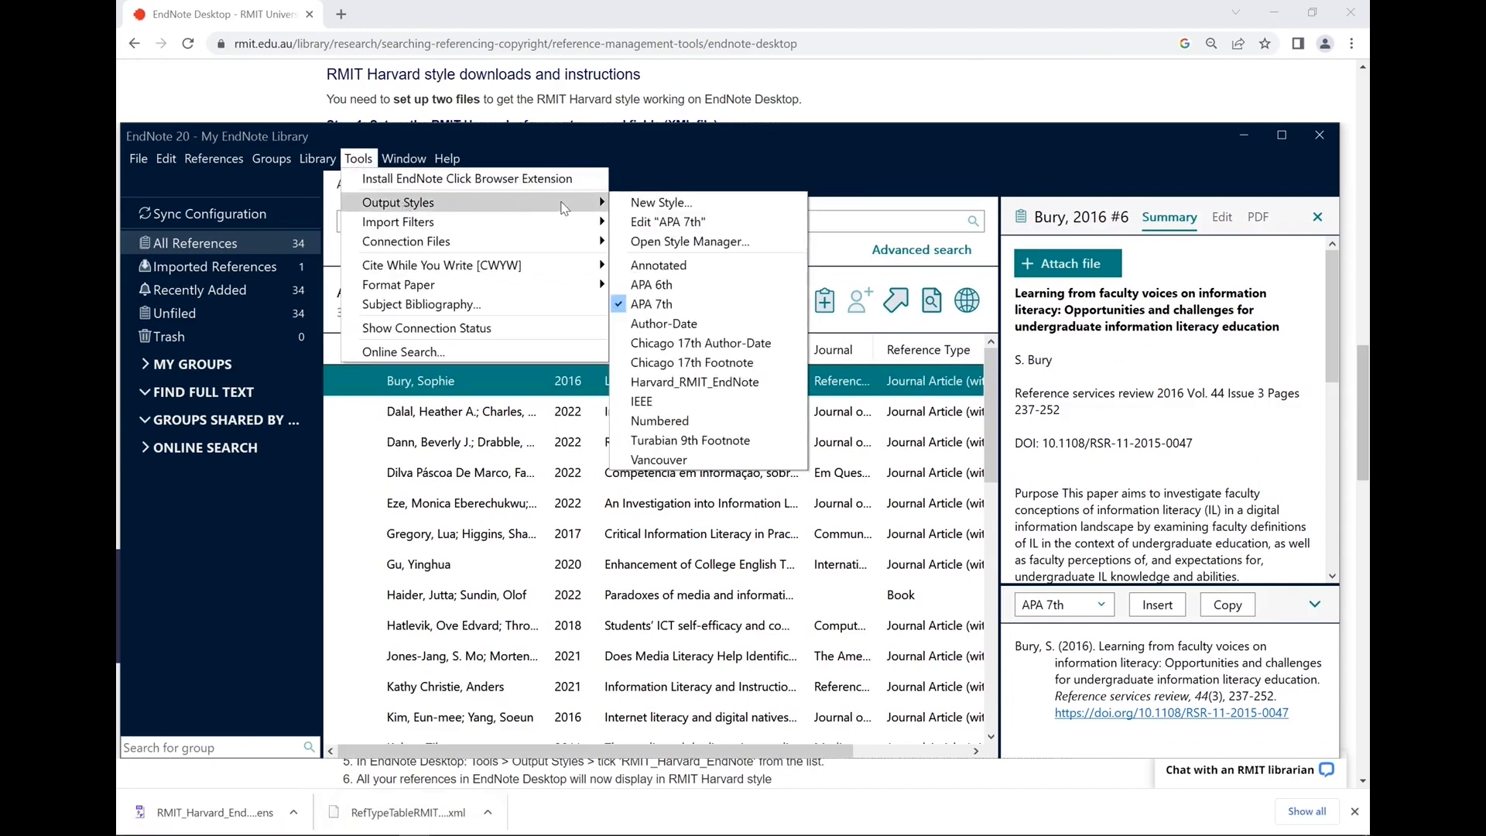
pyautogui.click(689, 241)
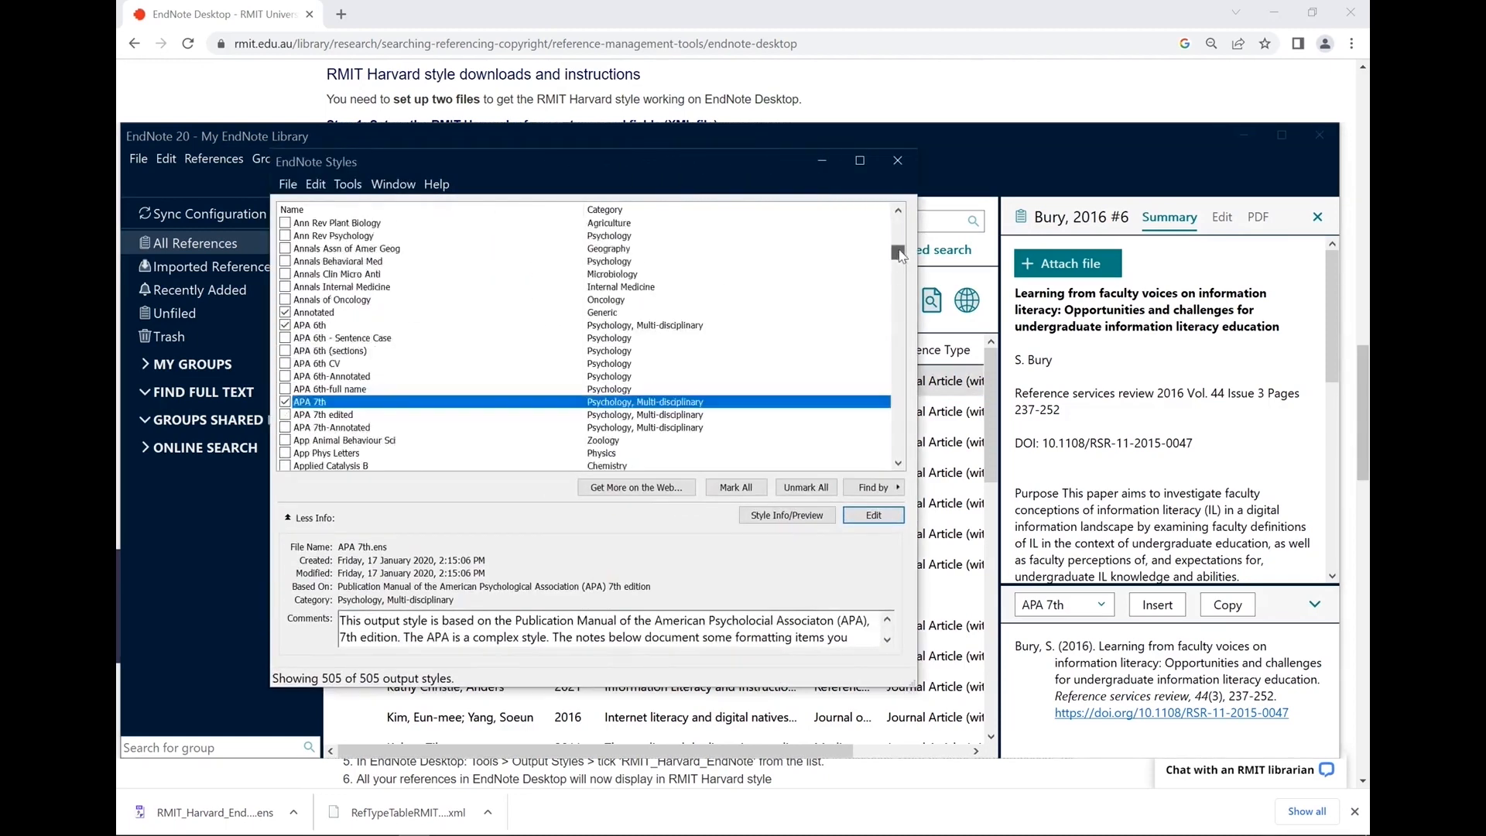
pyautogui.scroll(-3)
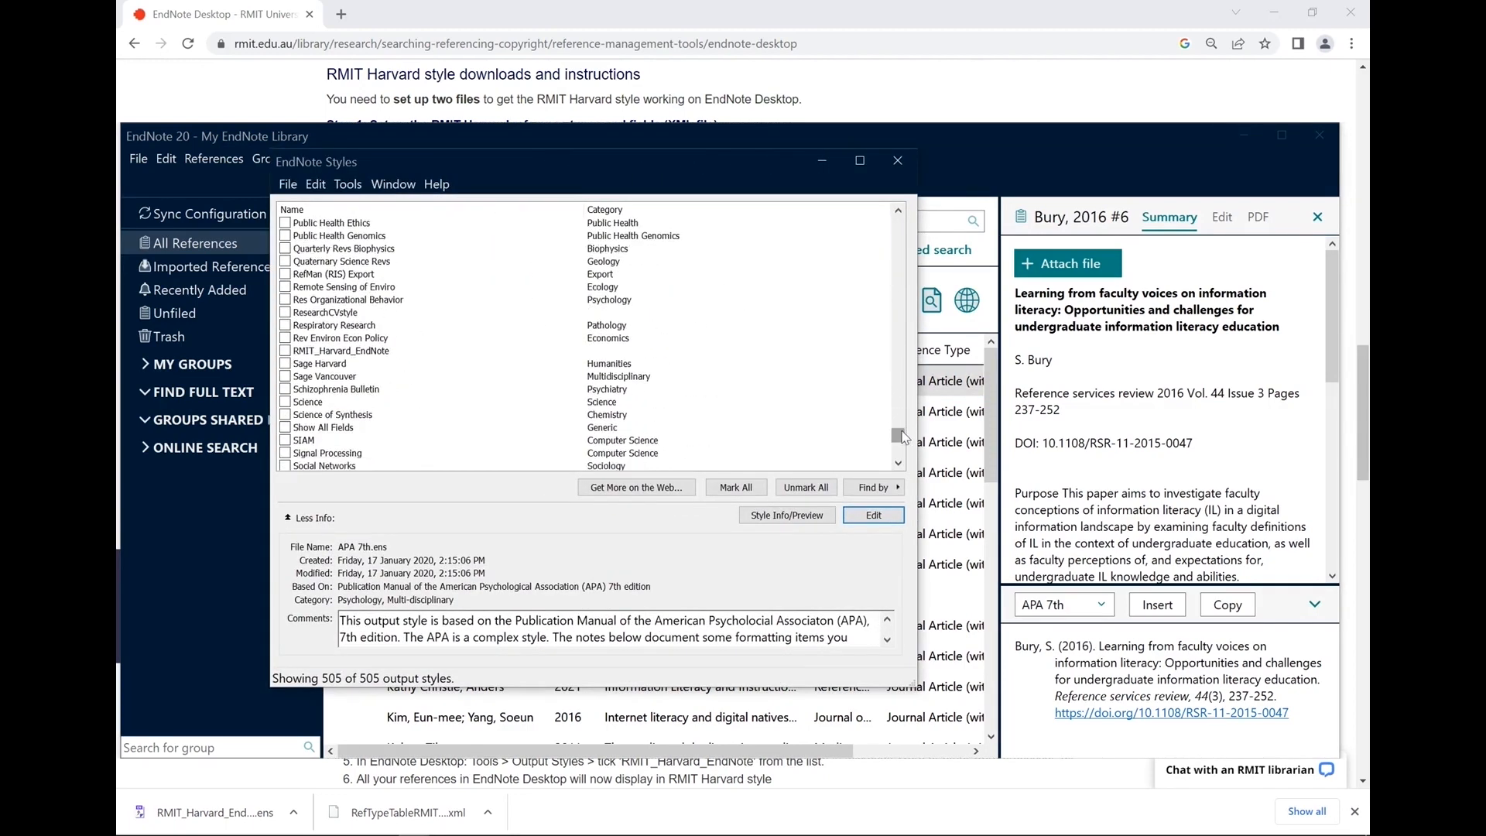
pyautogui.moveTo(341, 350)
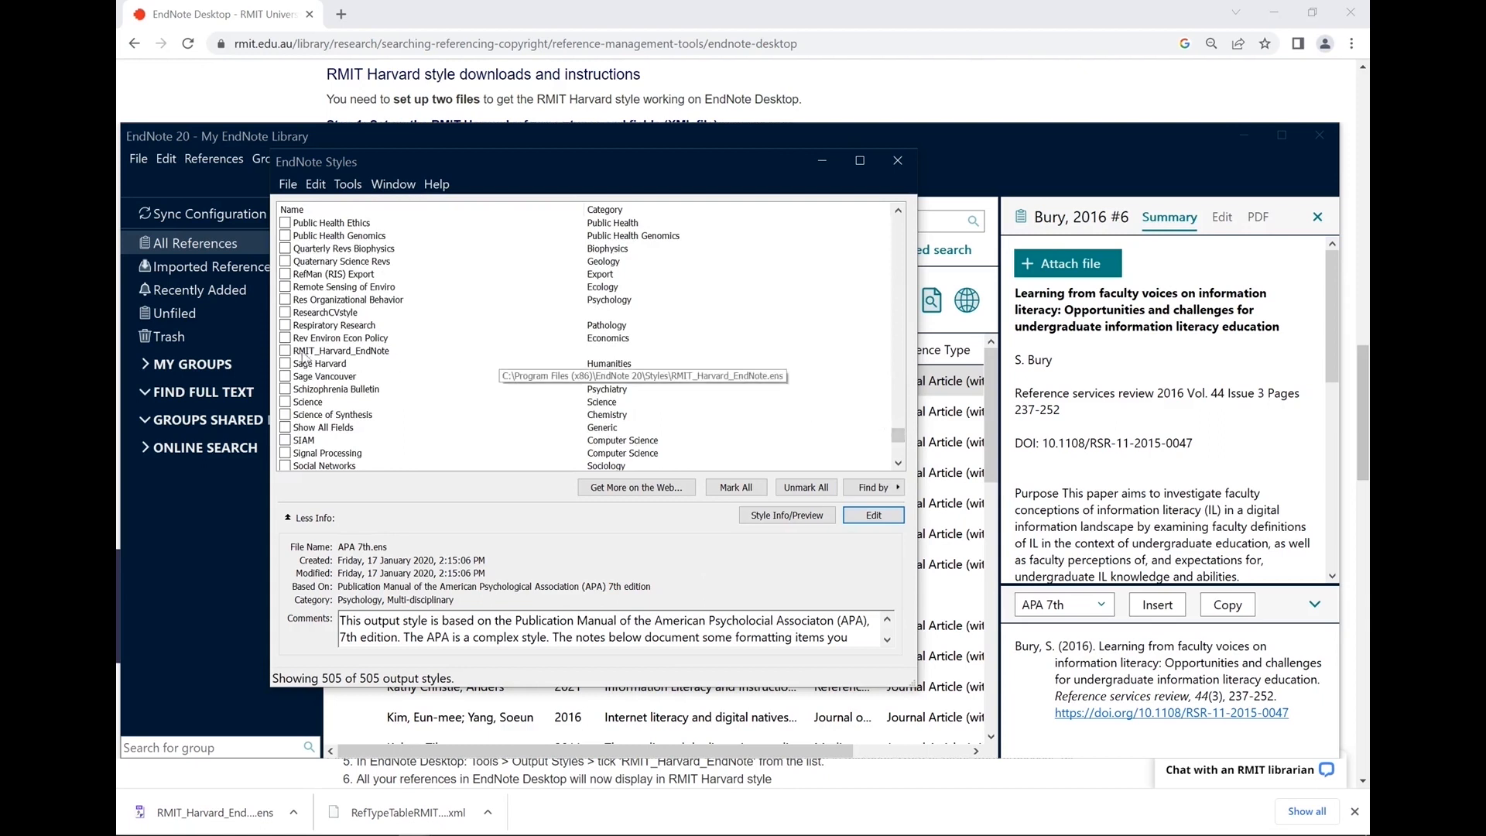
pyautogui.click(286, 349)
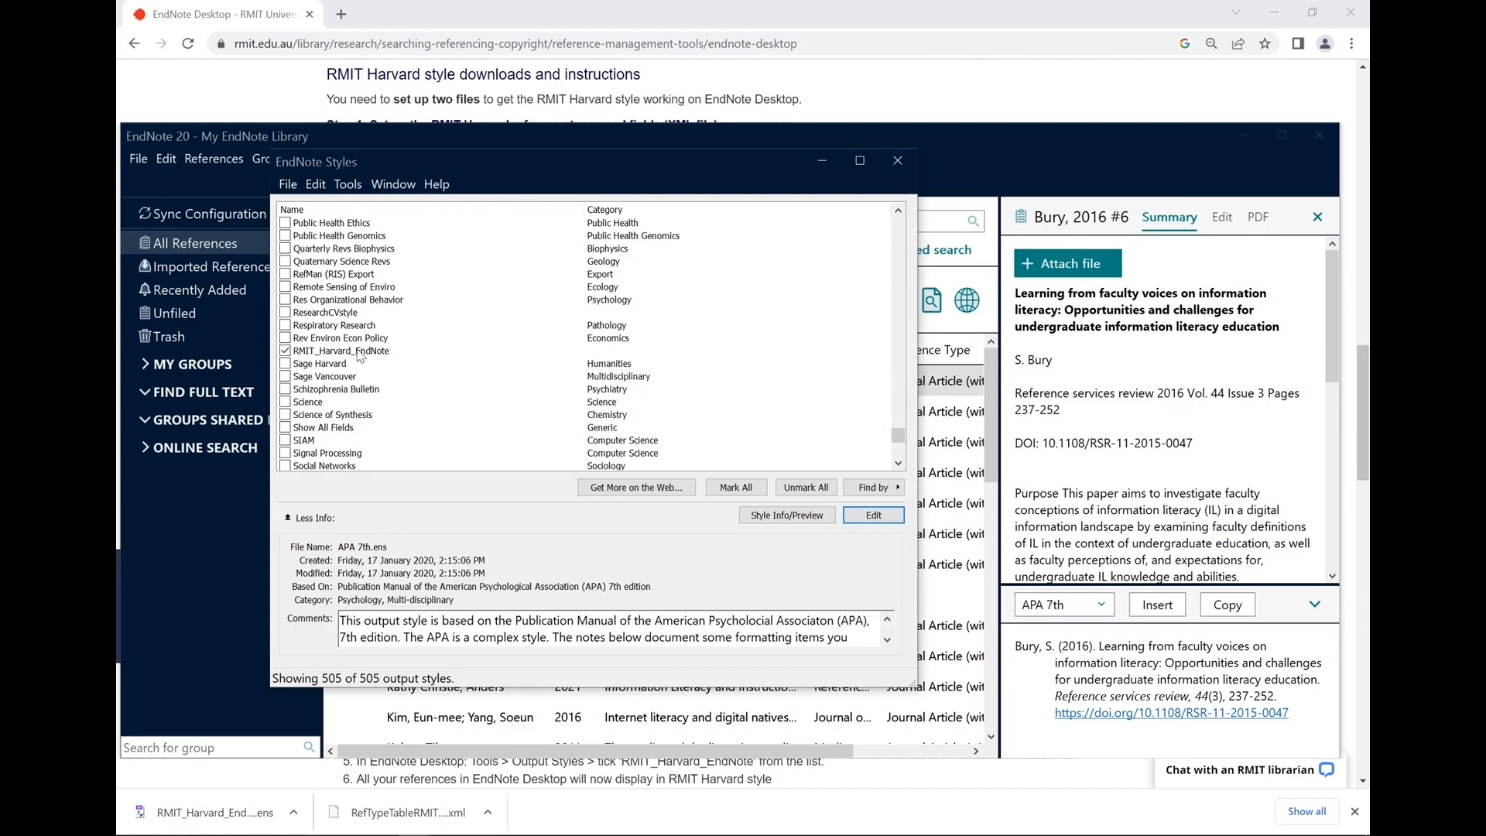
pyautogui.click(896, 160)
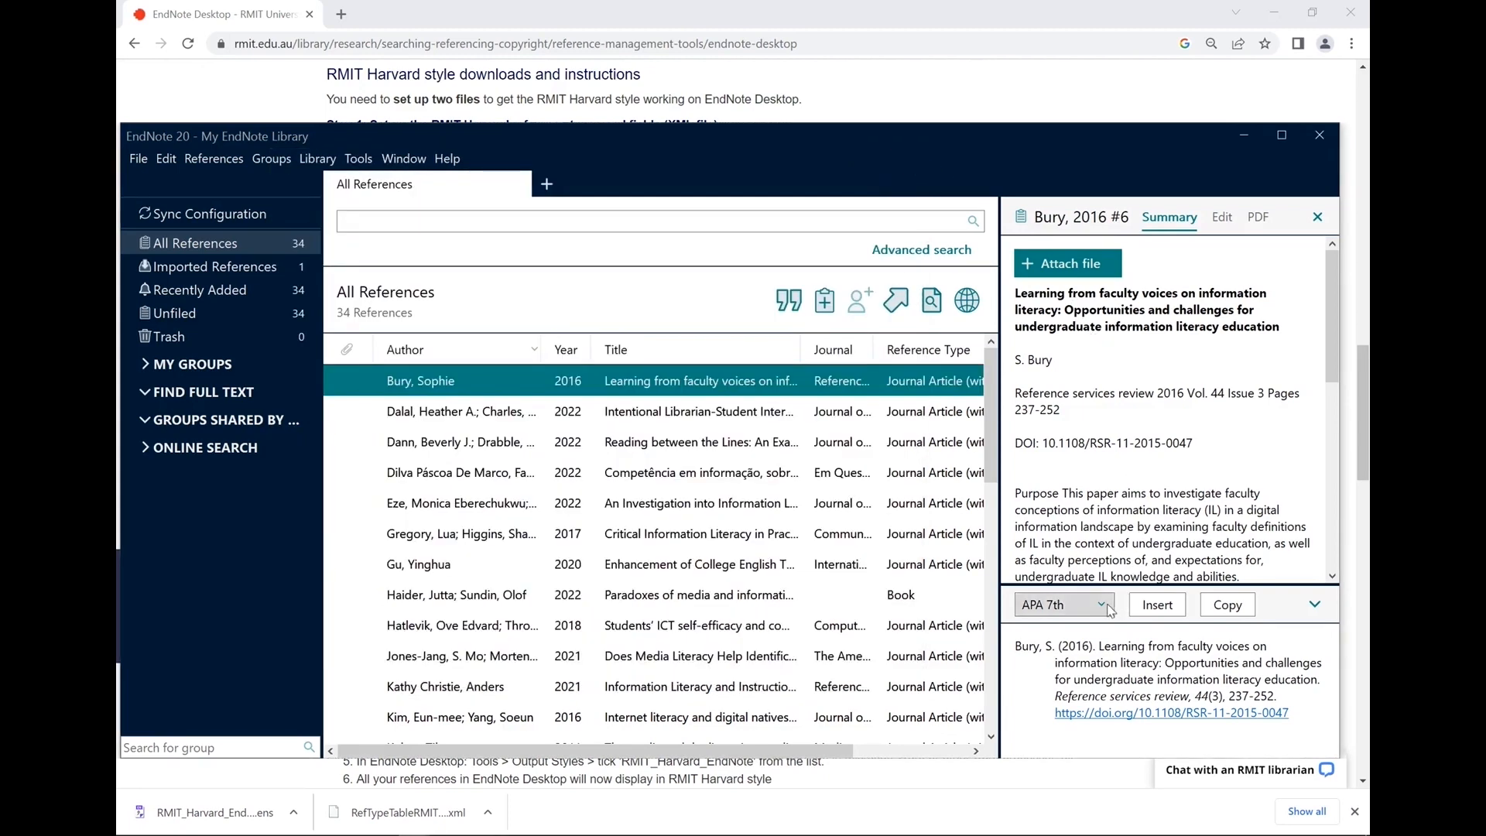
# Switch the Bury 2016 preview from APA 7th to the RMIT_Harvard_EndNote style
pyautogui.click(1061, 603)
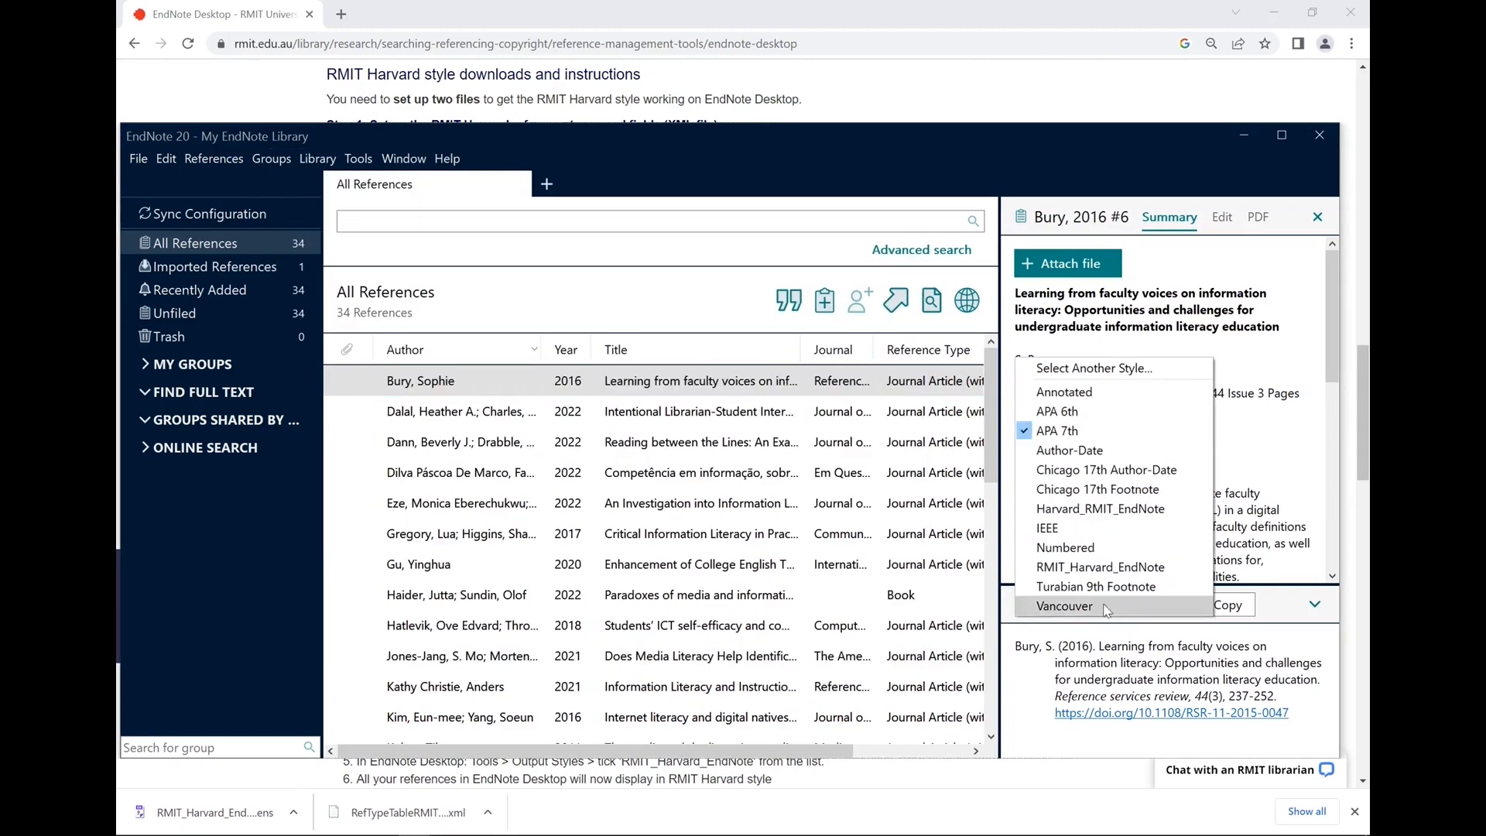
pyautogui.click(1100, 566)
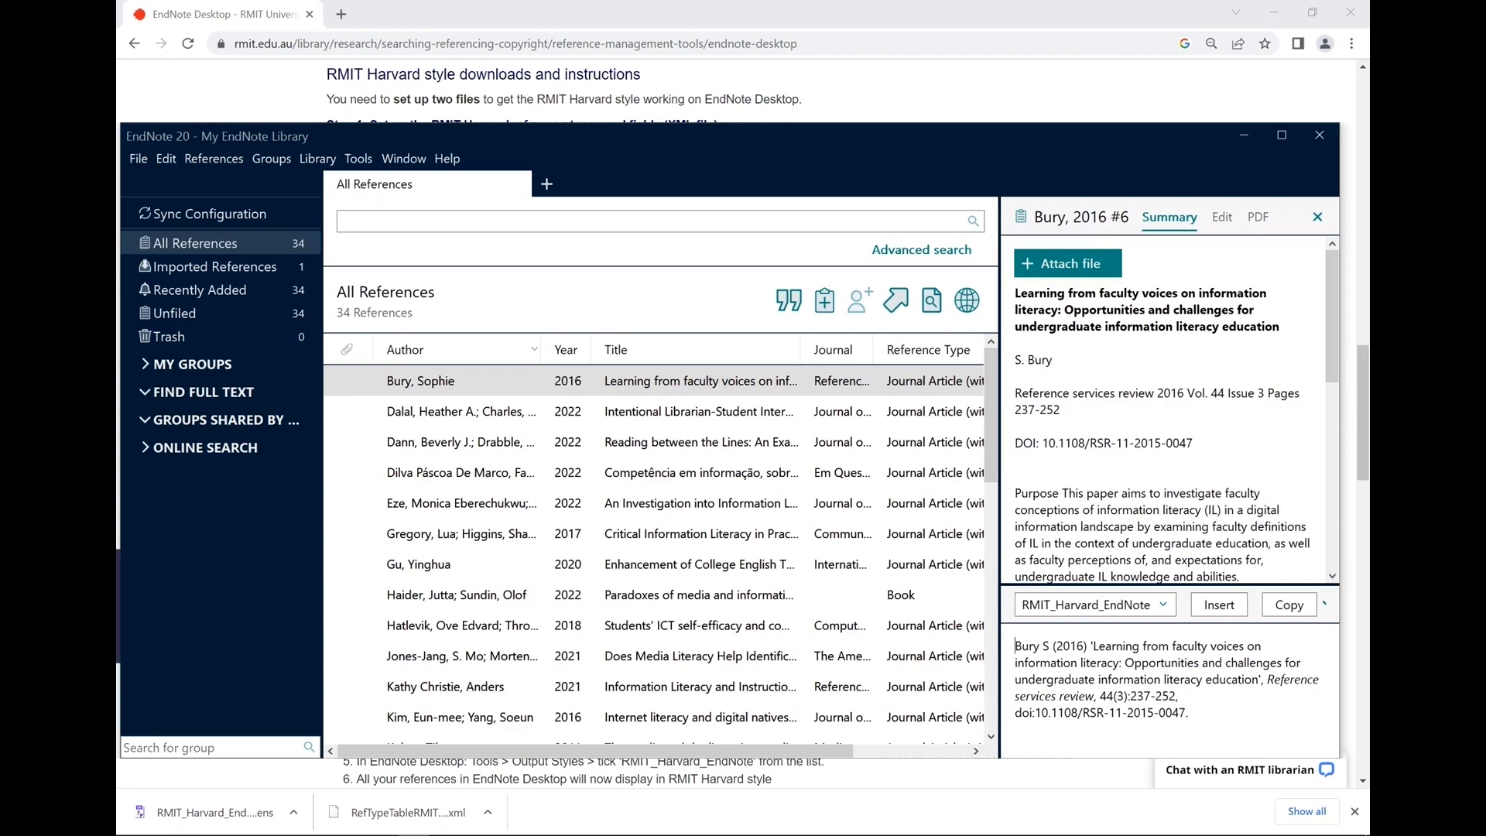
pyautogui.click(165, 158)
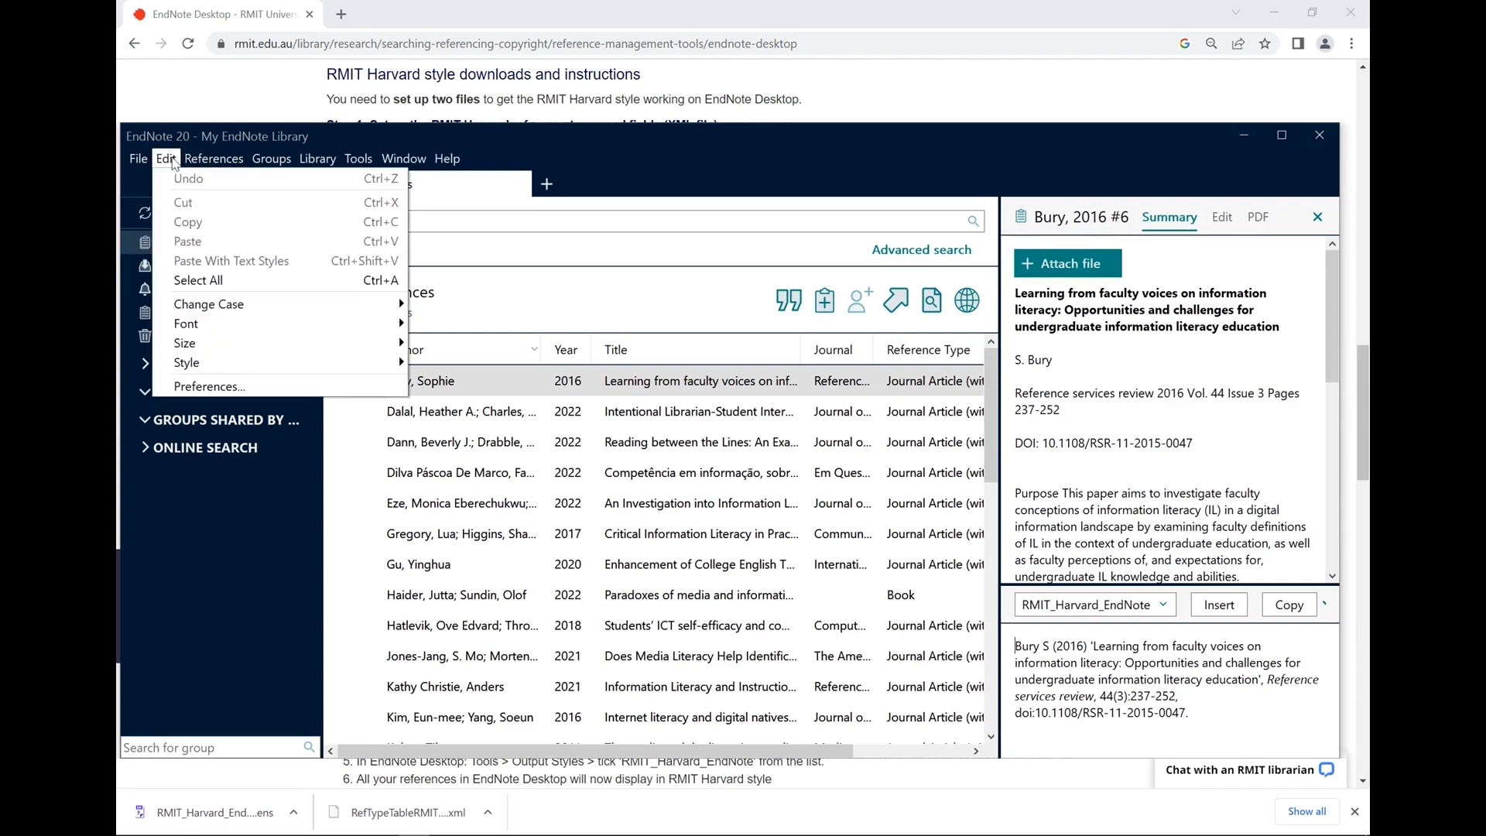
# Reset Reference Types preferences to EndNote Defaults and scroll the Ask the Library page
pyautogui.click(209, 386)
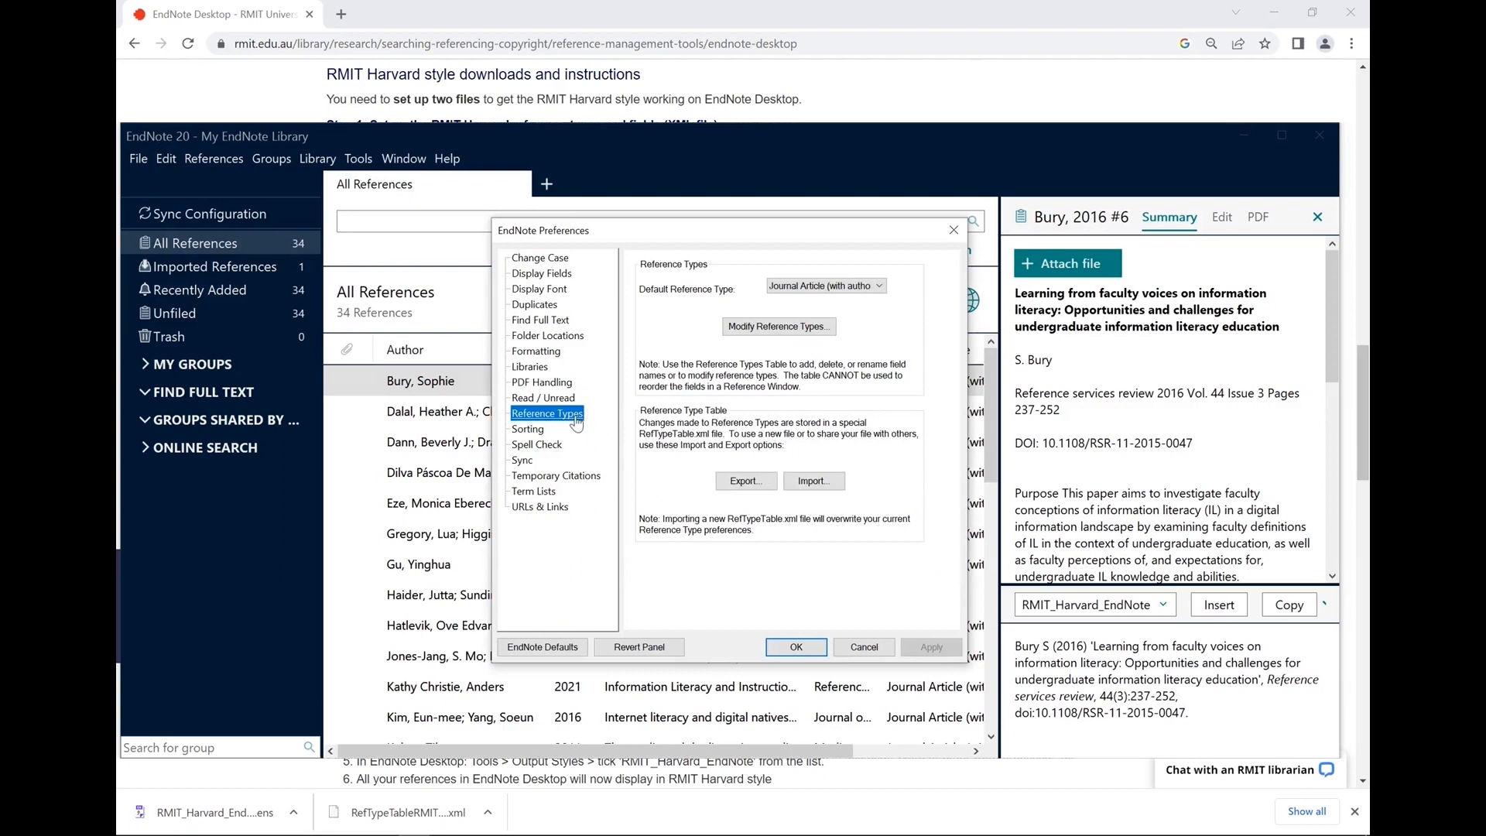
pyautogui.click(541, 646)
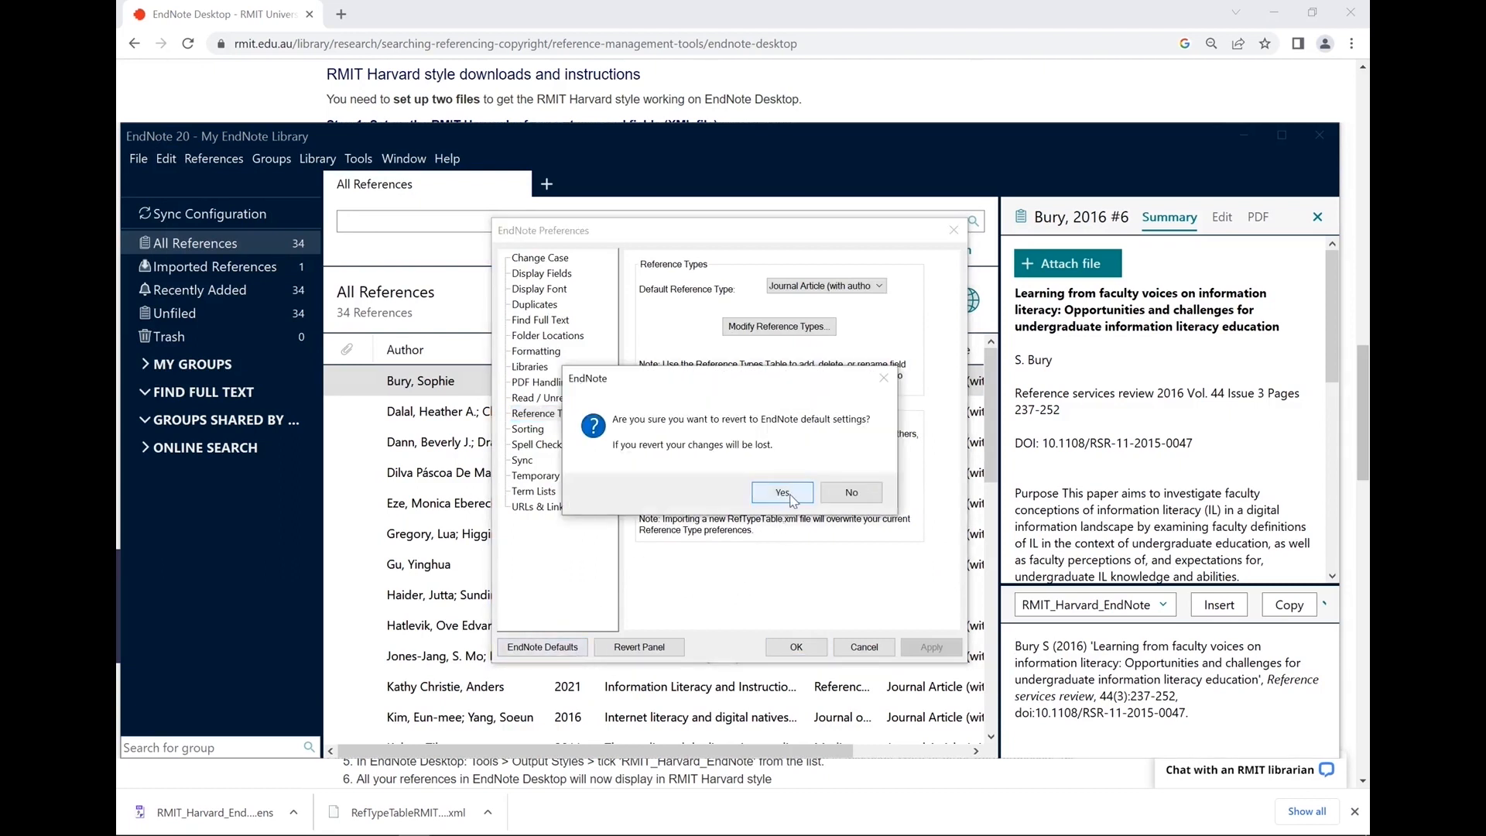
pyautogui.click(779, 492)
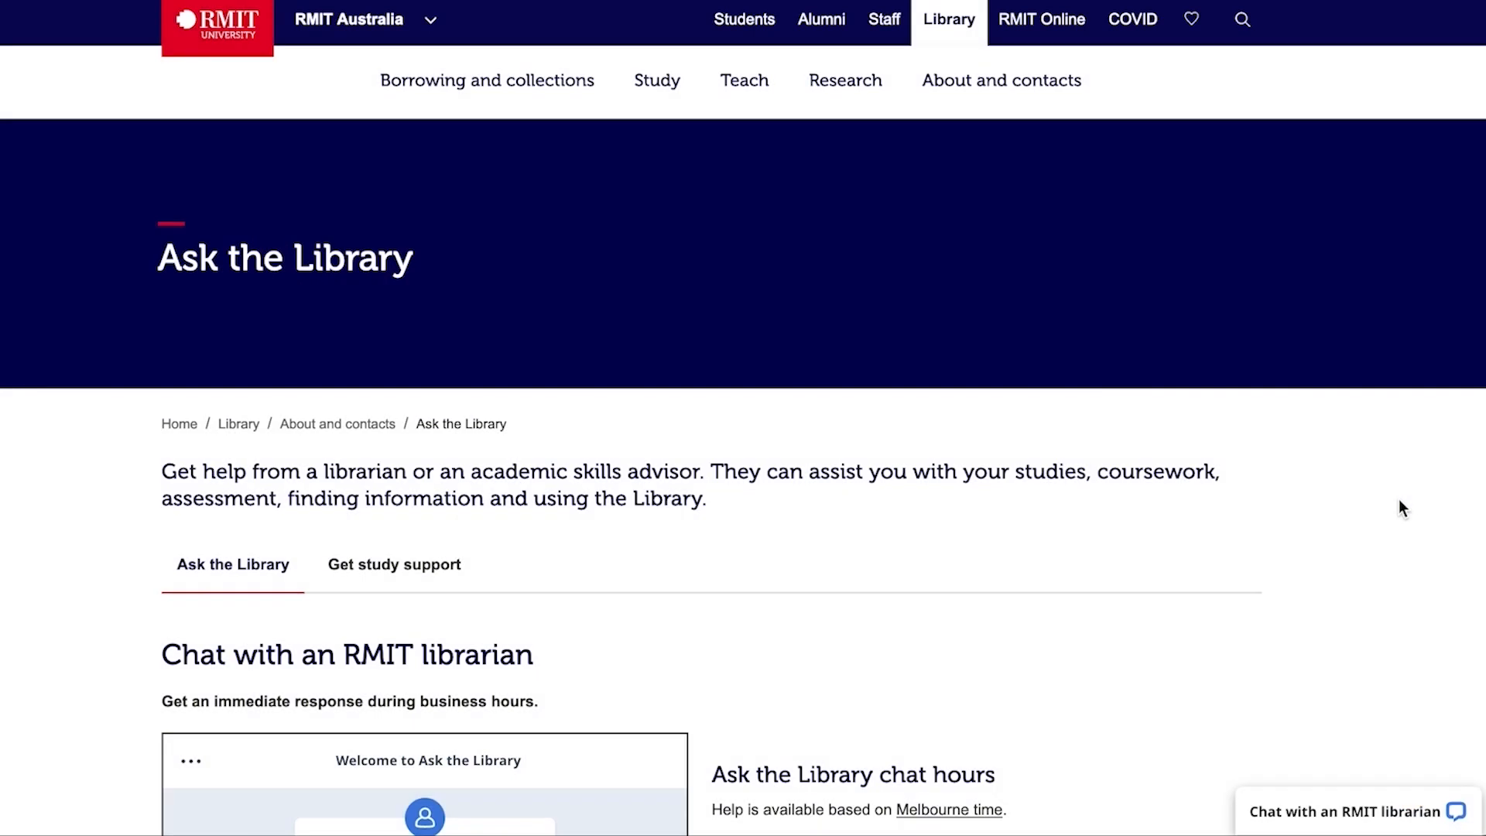
pyautogui.scroll(-3)
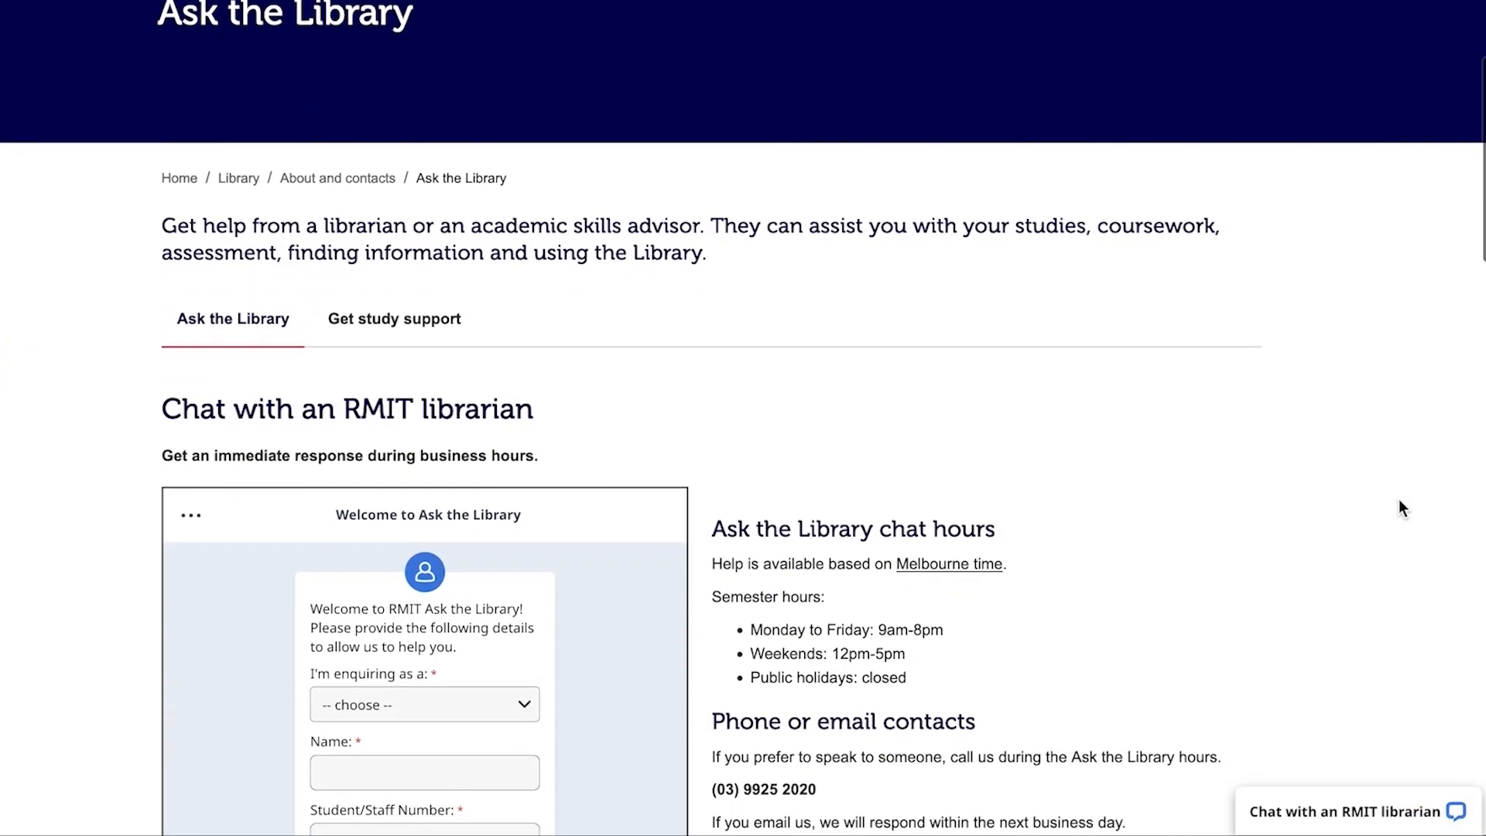